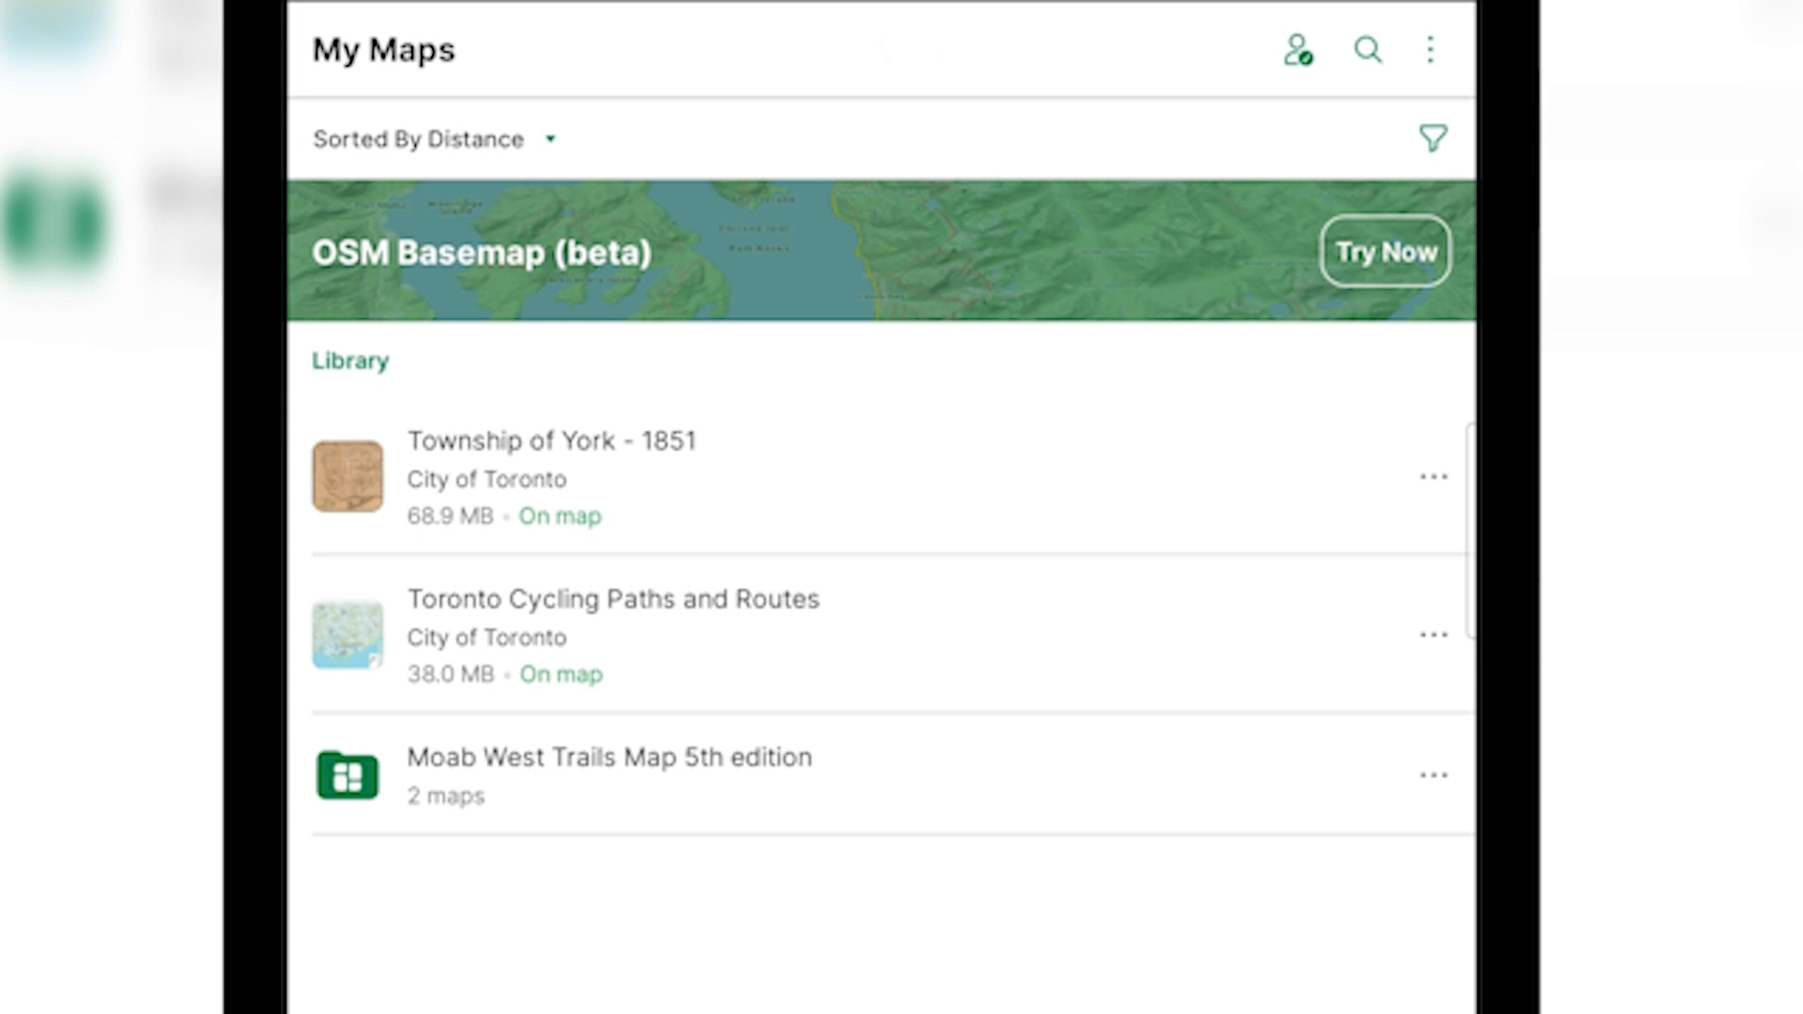
# Step: From the My Maps overflow menu, reach Settings and the Enter account details form
pyautogui.click(1431, 49)
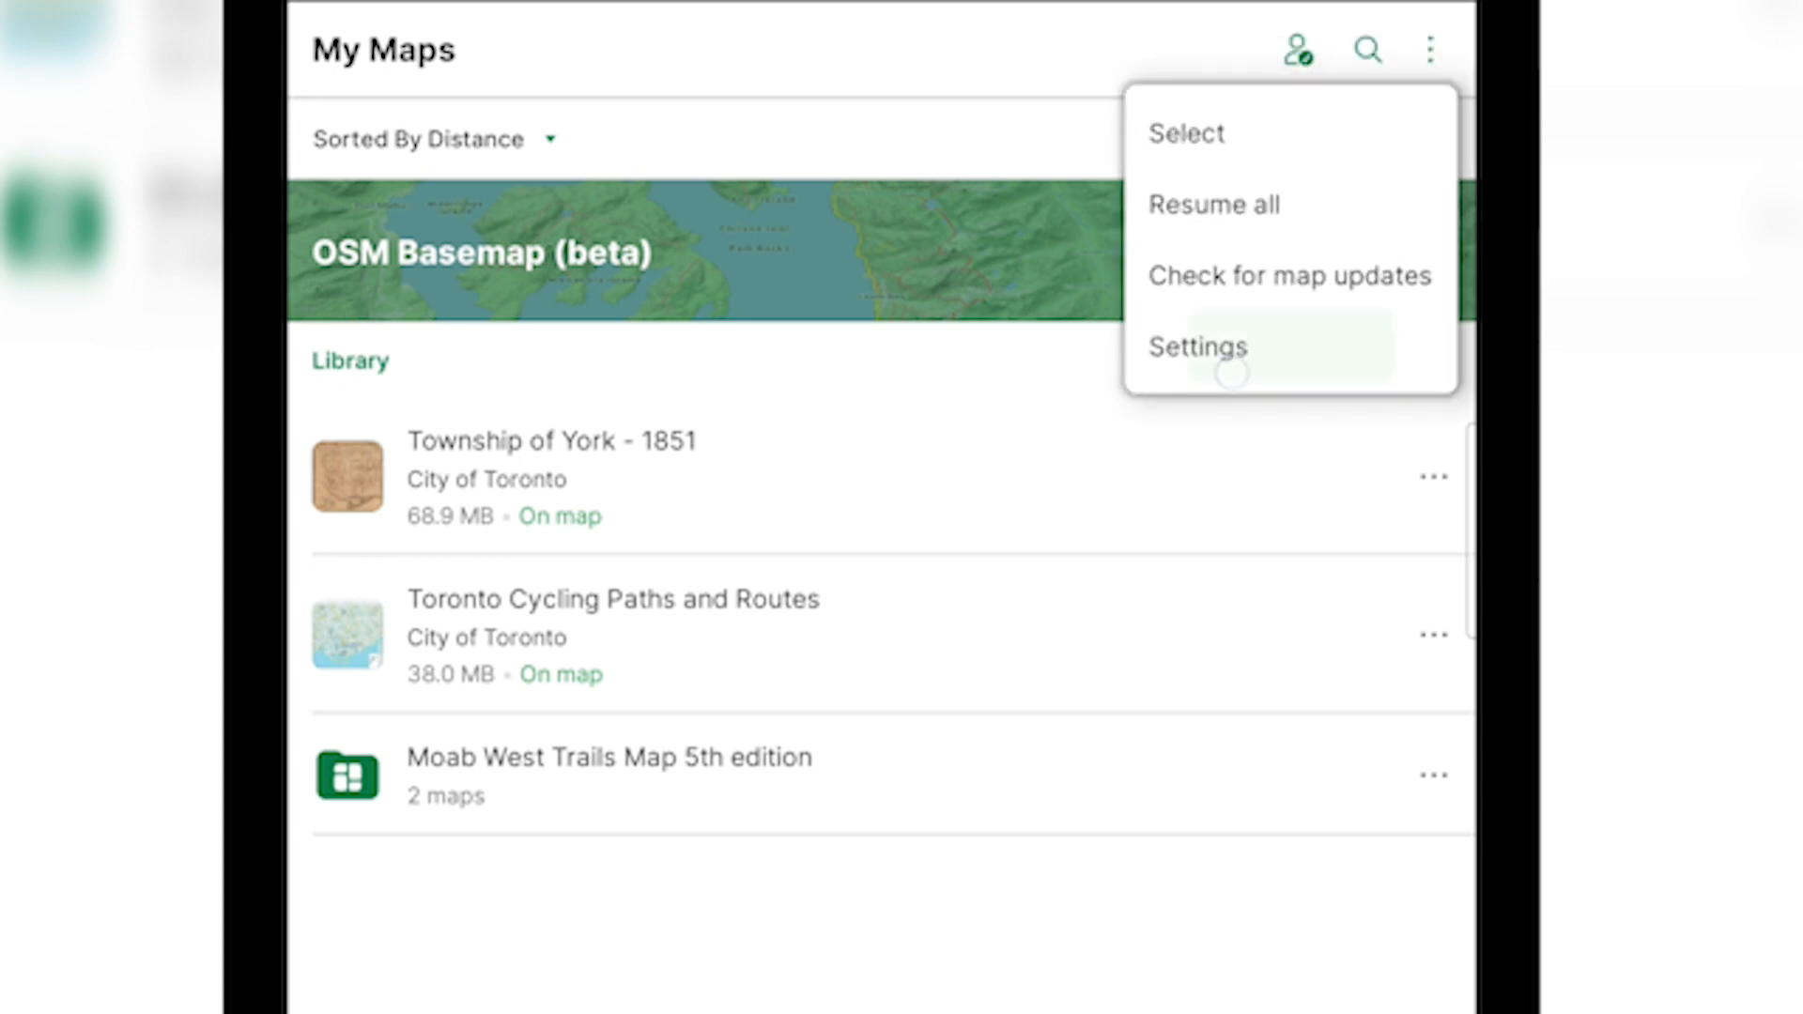
pyautogui.click(1199, 346)
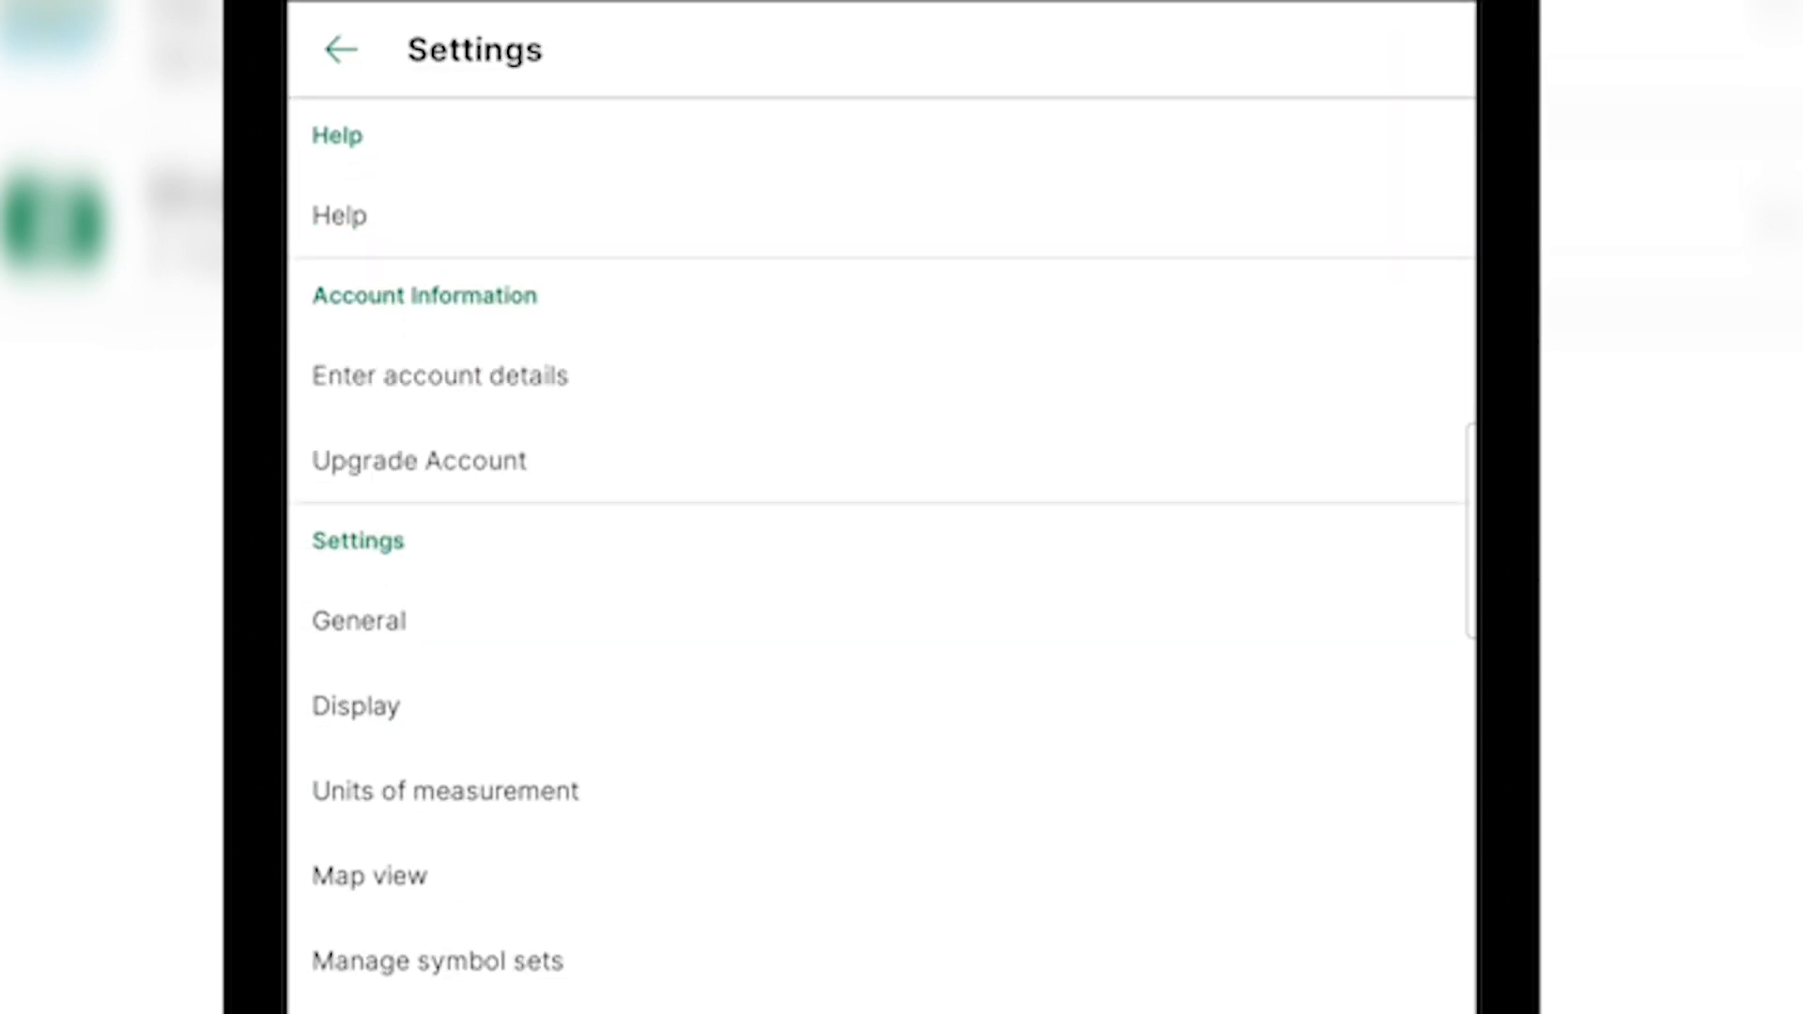
pyautogui.click(438, 376)
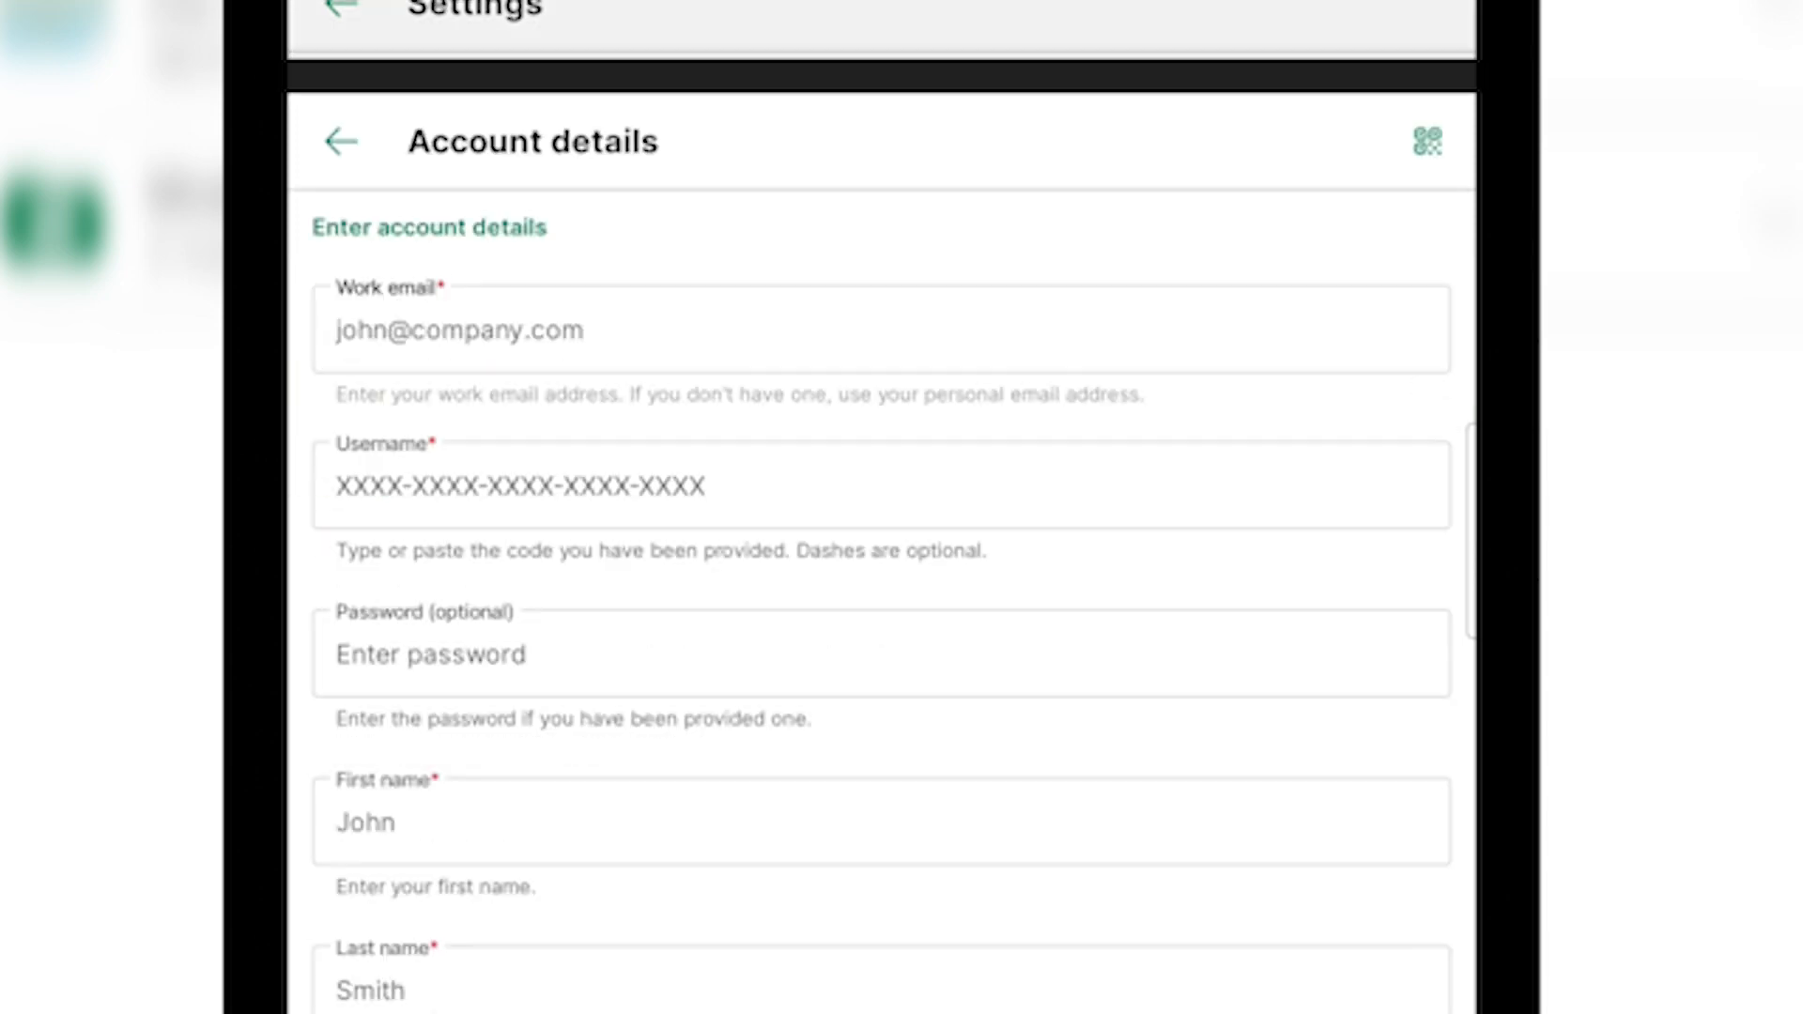
pyautogui.scroll(3)
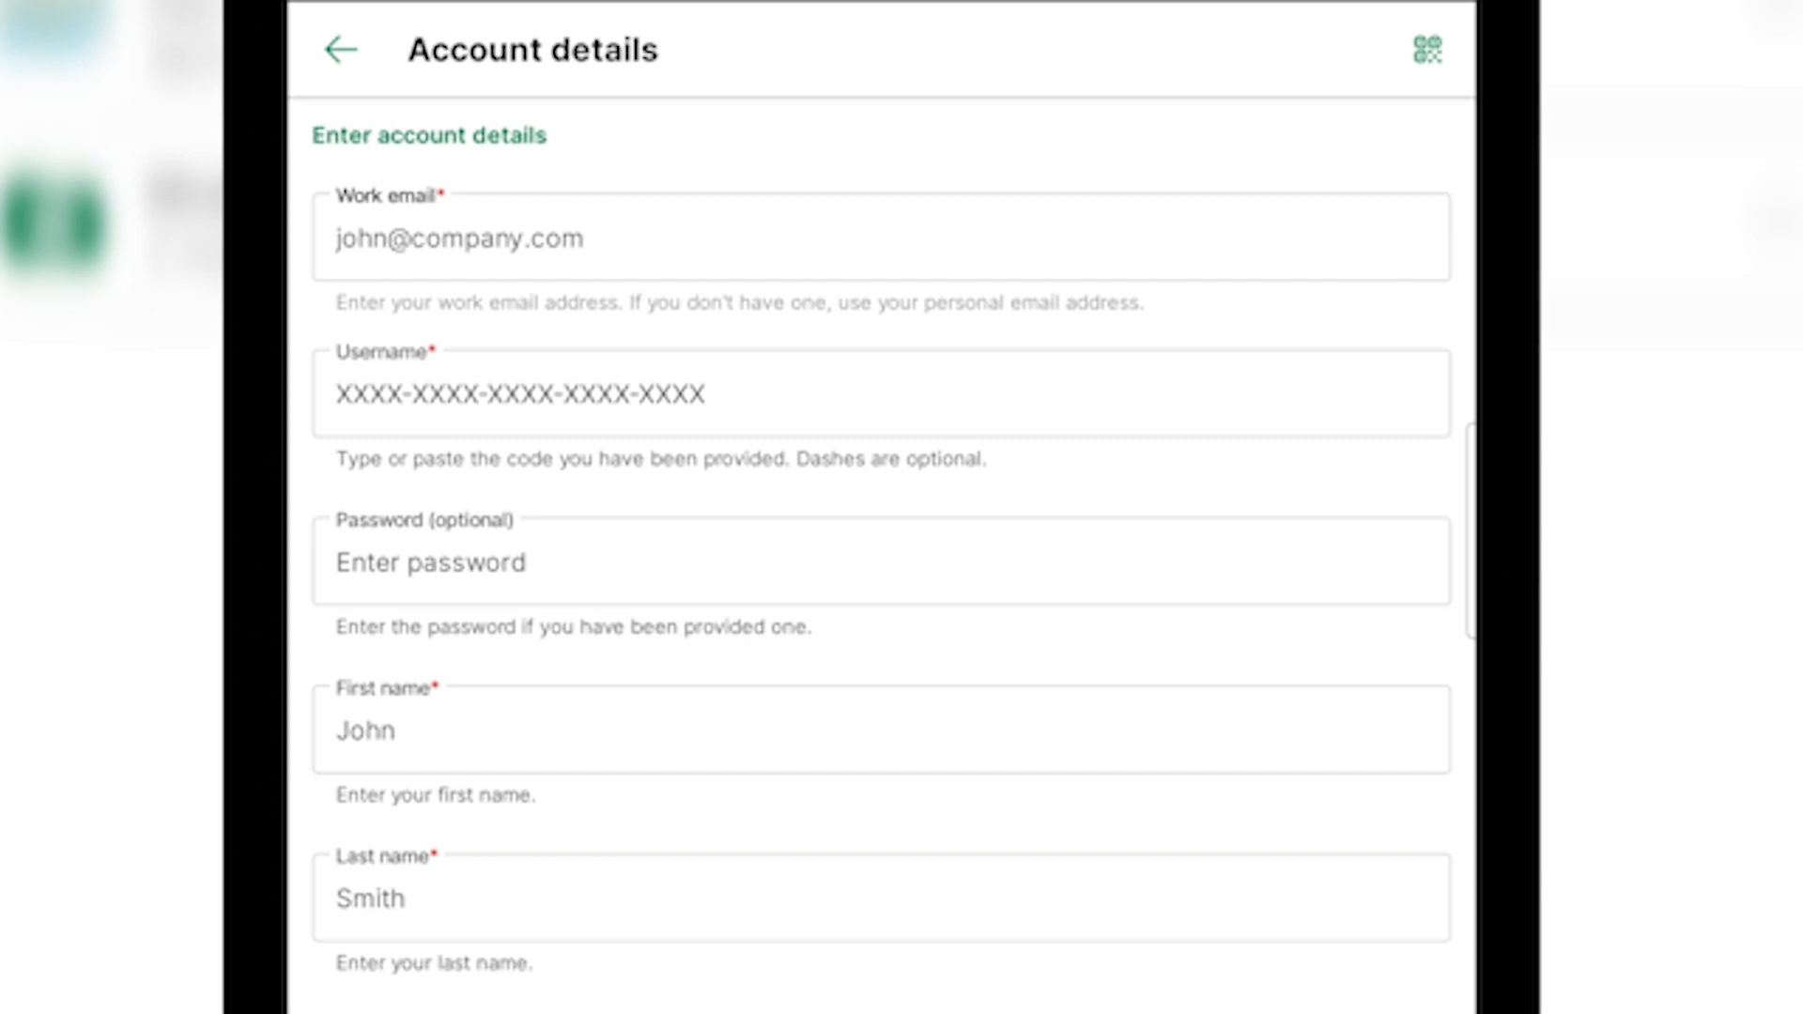
pyautogui.click(340, 49)
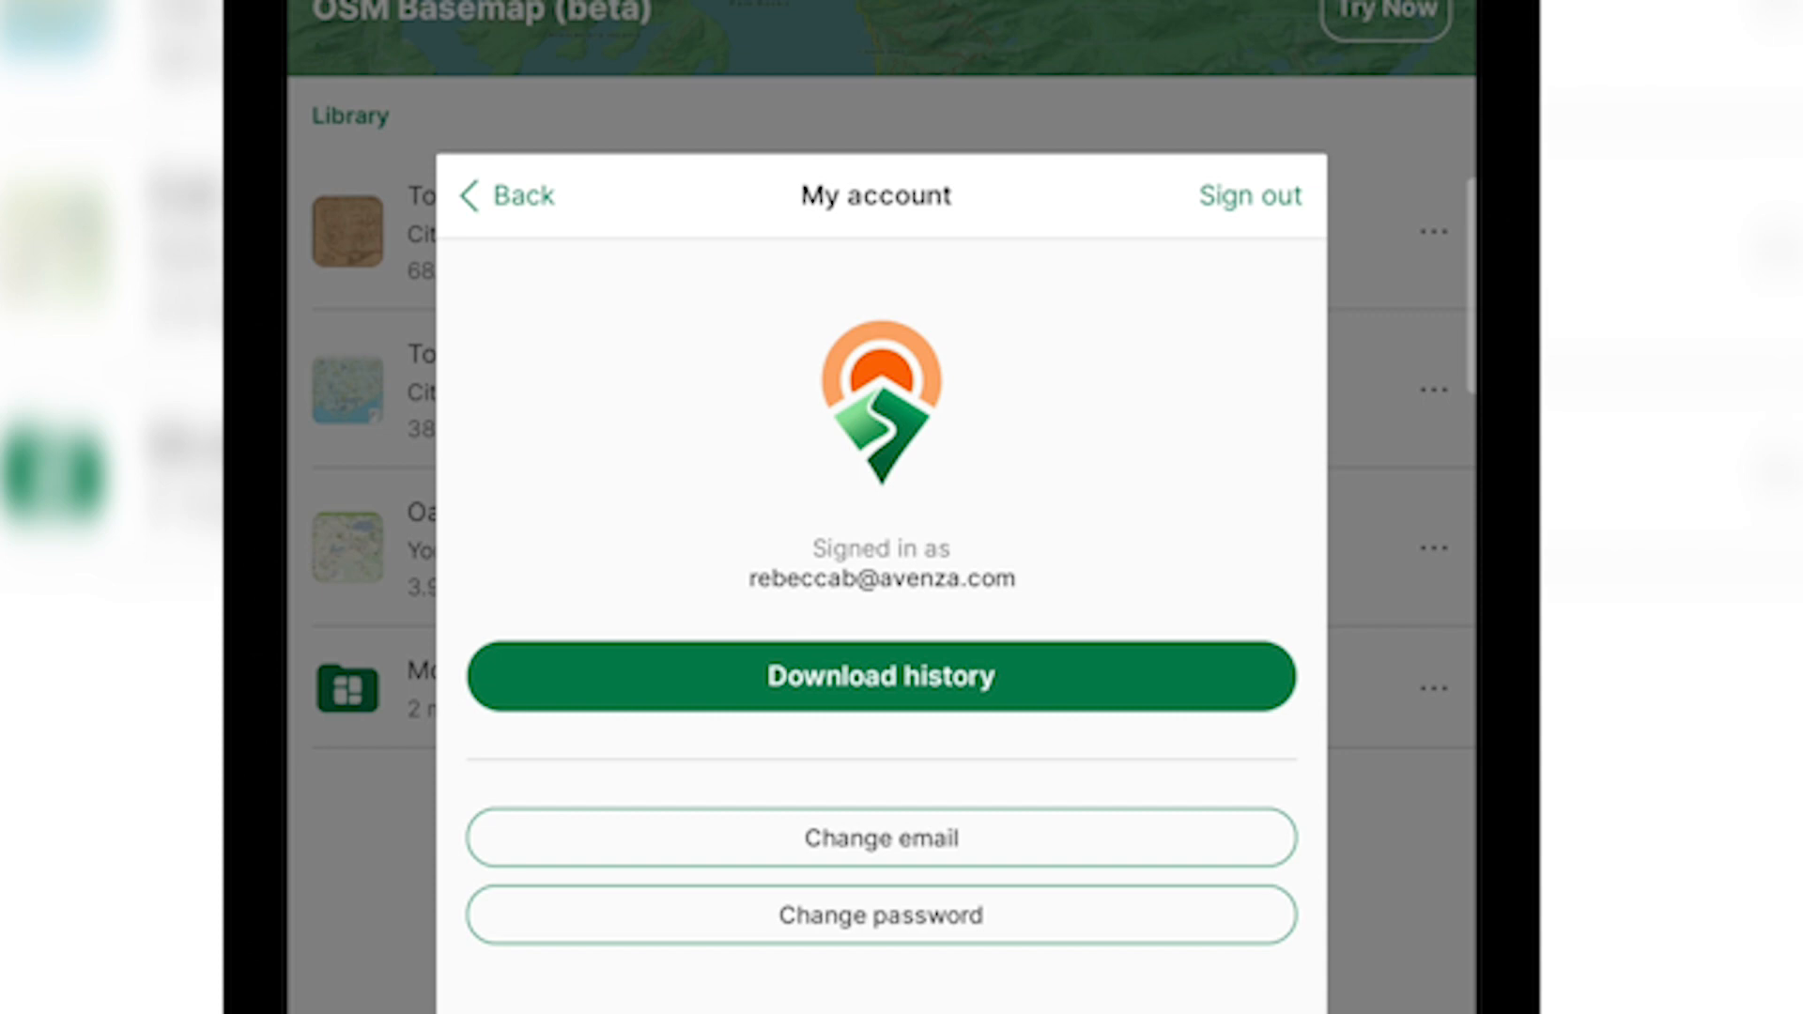
# Step: Bring up the My account panel for the signed-in store account
pyautogui.click(504, 193)
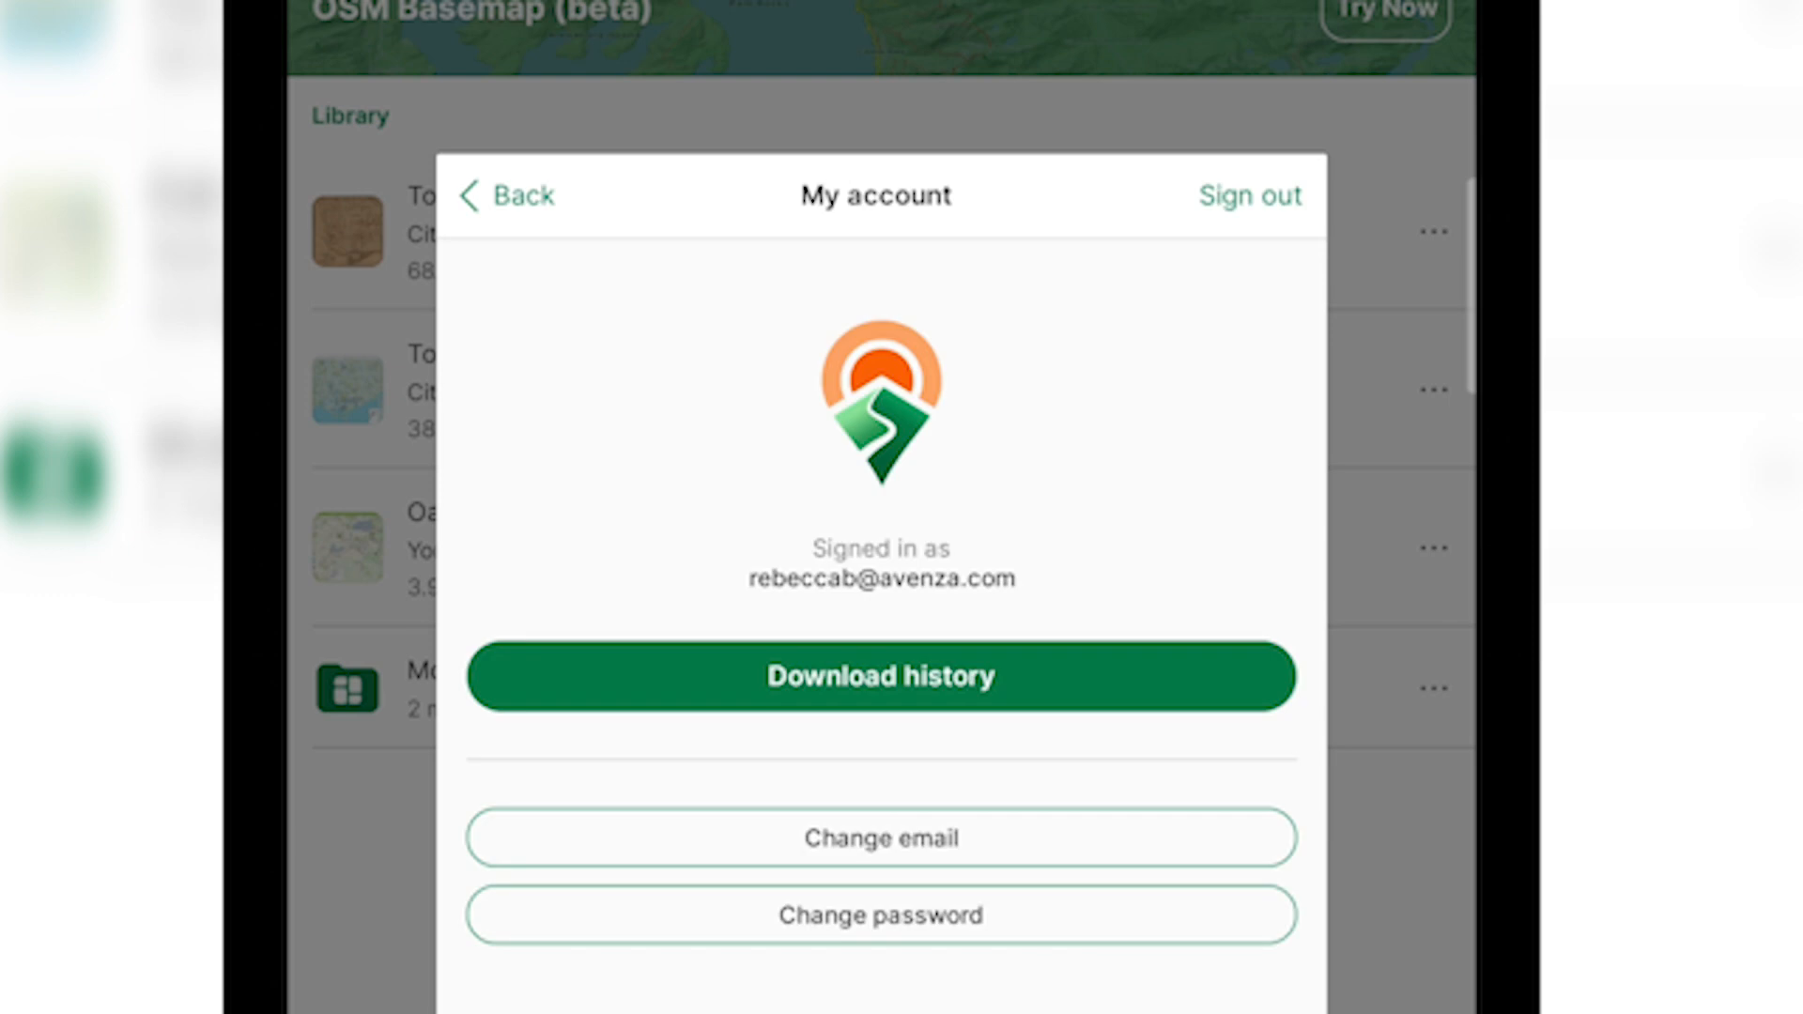
# Step: View the store download history sorted by name, cancelling the multi-select mode
pyautogui.click(879, 676)
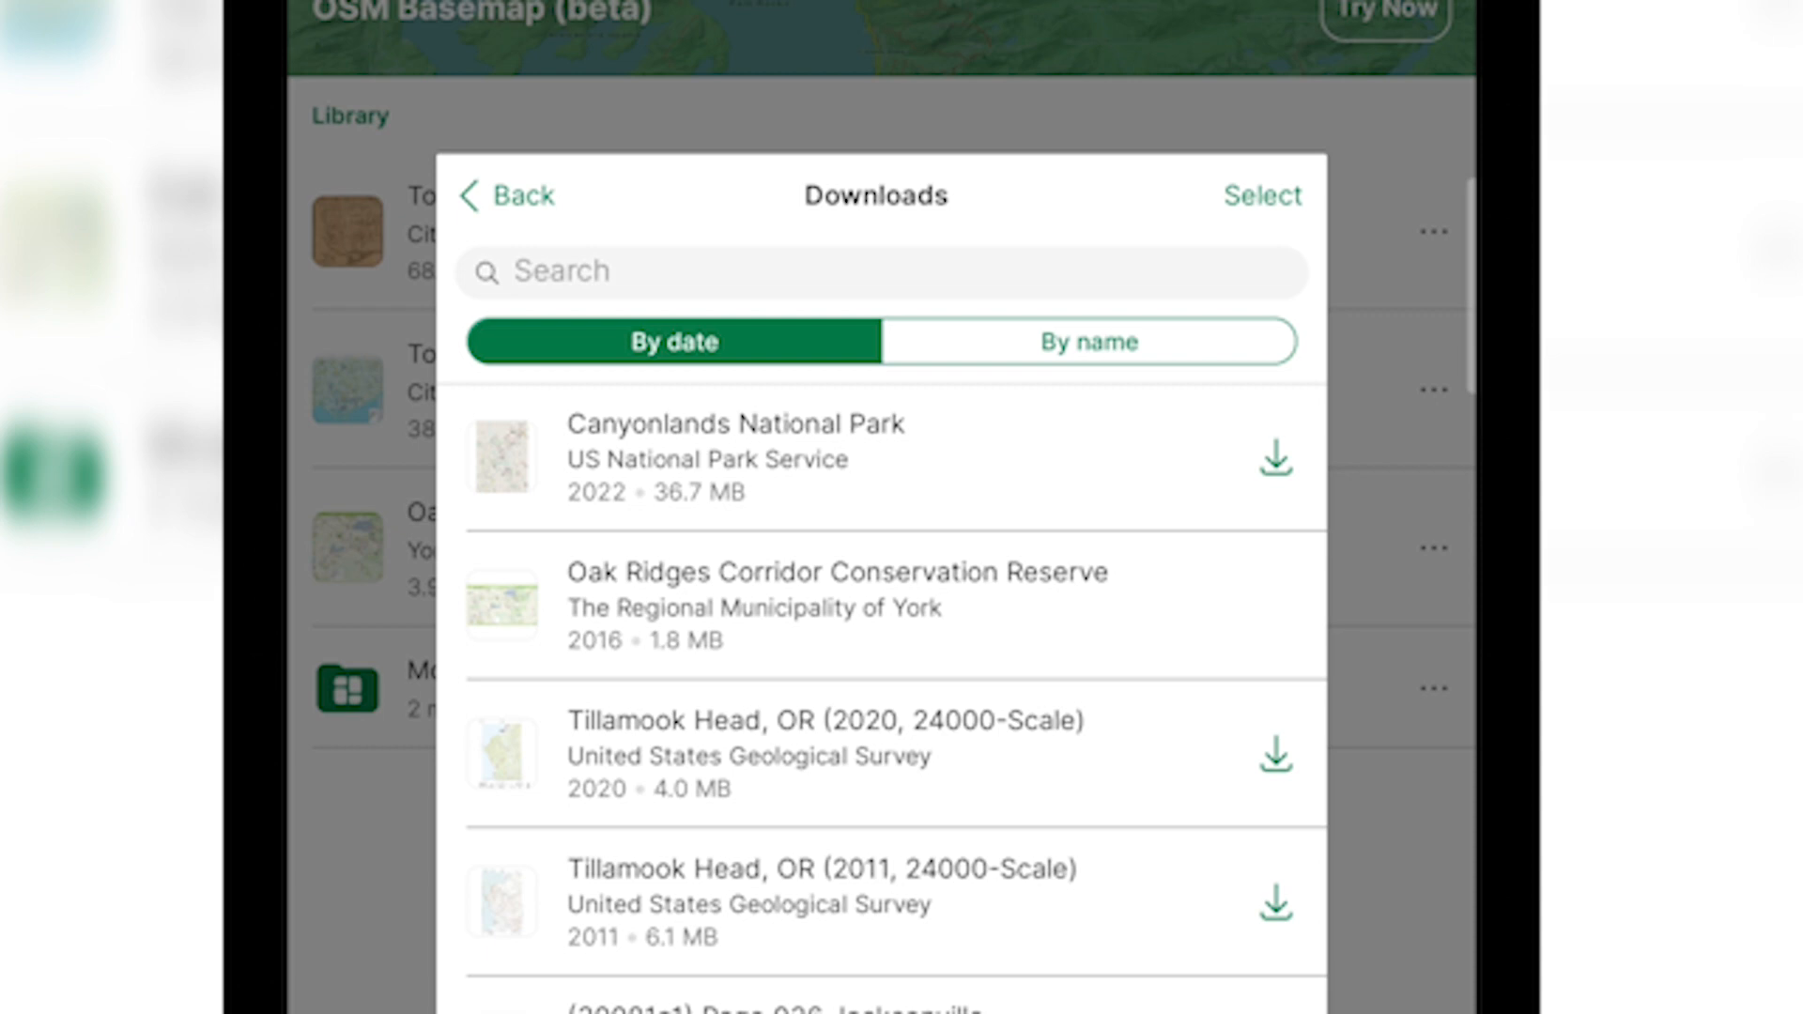
pyautogui.scroll(3)
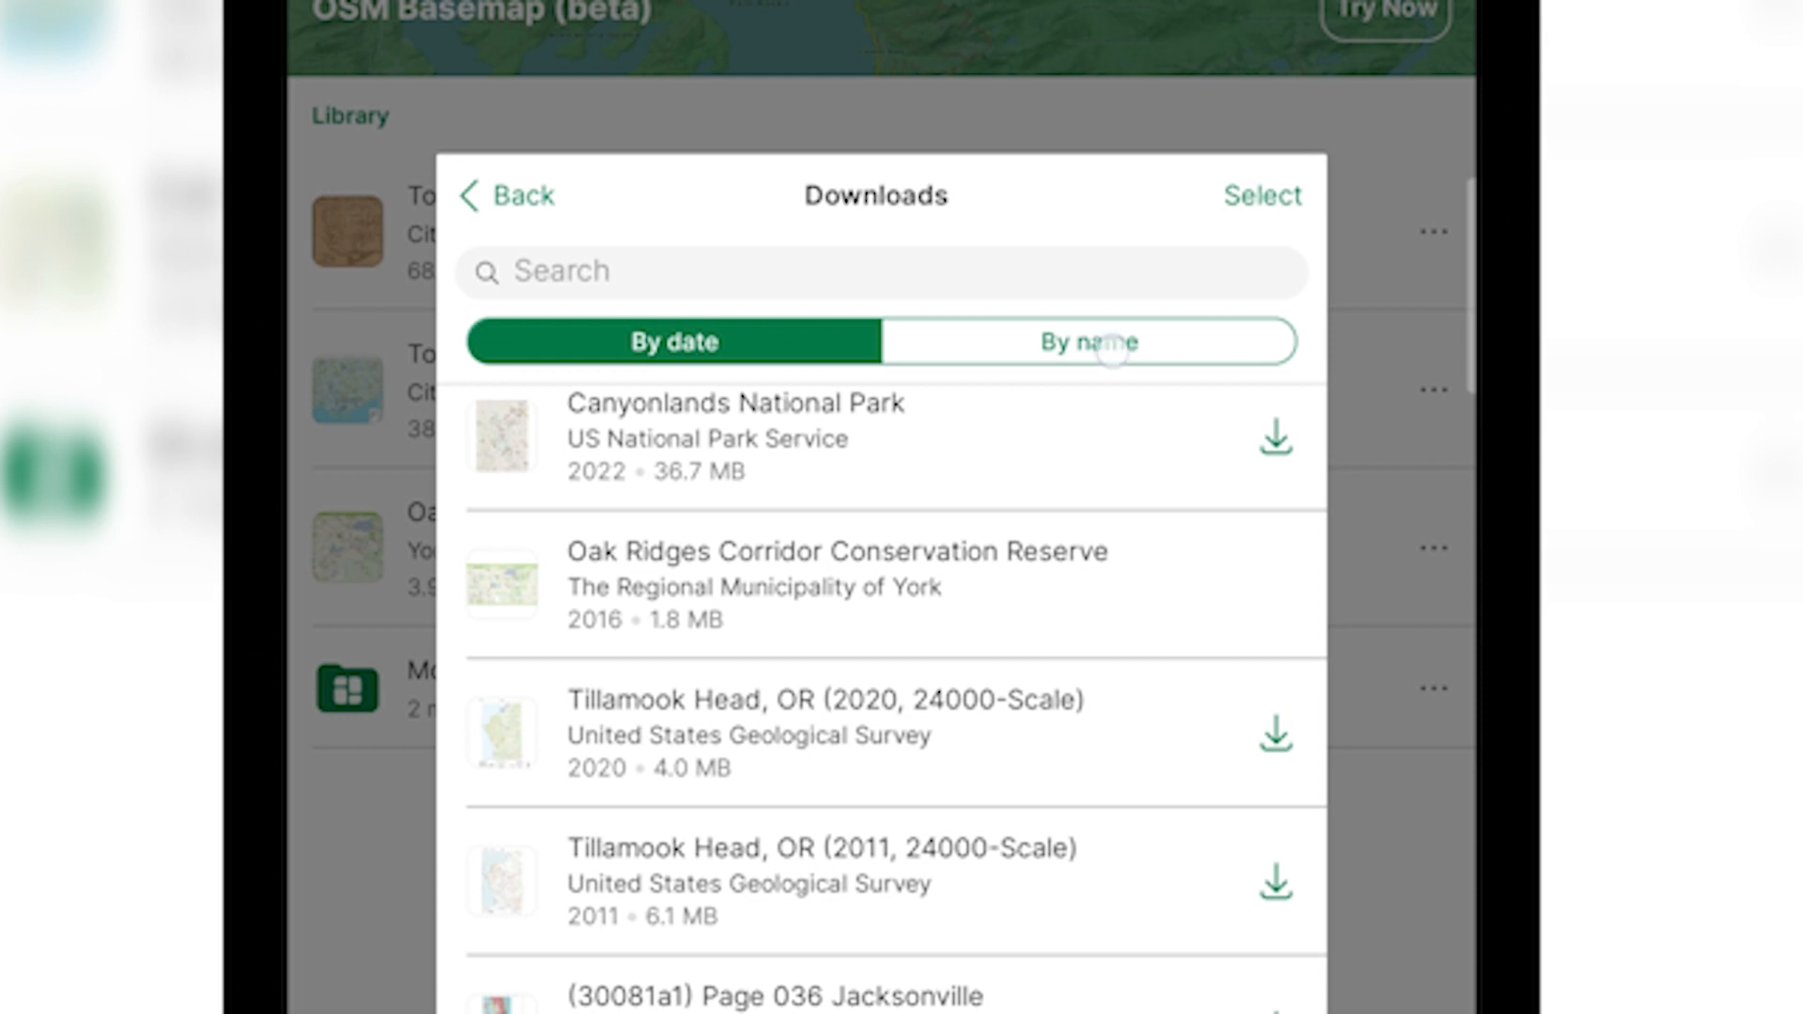
pyautogui.click(1088, 342)
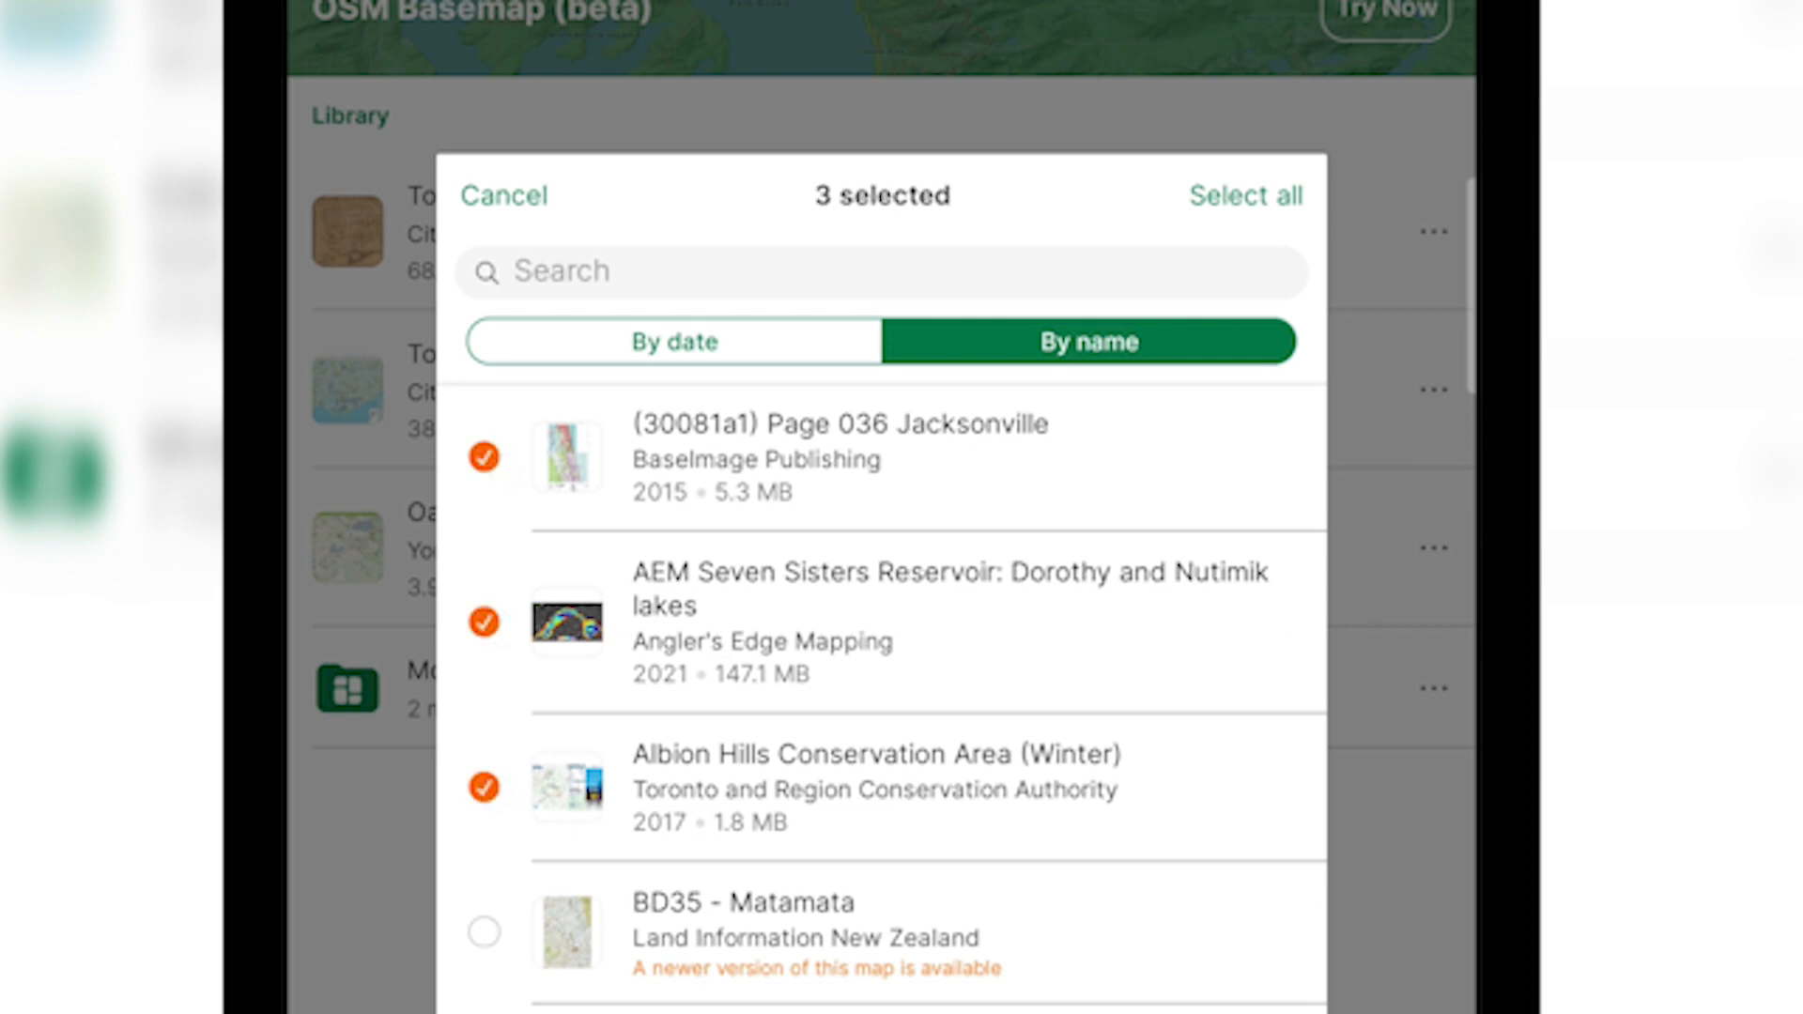
pyautogui.click(503, 194)
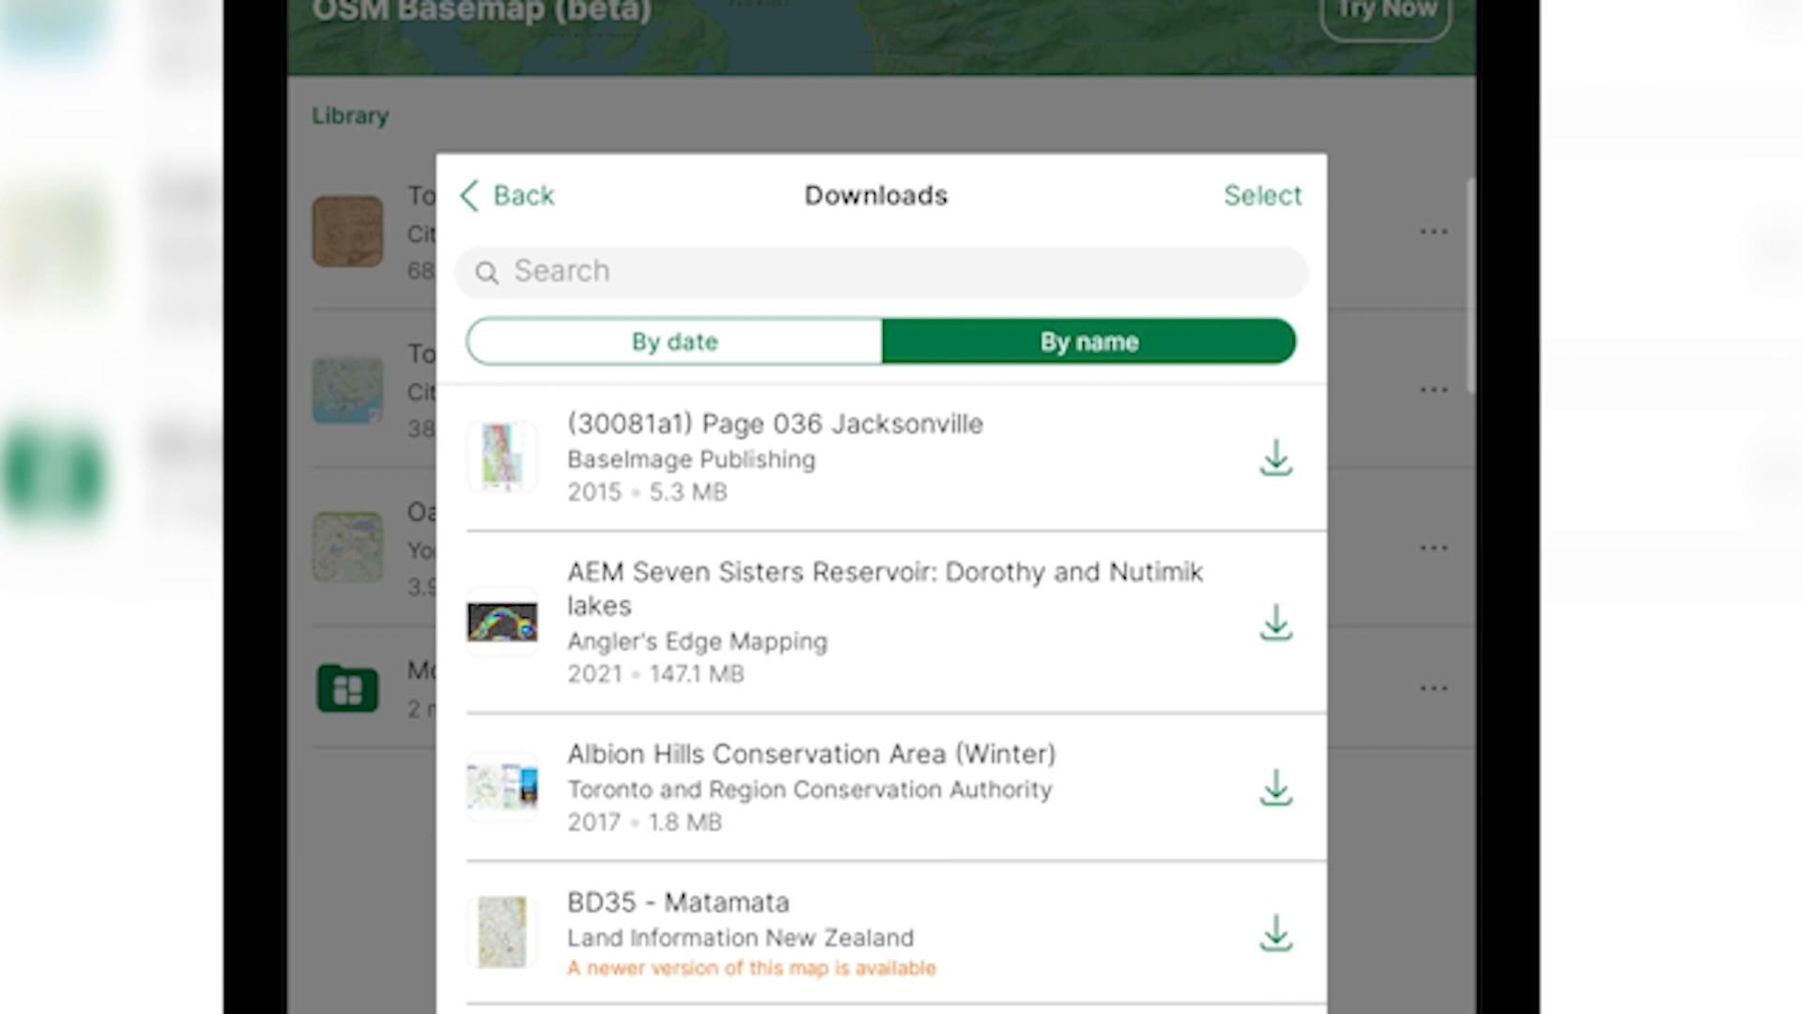
# Step: Browse through the list of previously downloaded maps and leave the history
pyautogui.scroll(-3)
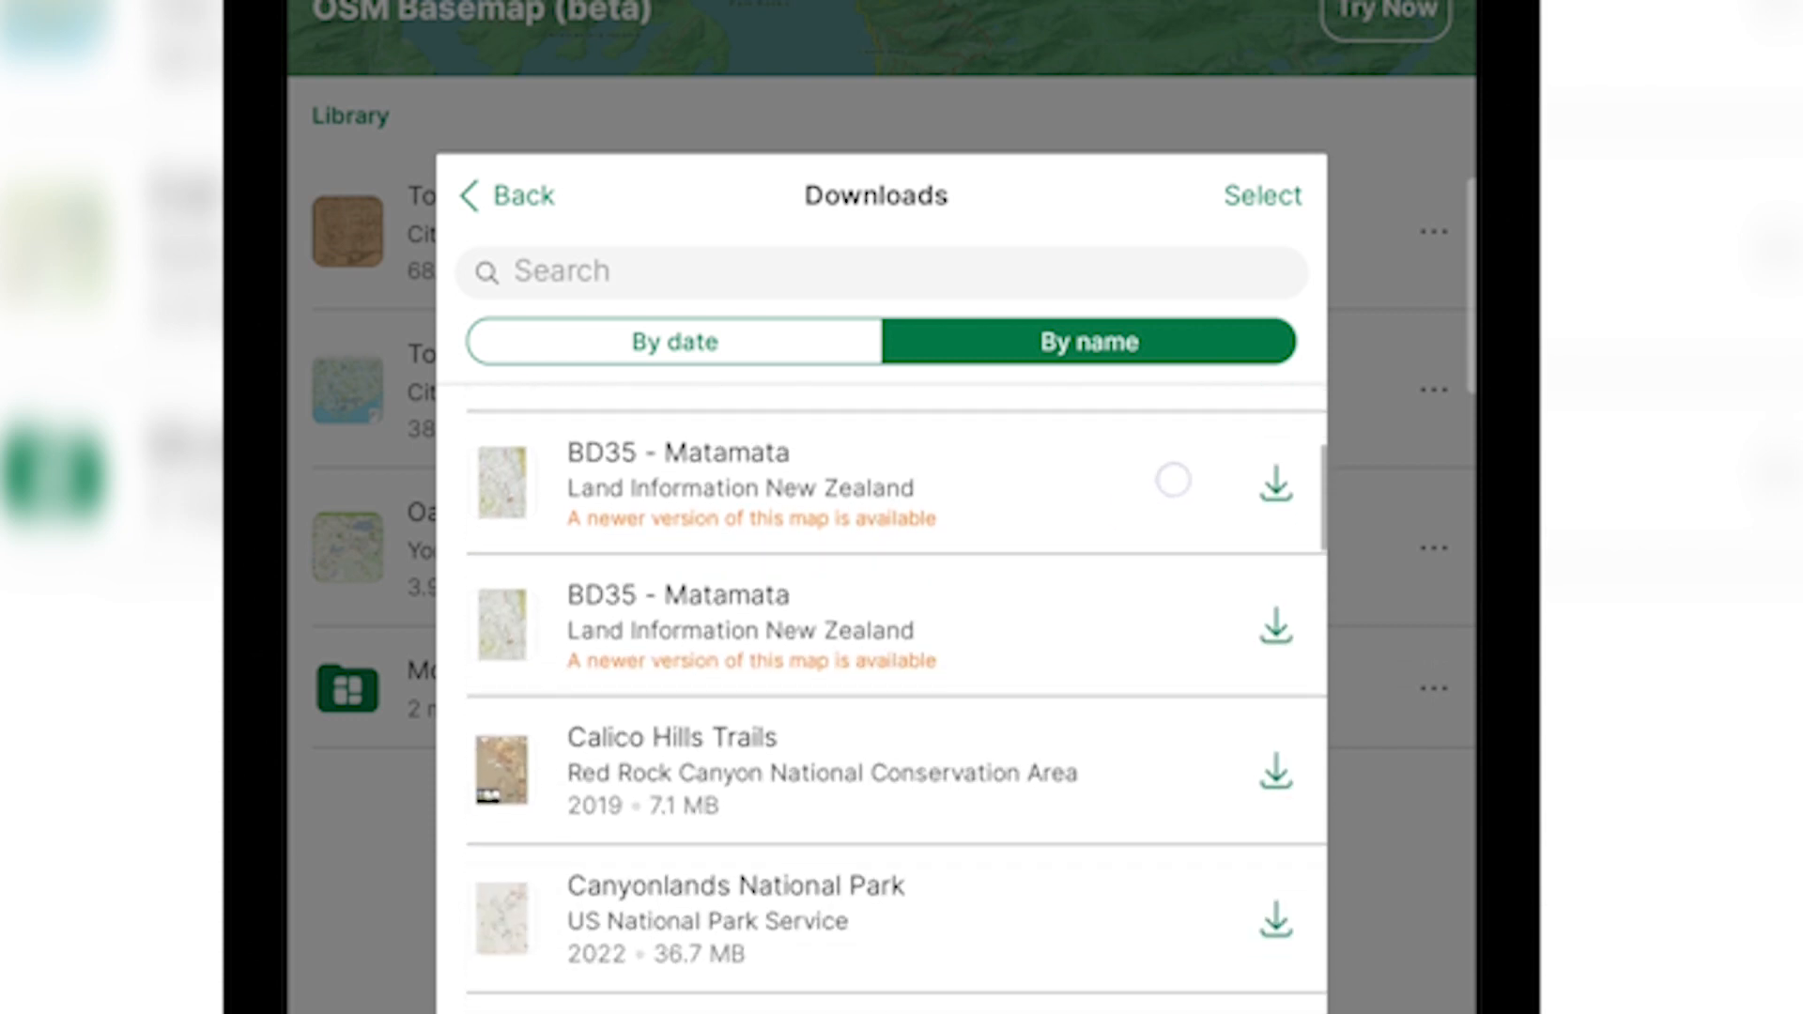
pyautogui.scroll(3)
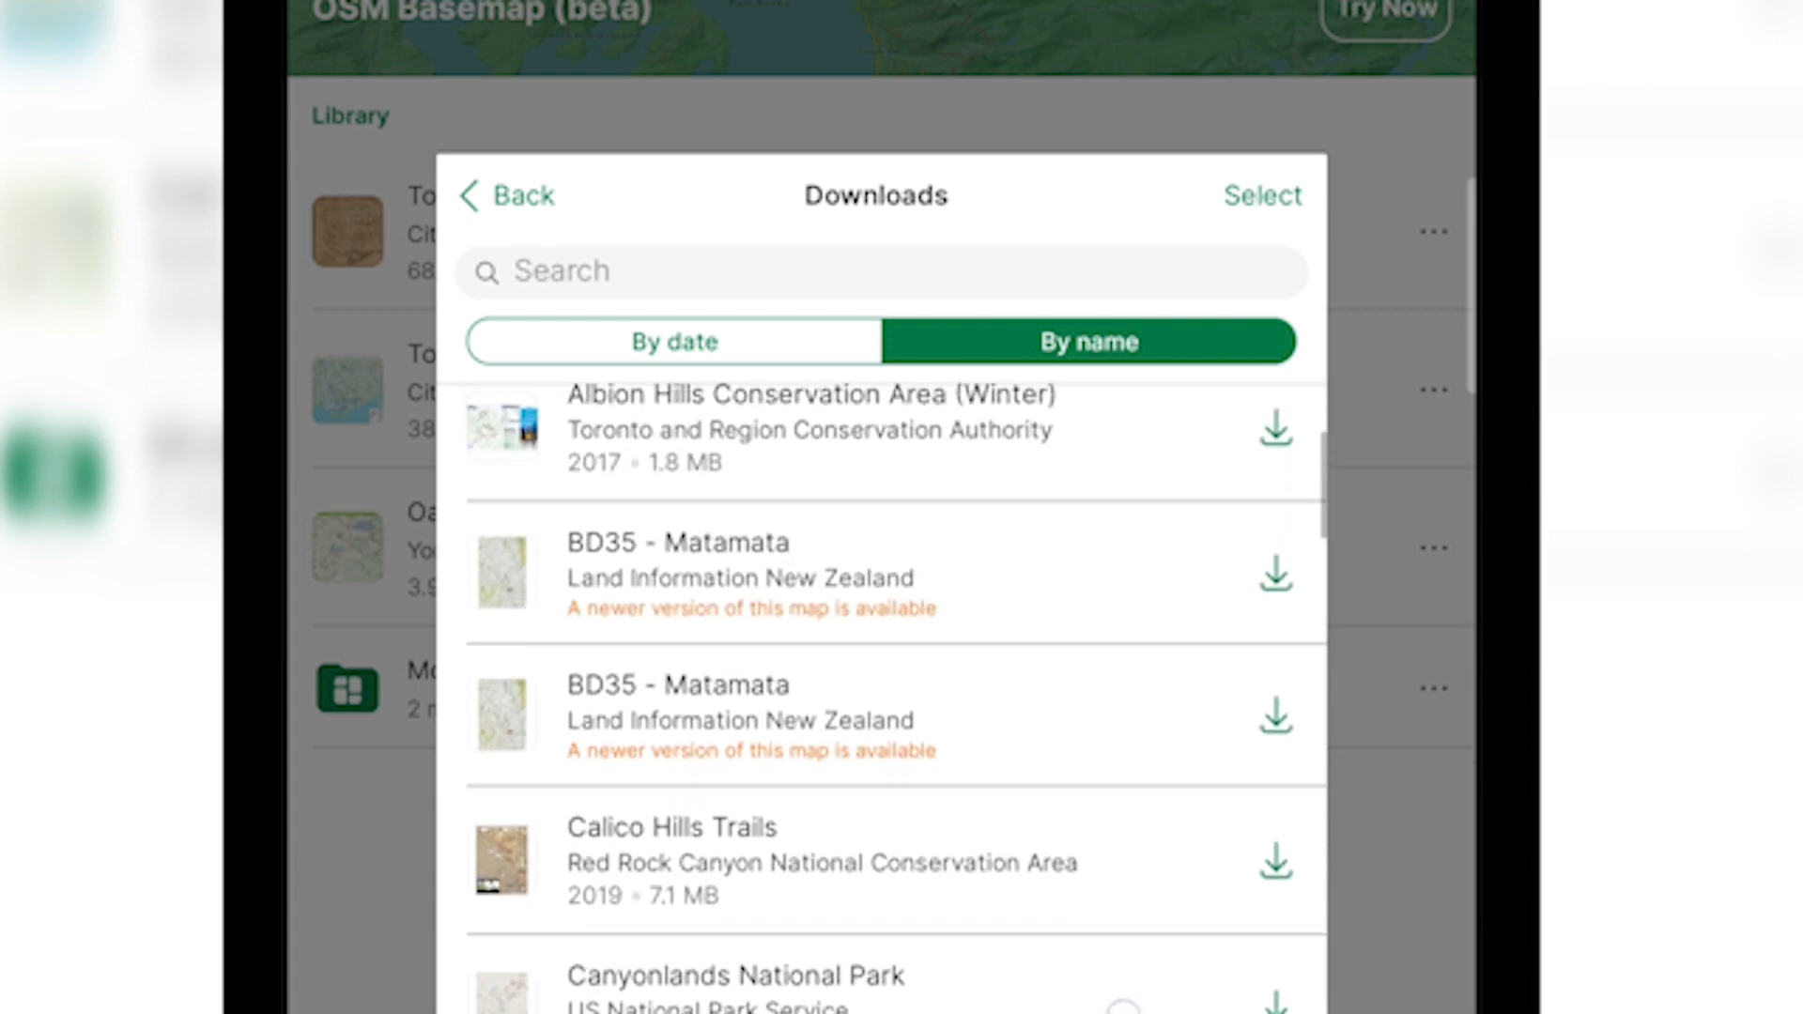
pyautogui.scroll(-3)
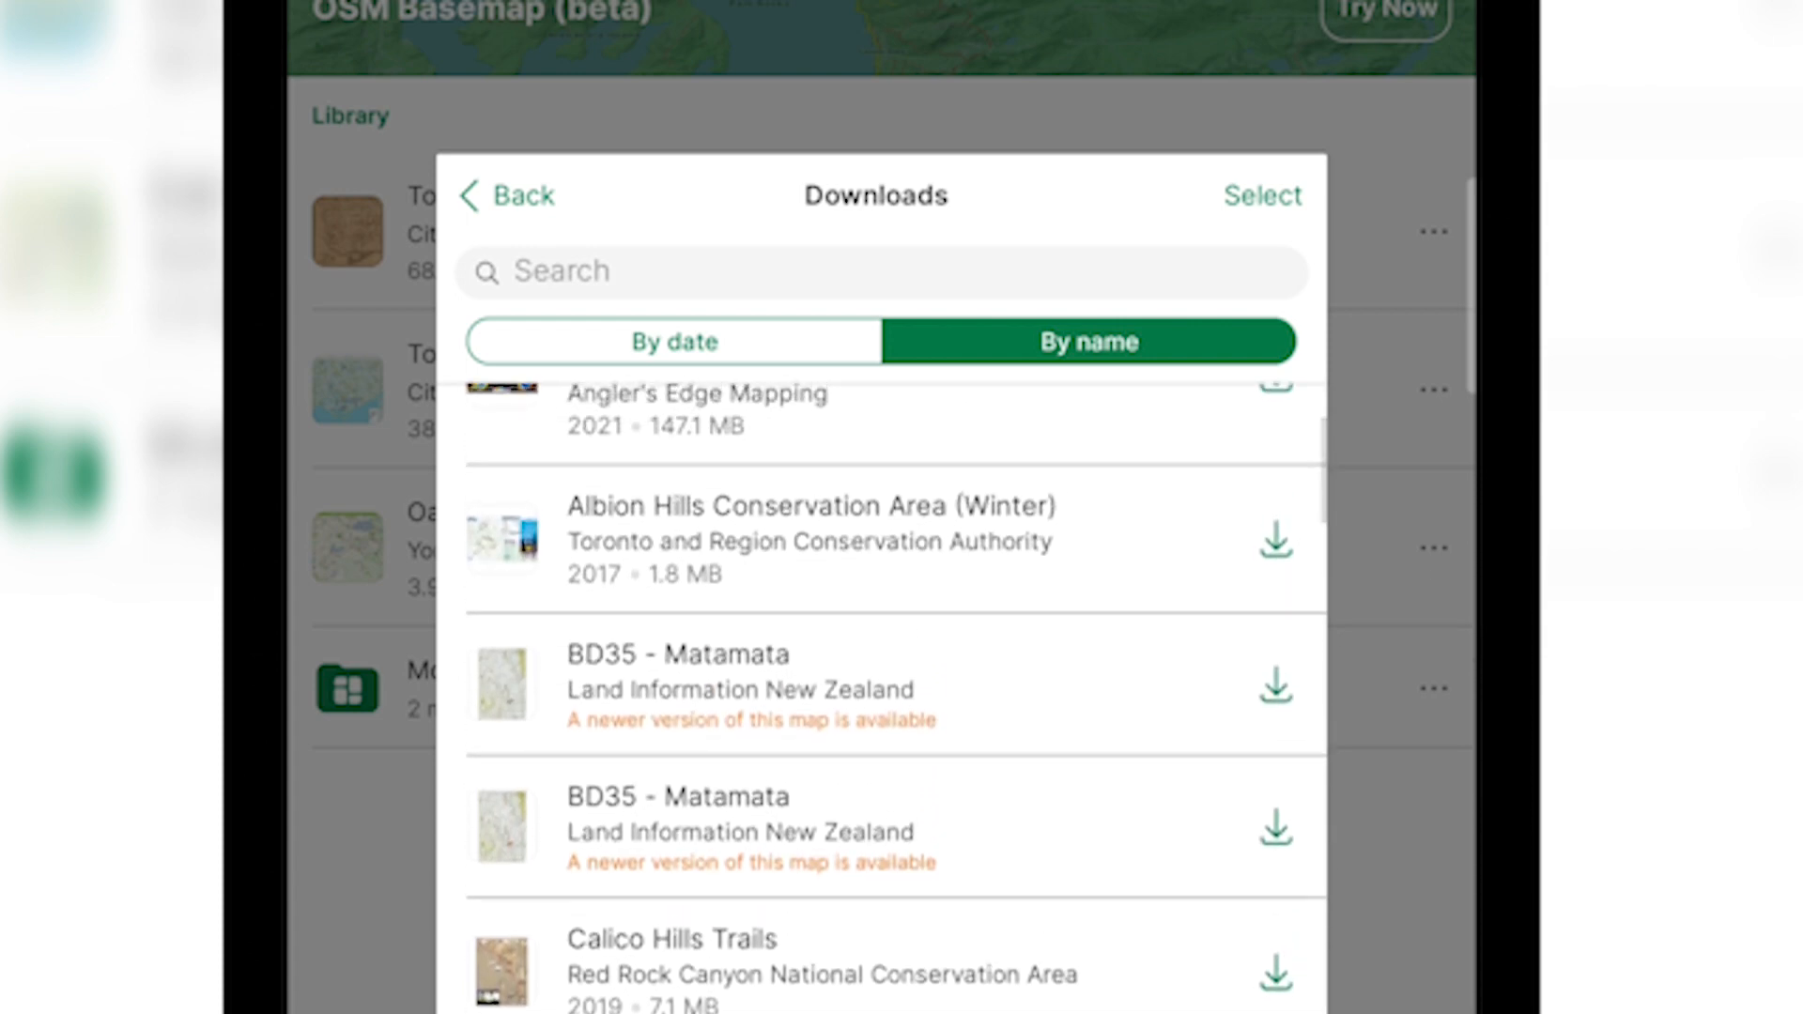
pyautogui.scroll(-3)
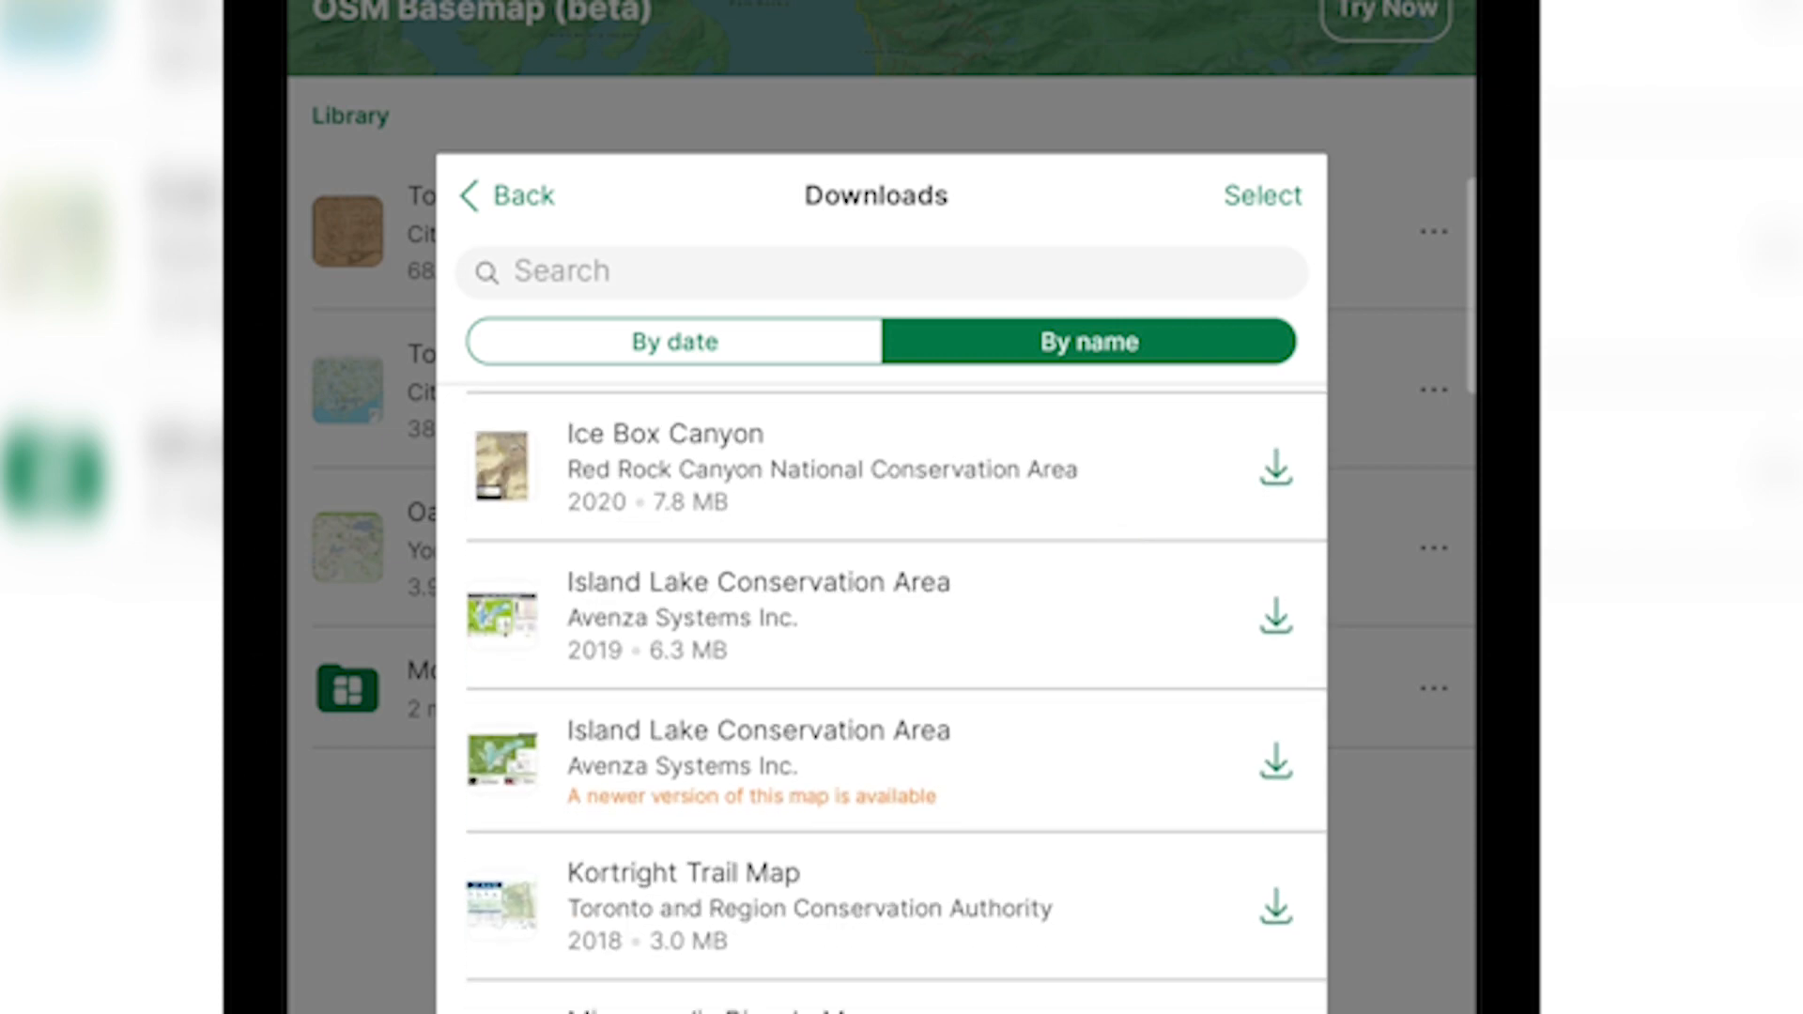
pyautogui.click(506, 195)
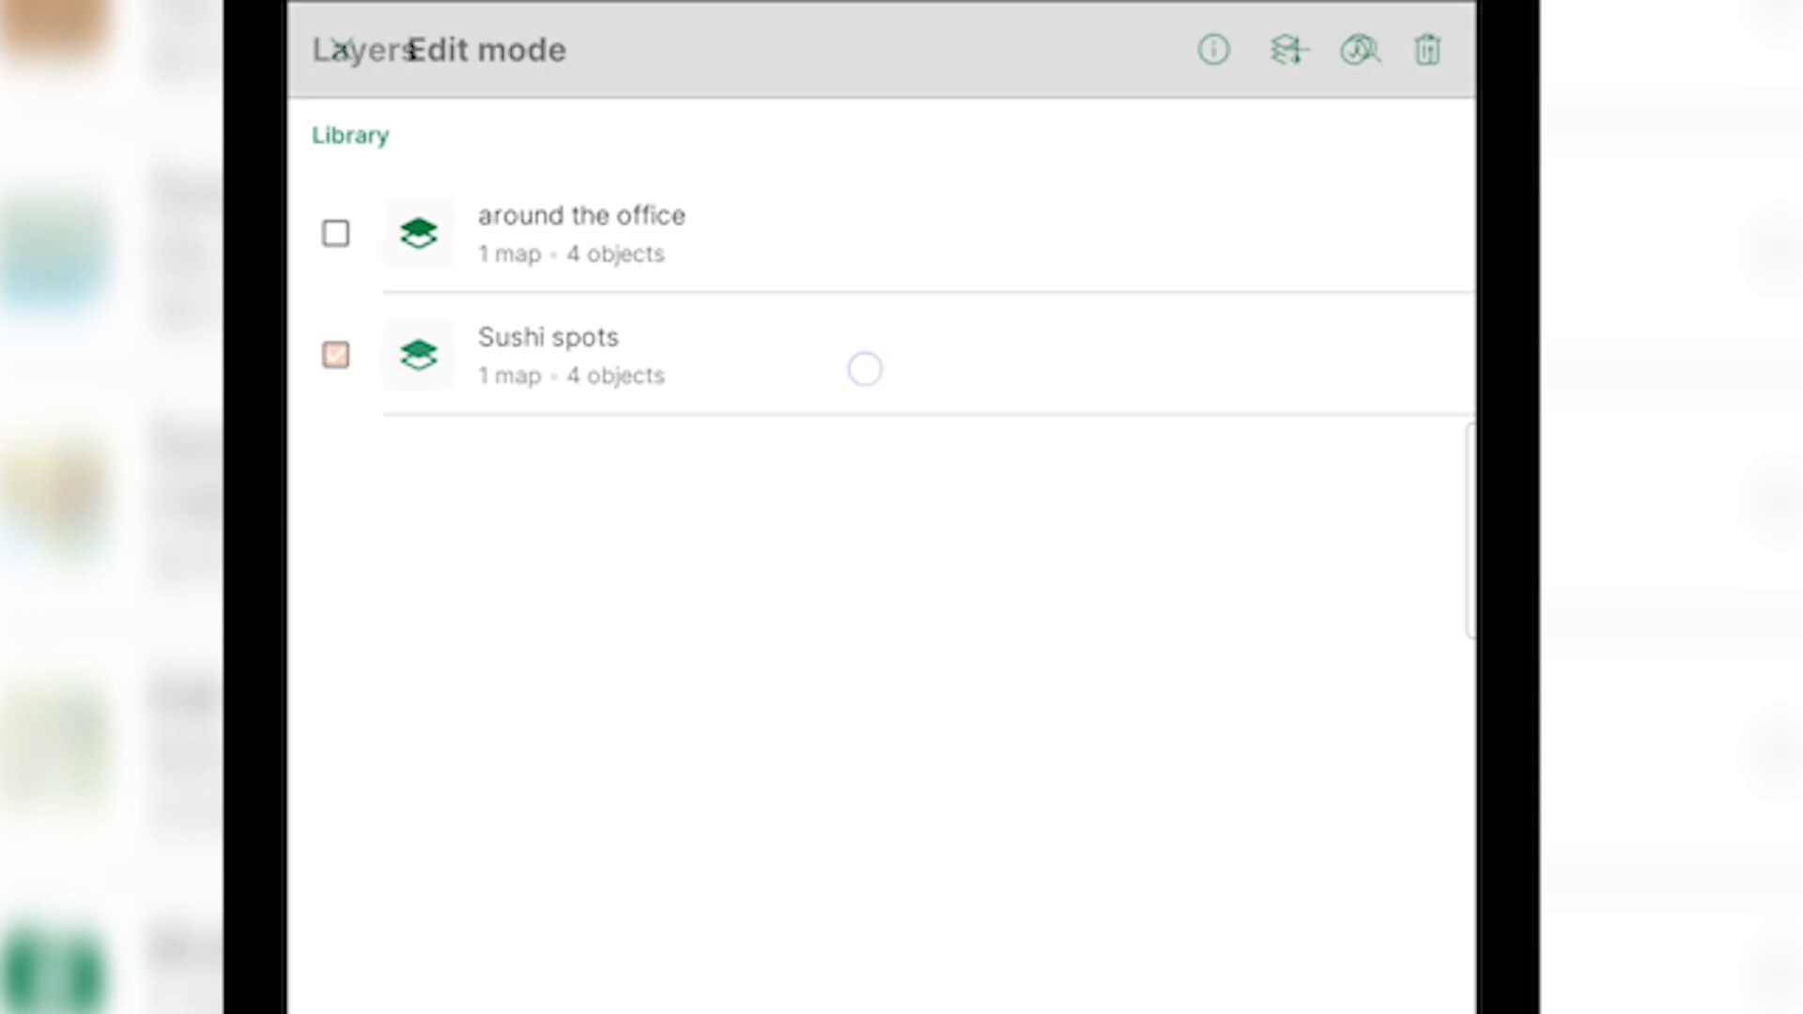
# Step: Select the Sushi spots layer in edit mode to reach its settings
pyautogui.click(334, 355)
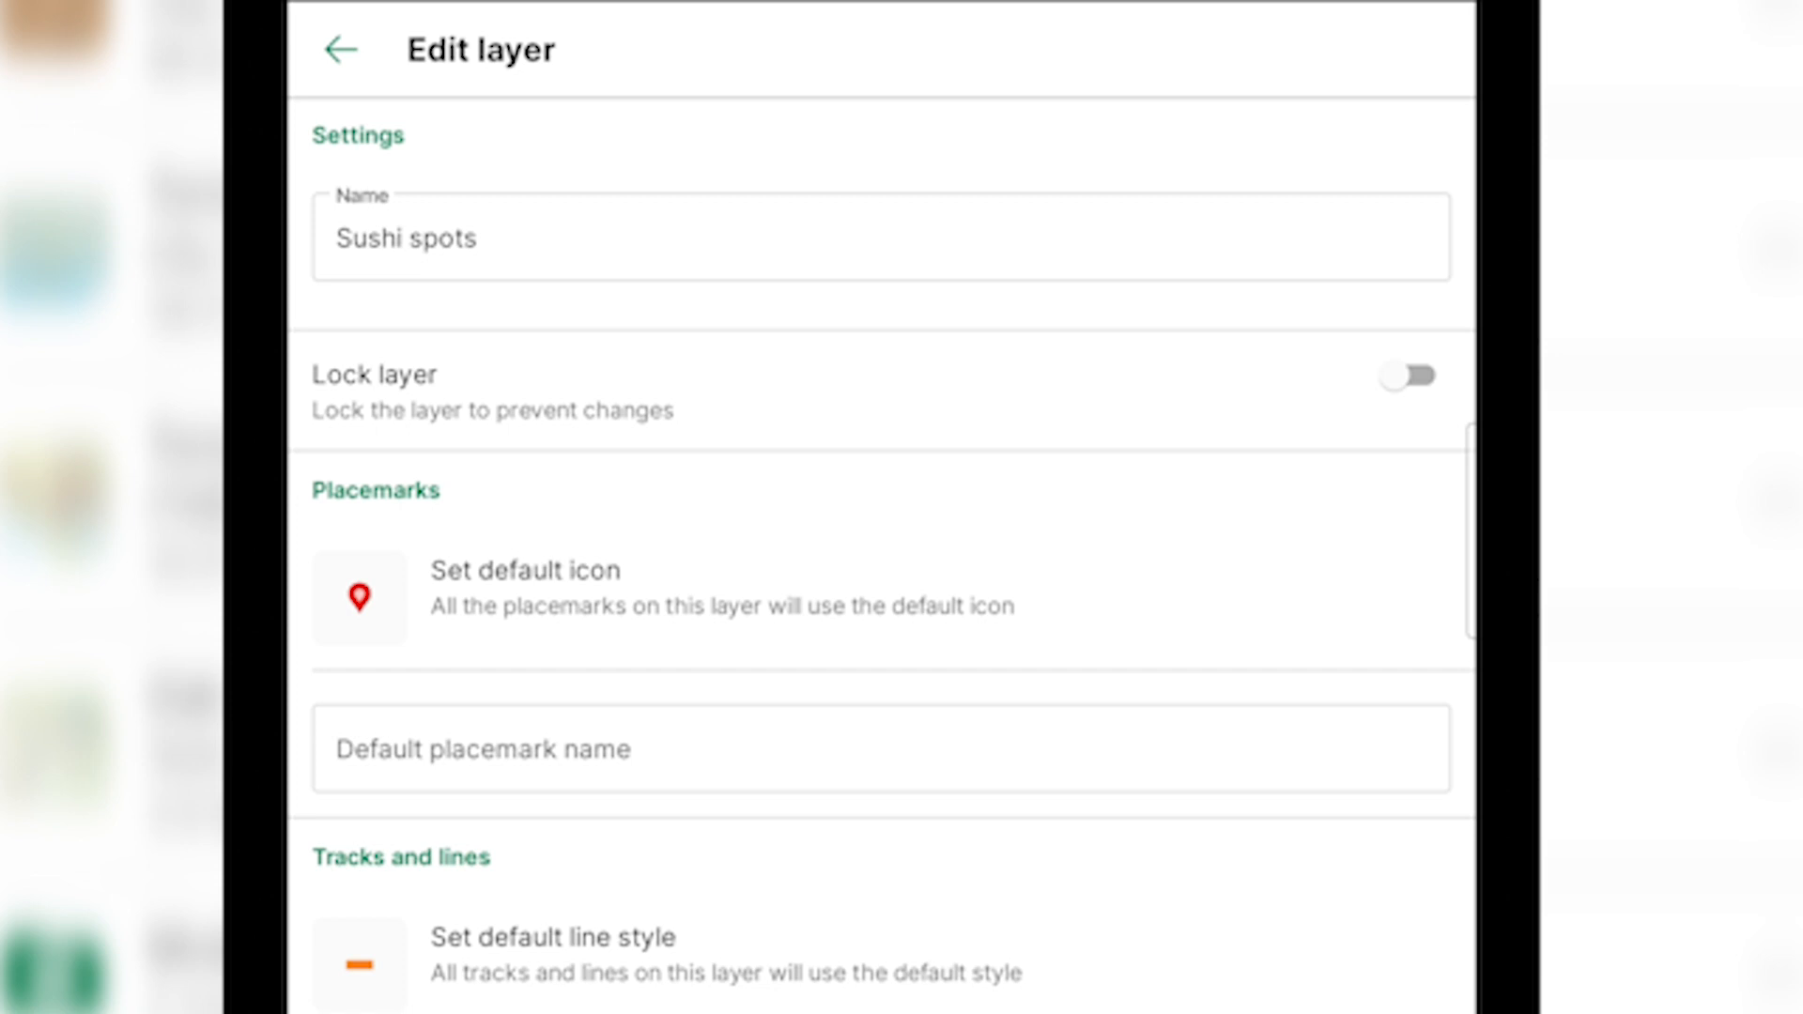
# Step: Keep Toronto Cycling Paths and Routes checked in Link to maps and confirm the choice
pyautogui.scroll(-3)
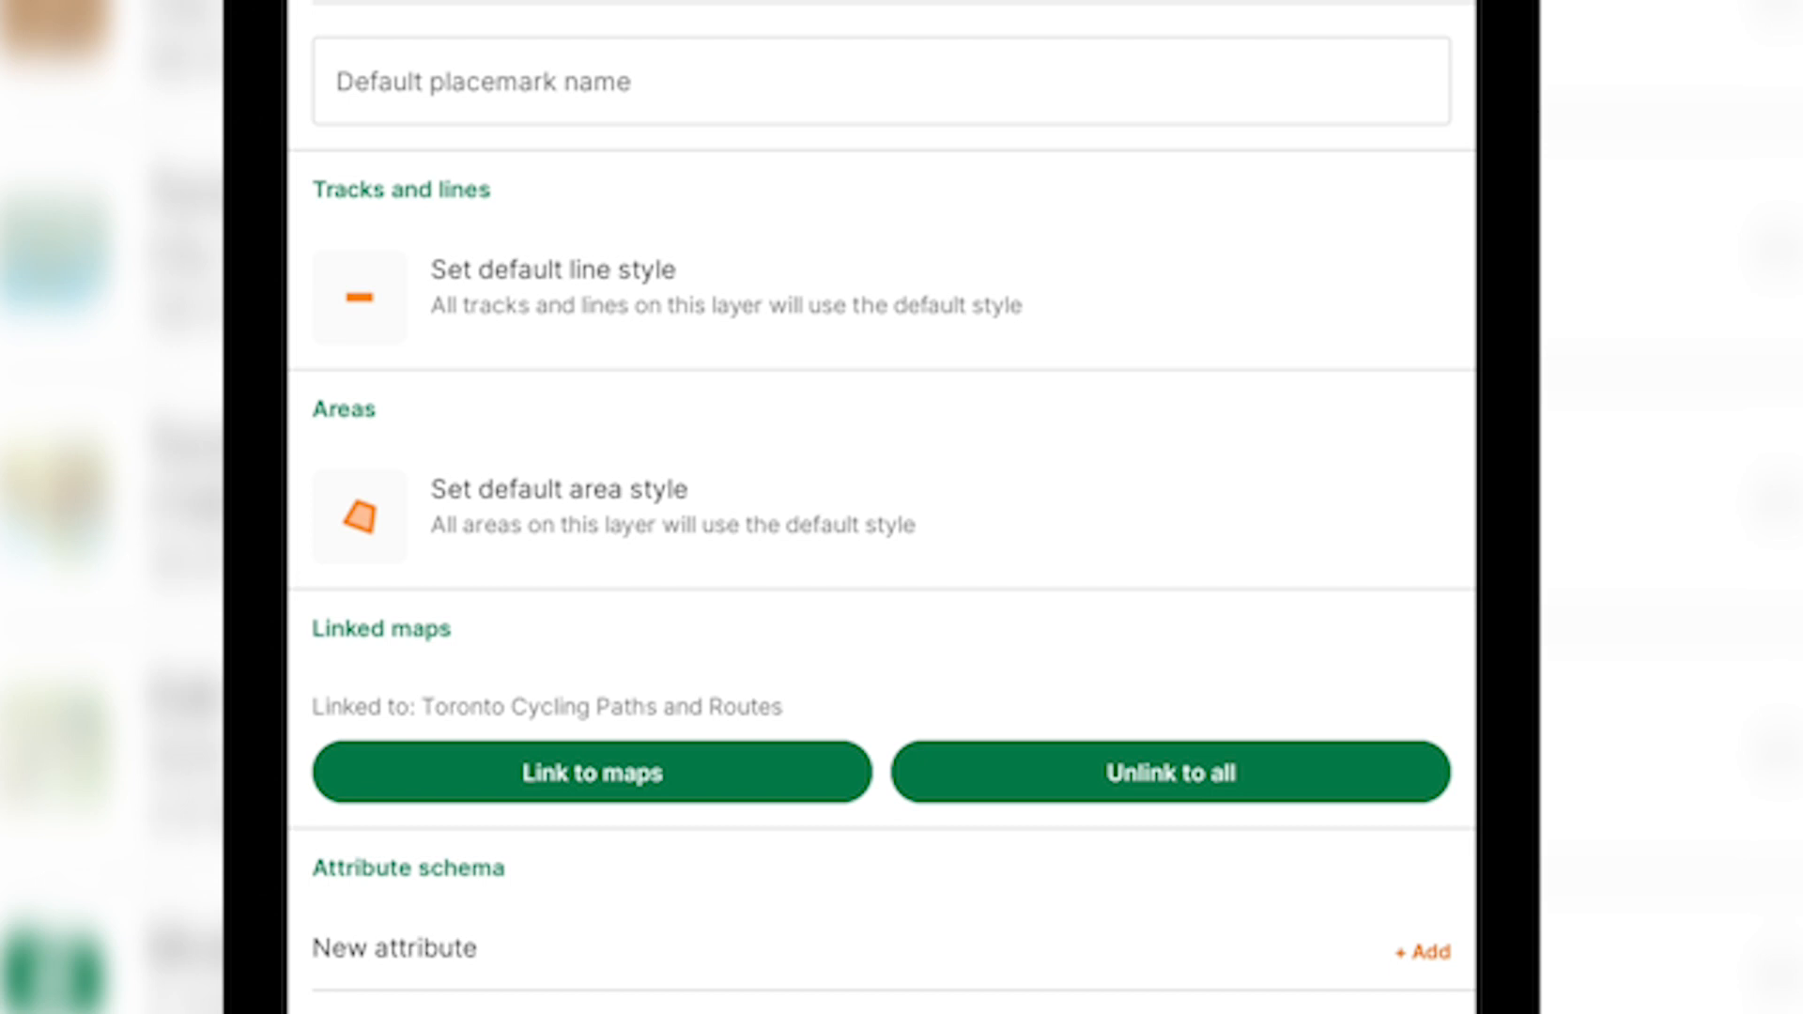
pyautogui.click(589, 772)
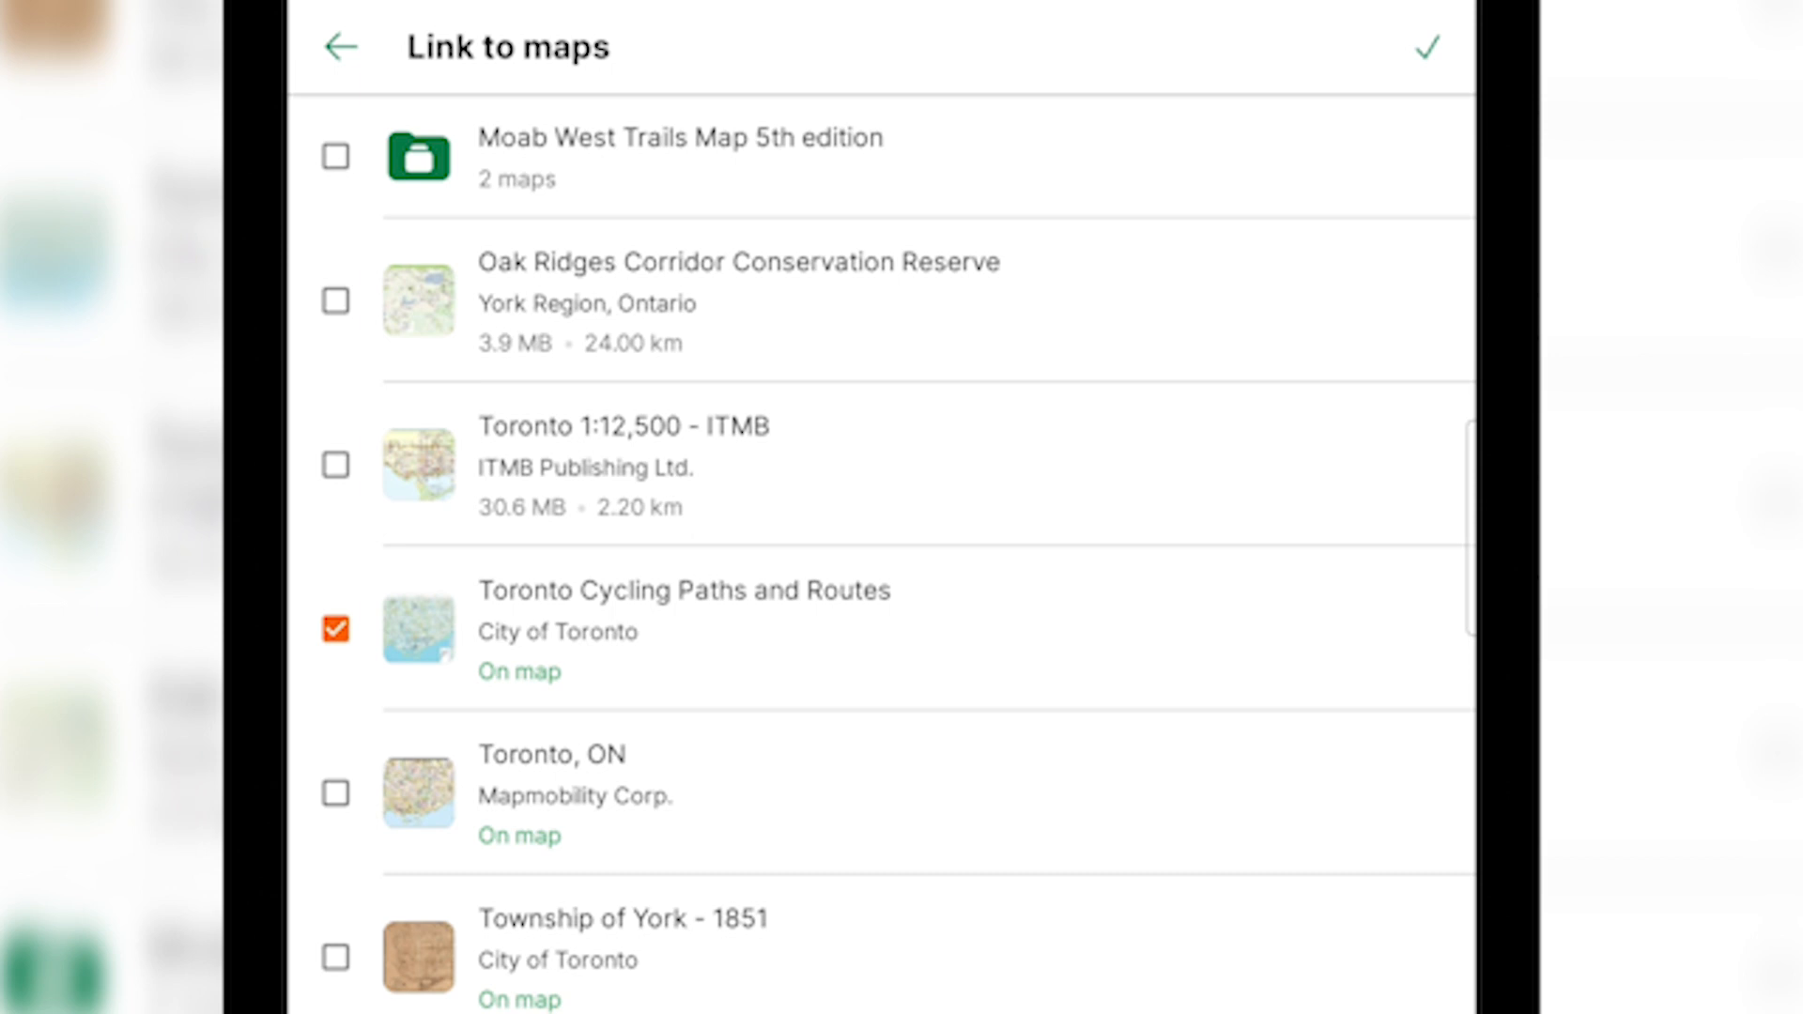
pyautogui.click(334, 793)
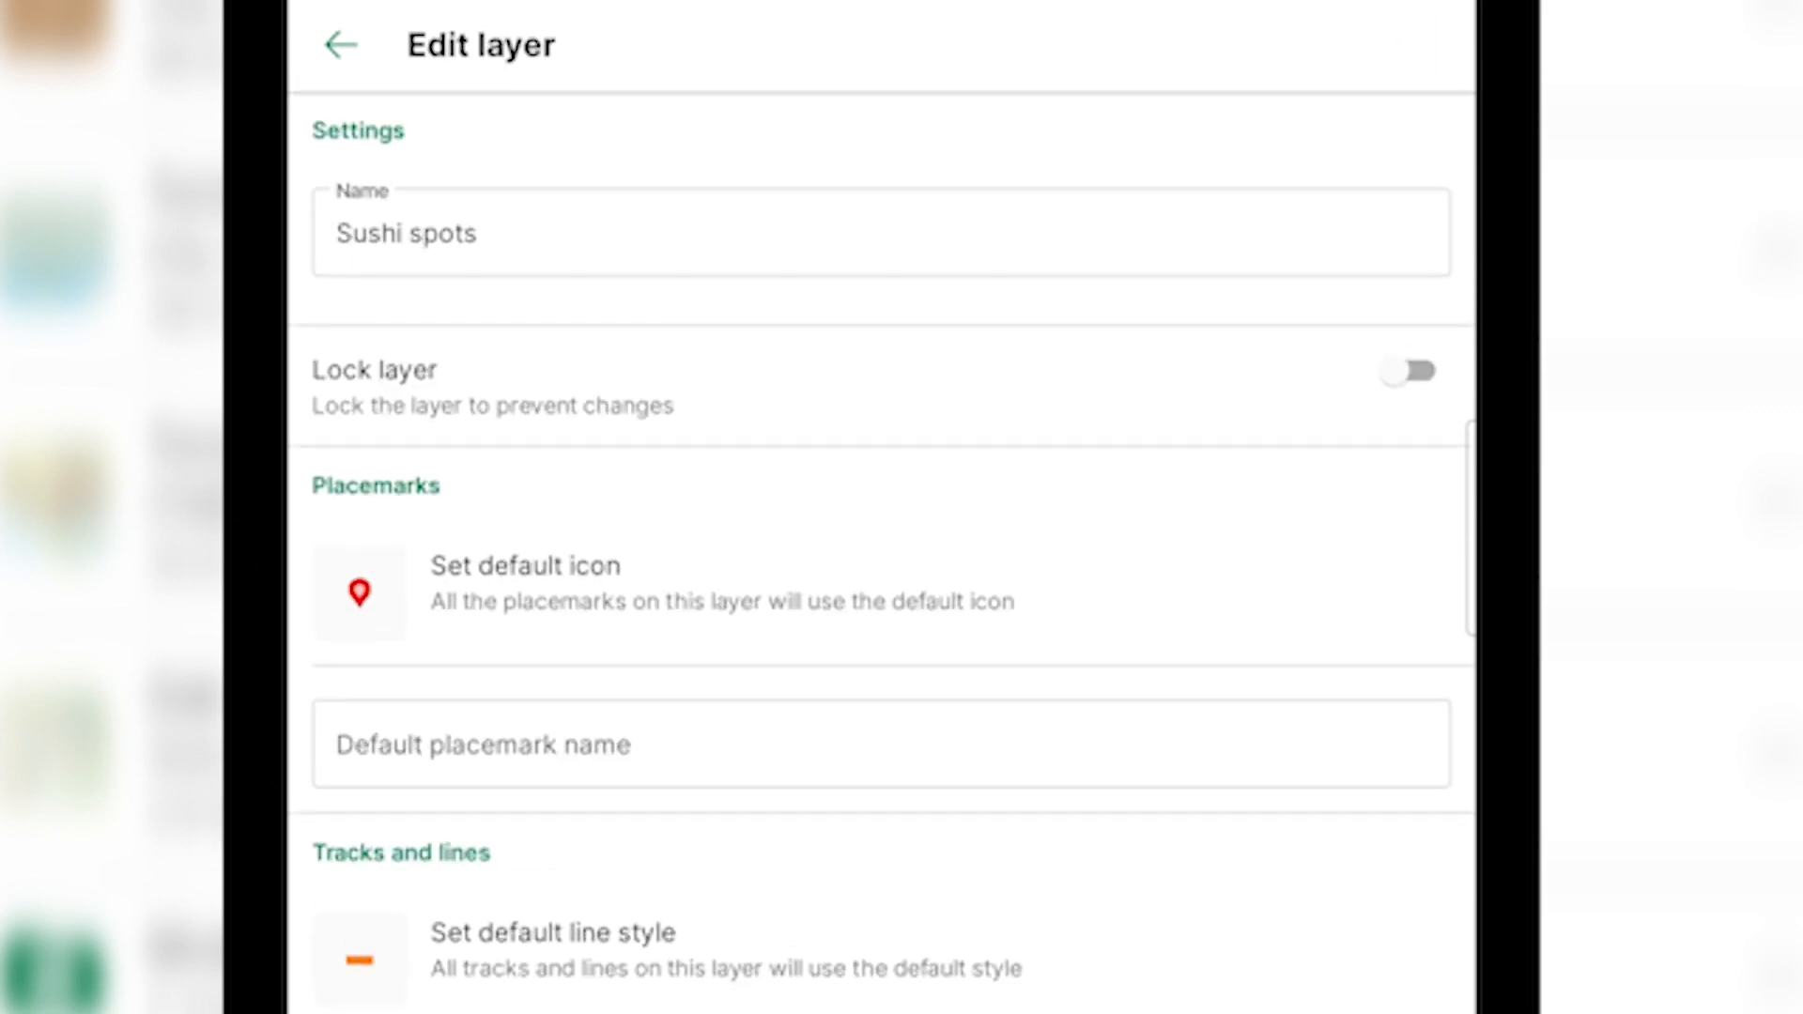
pyautogui.click(336, 45)
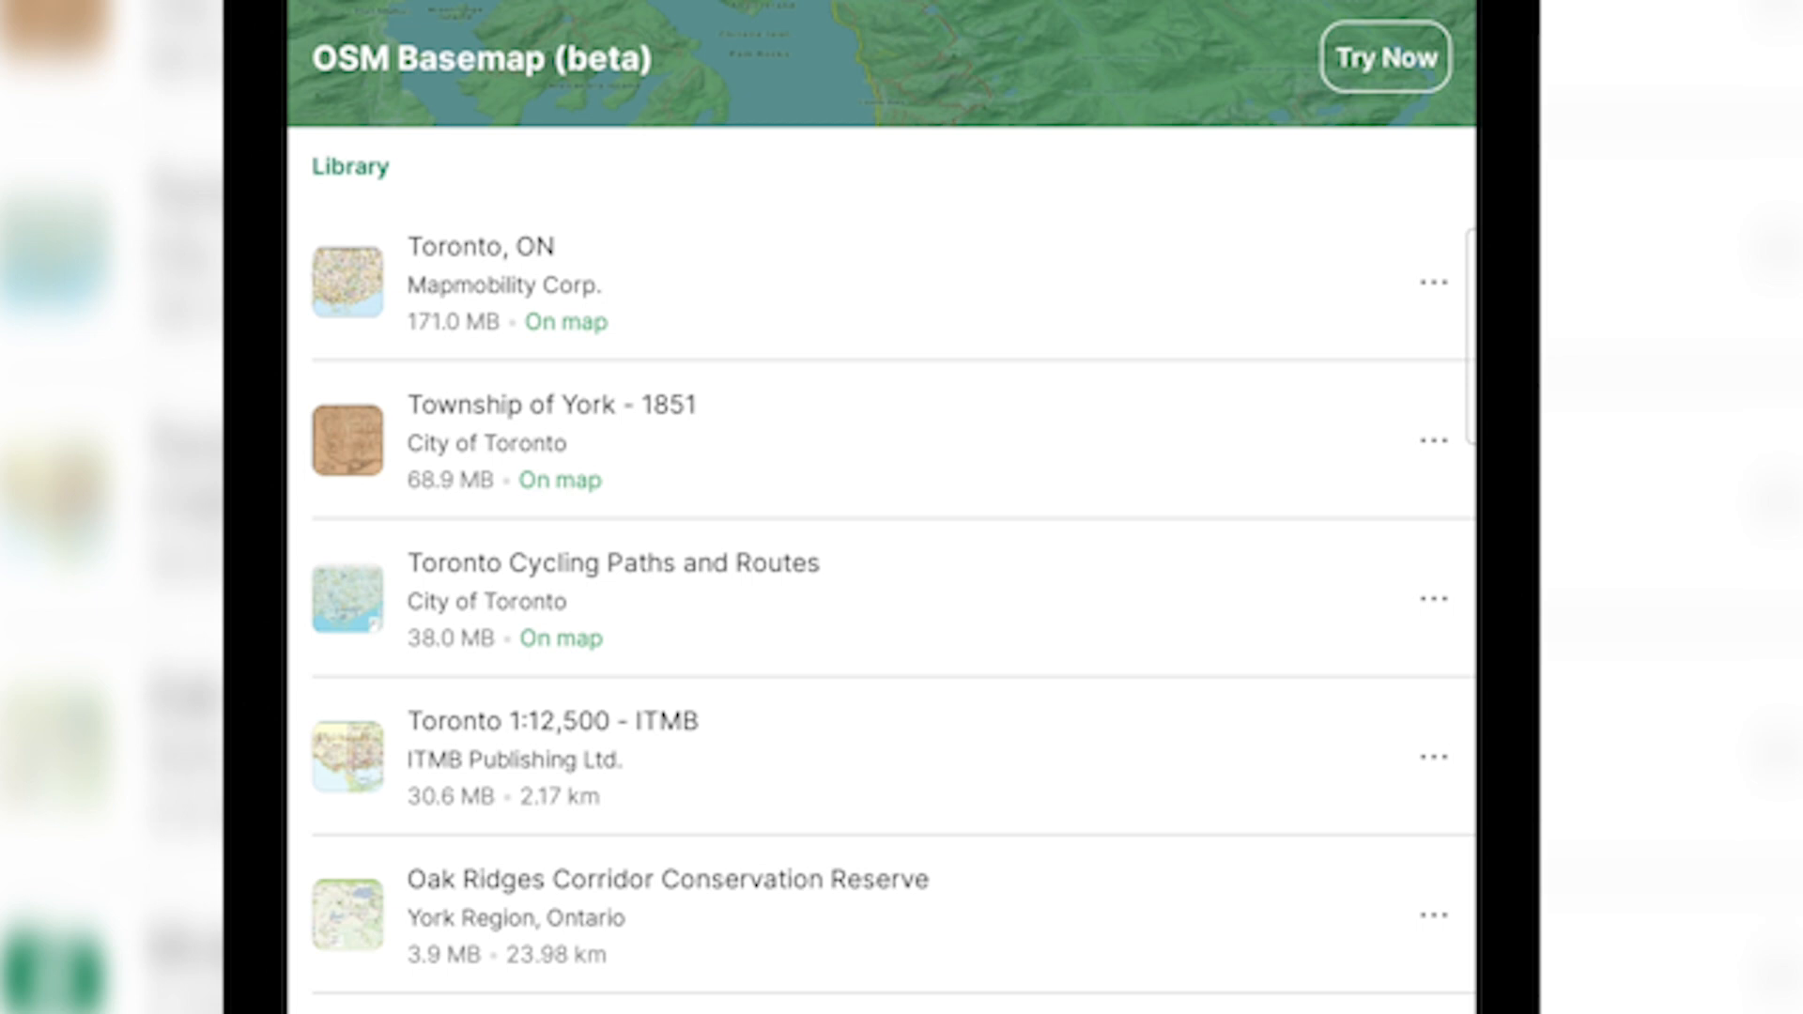
# Step: From the Toronto 1:12,500 map's layers, link Sushi spots and around the office so their pins show
pyautogui.click(806, 757)
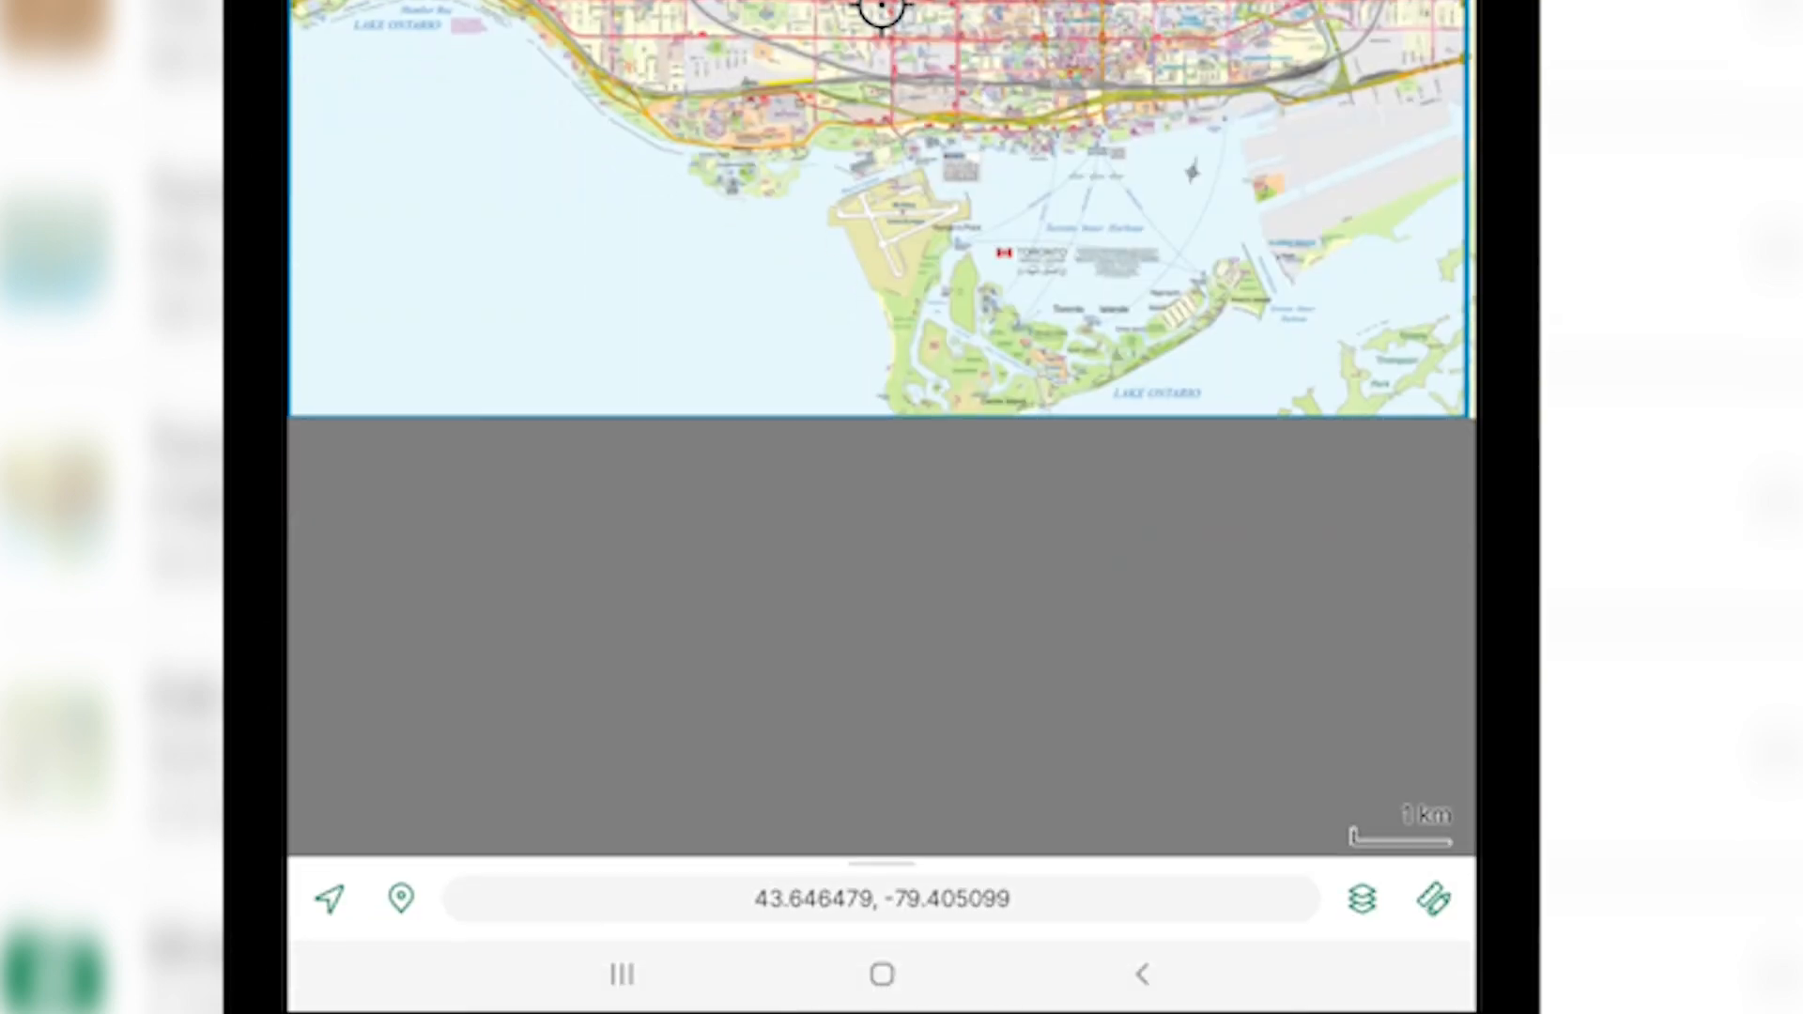
pyautogui.click(1362, 898)
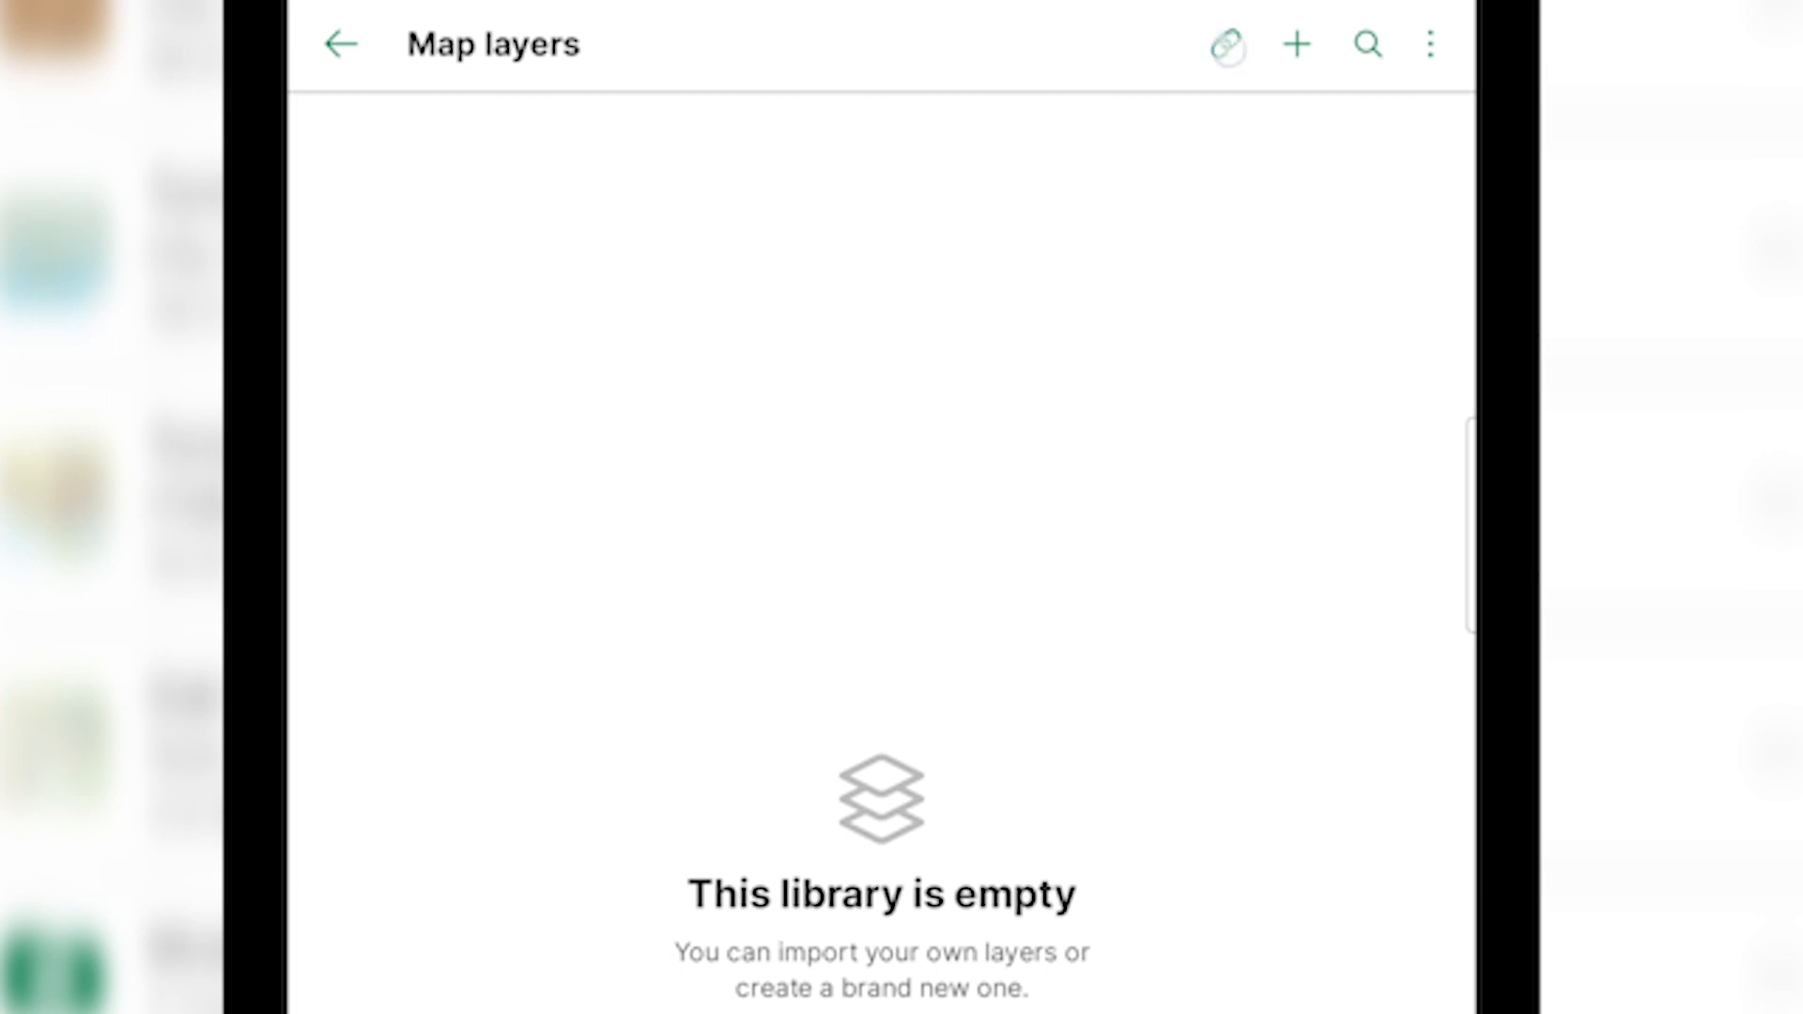
pyautogui.click(1224, 43)
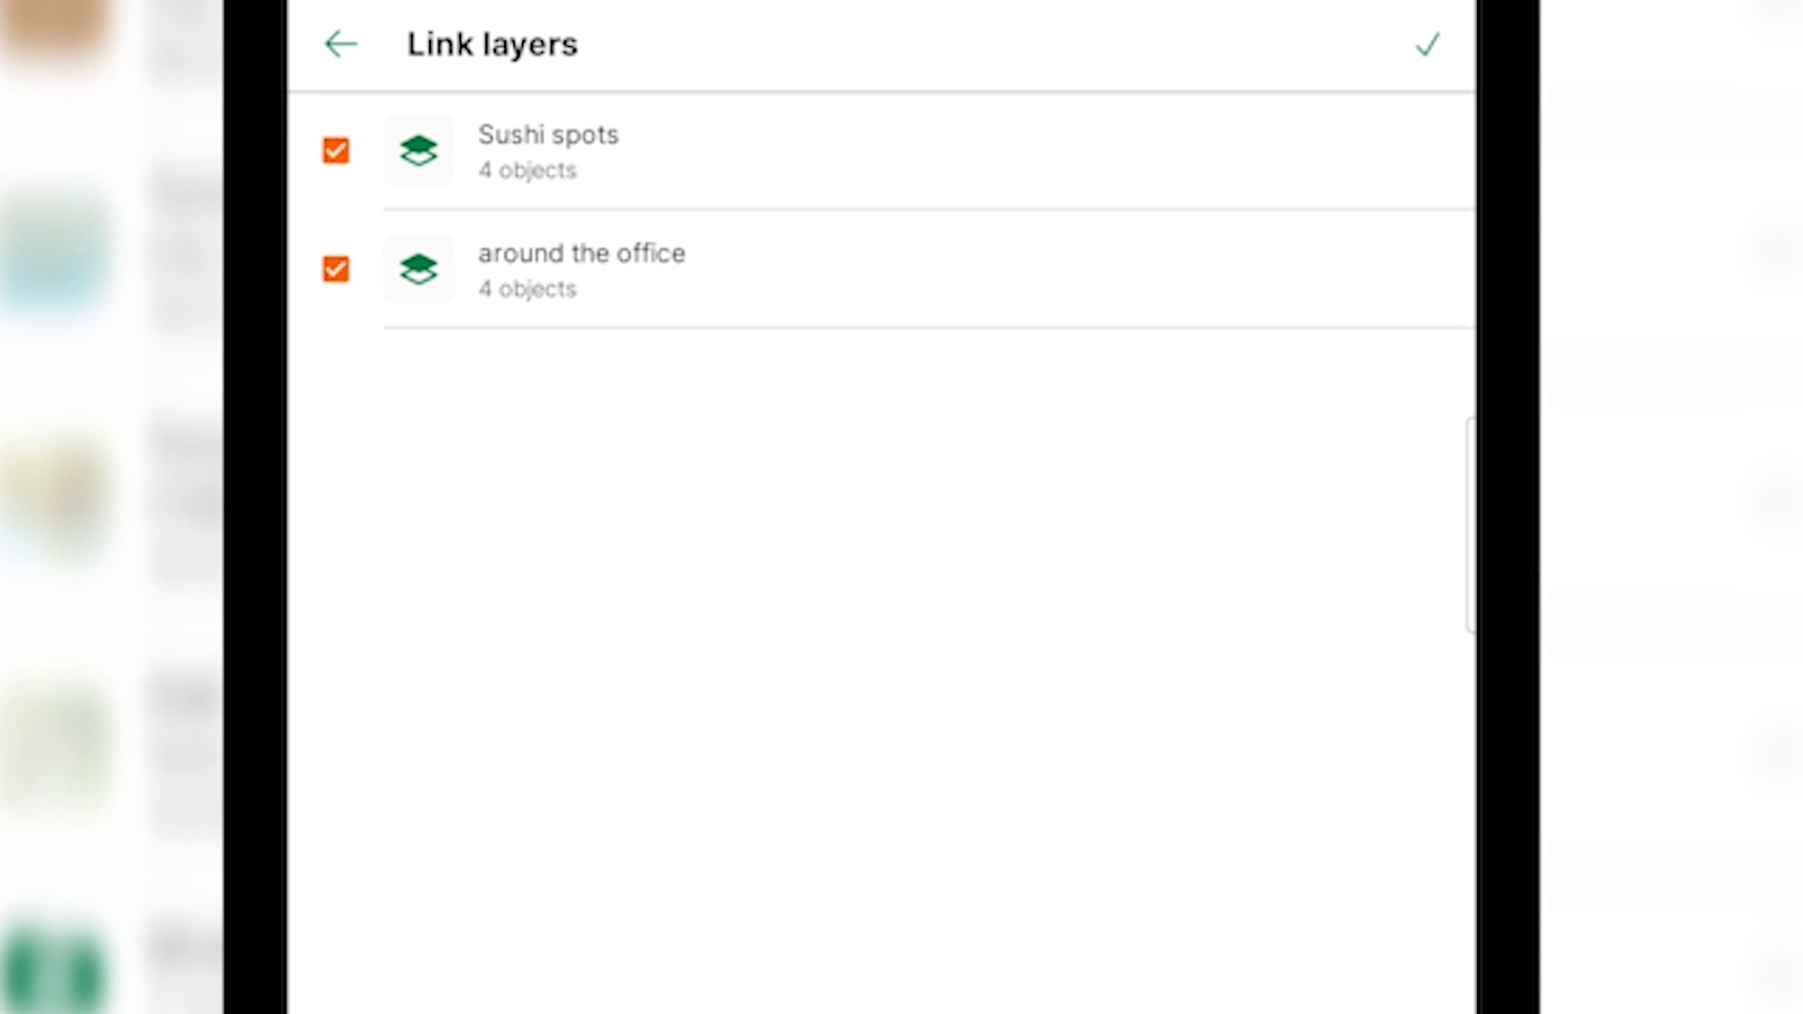
pyautogui.click(1426, 43)
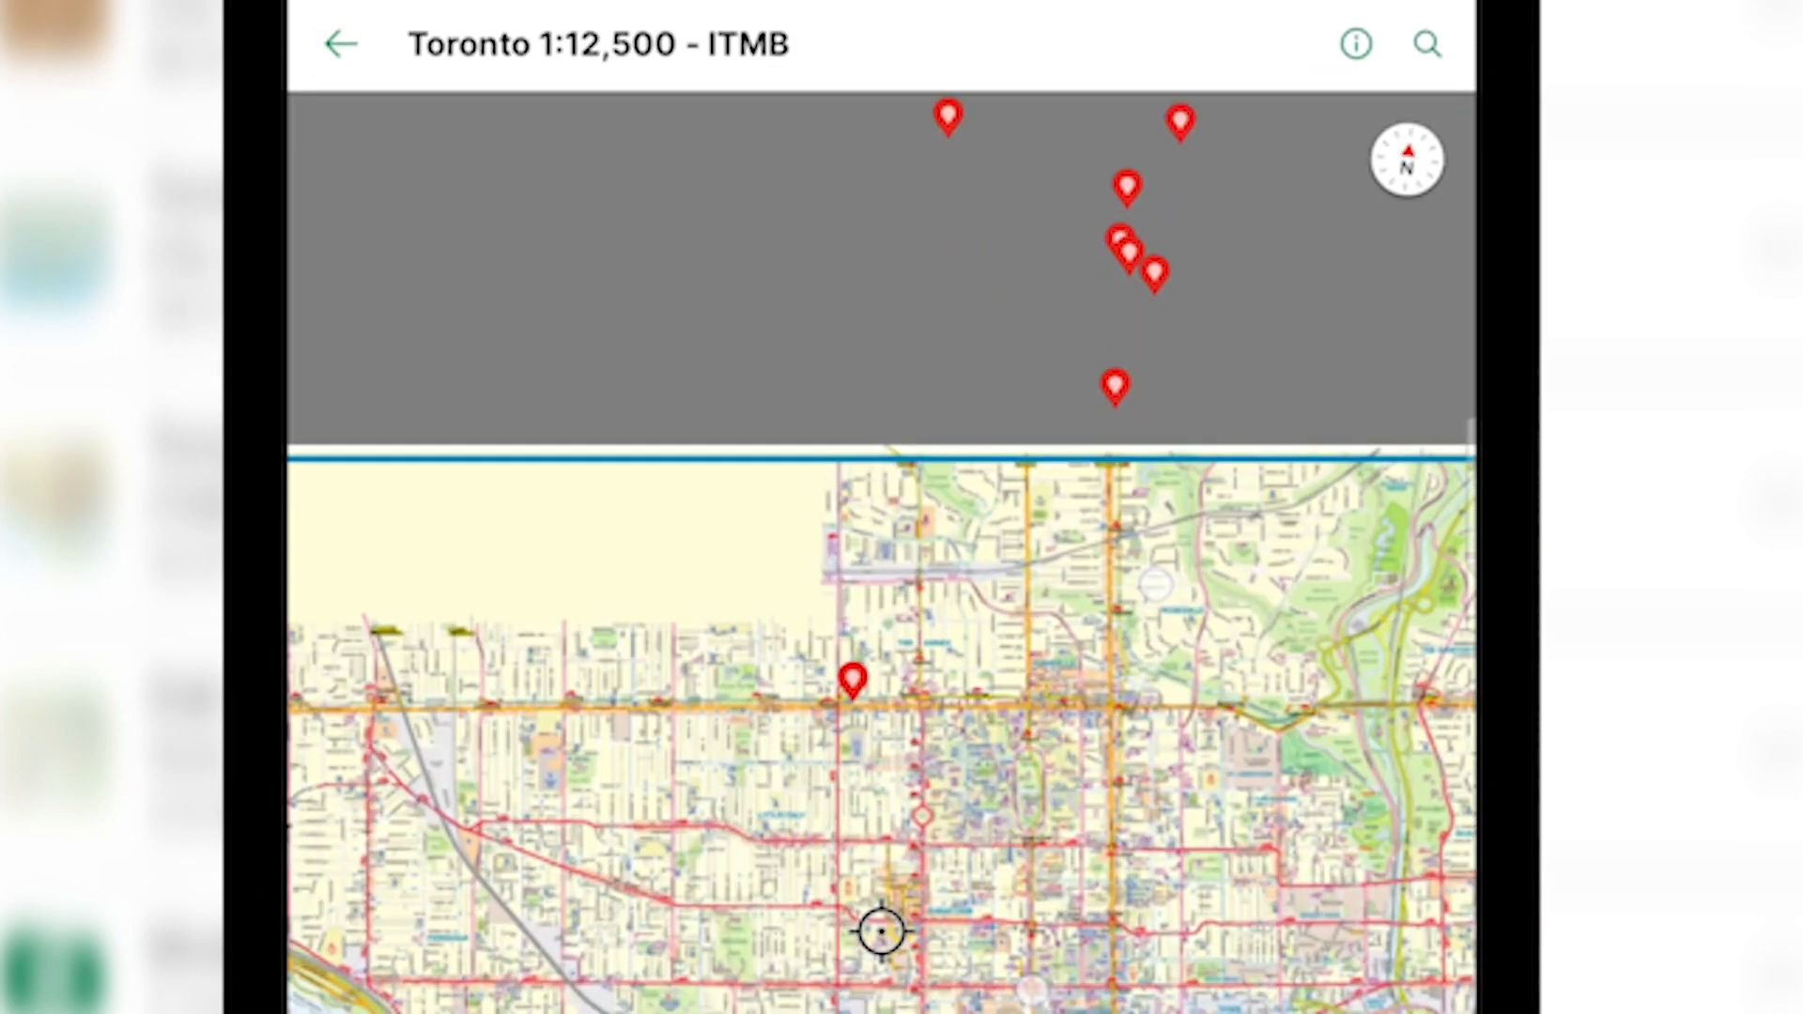
pyautogui.click(340, 43)
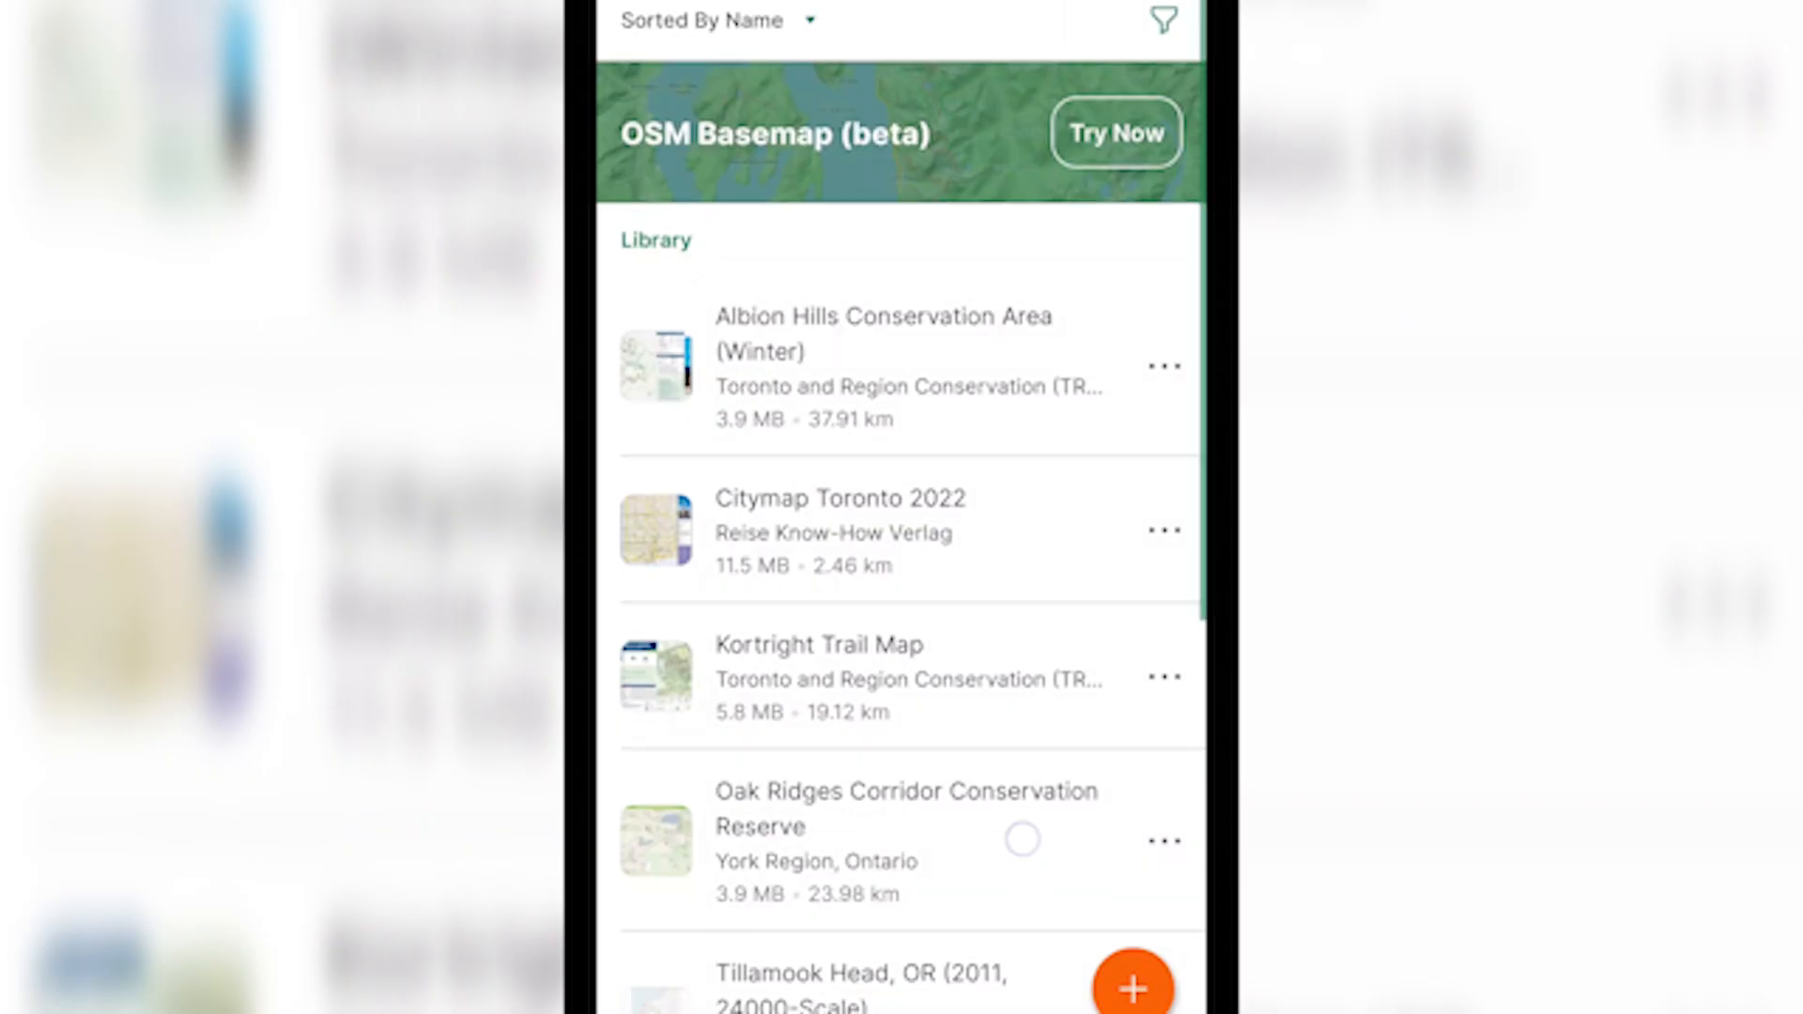
# Step: Start recording a GPS track from the Tracking tab near College View and Braemar
pyautogui.scroll(-3)
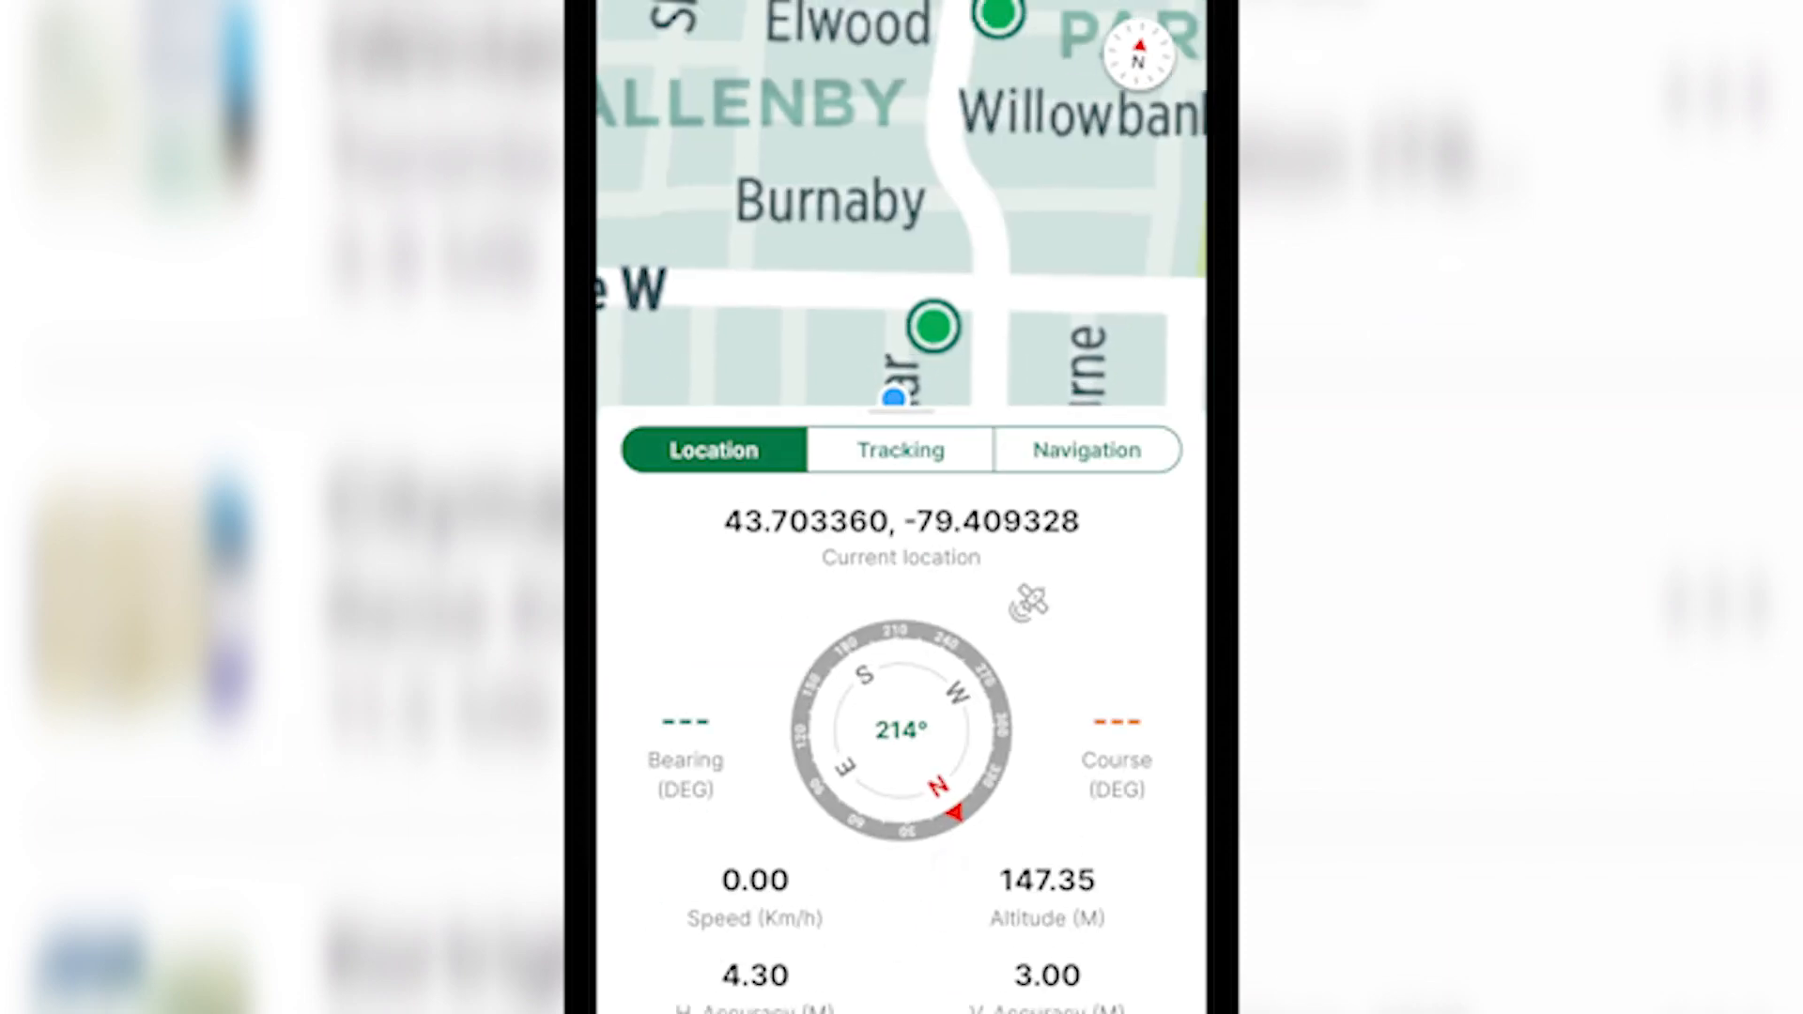
pyautogui.click(900, 449)
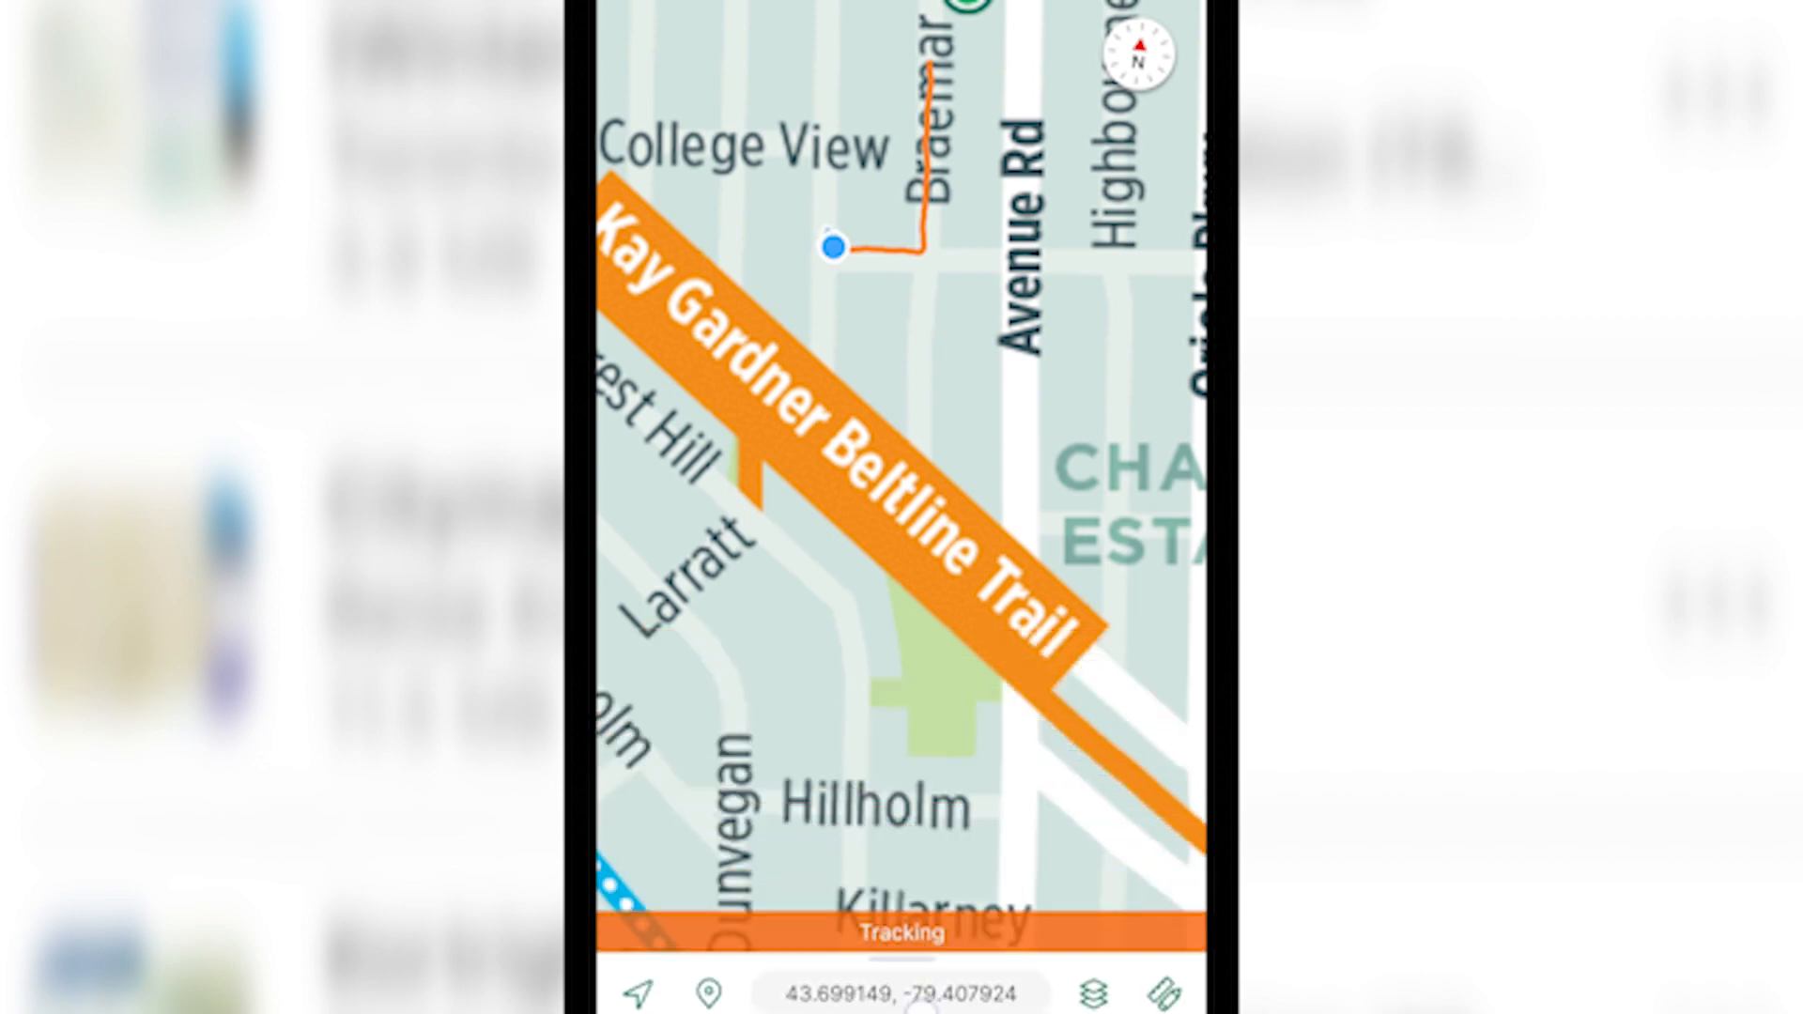
# Step: Let the orange track extend into a loop along College View and Braemar
pyautogui.scroll(-3)
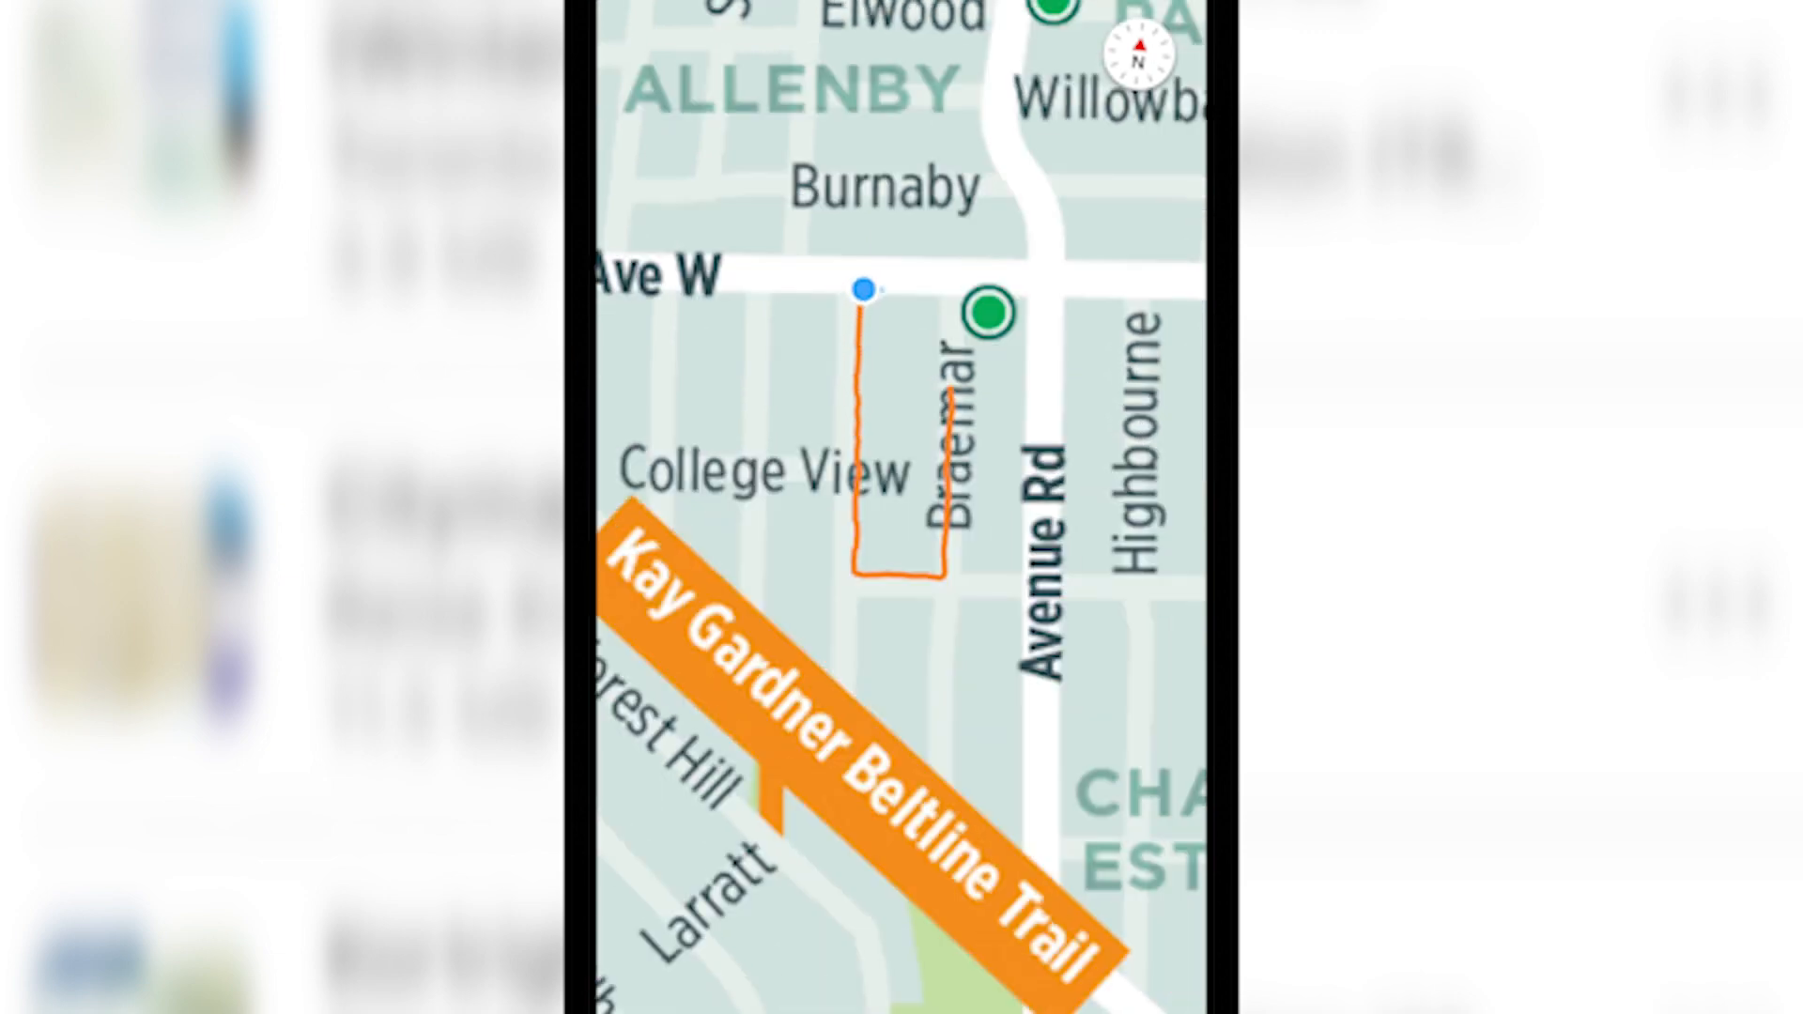
pyautogui.click(902, 448)
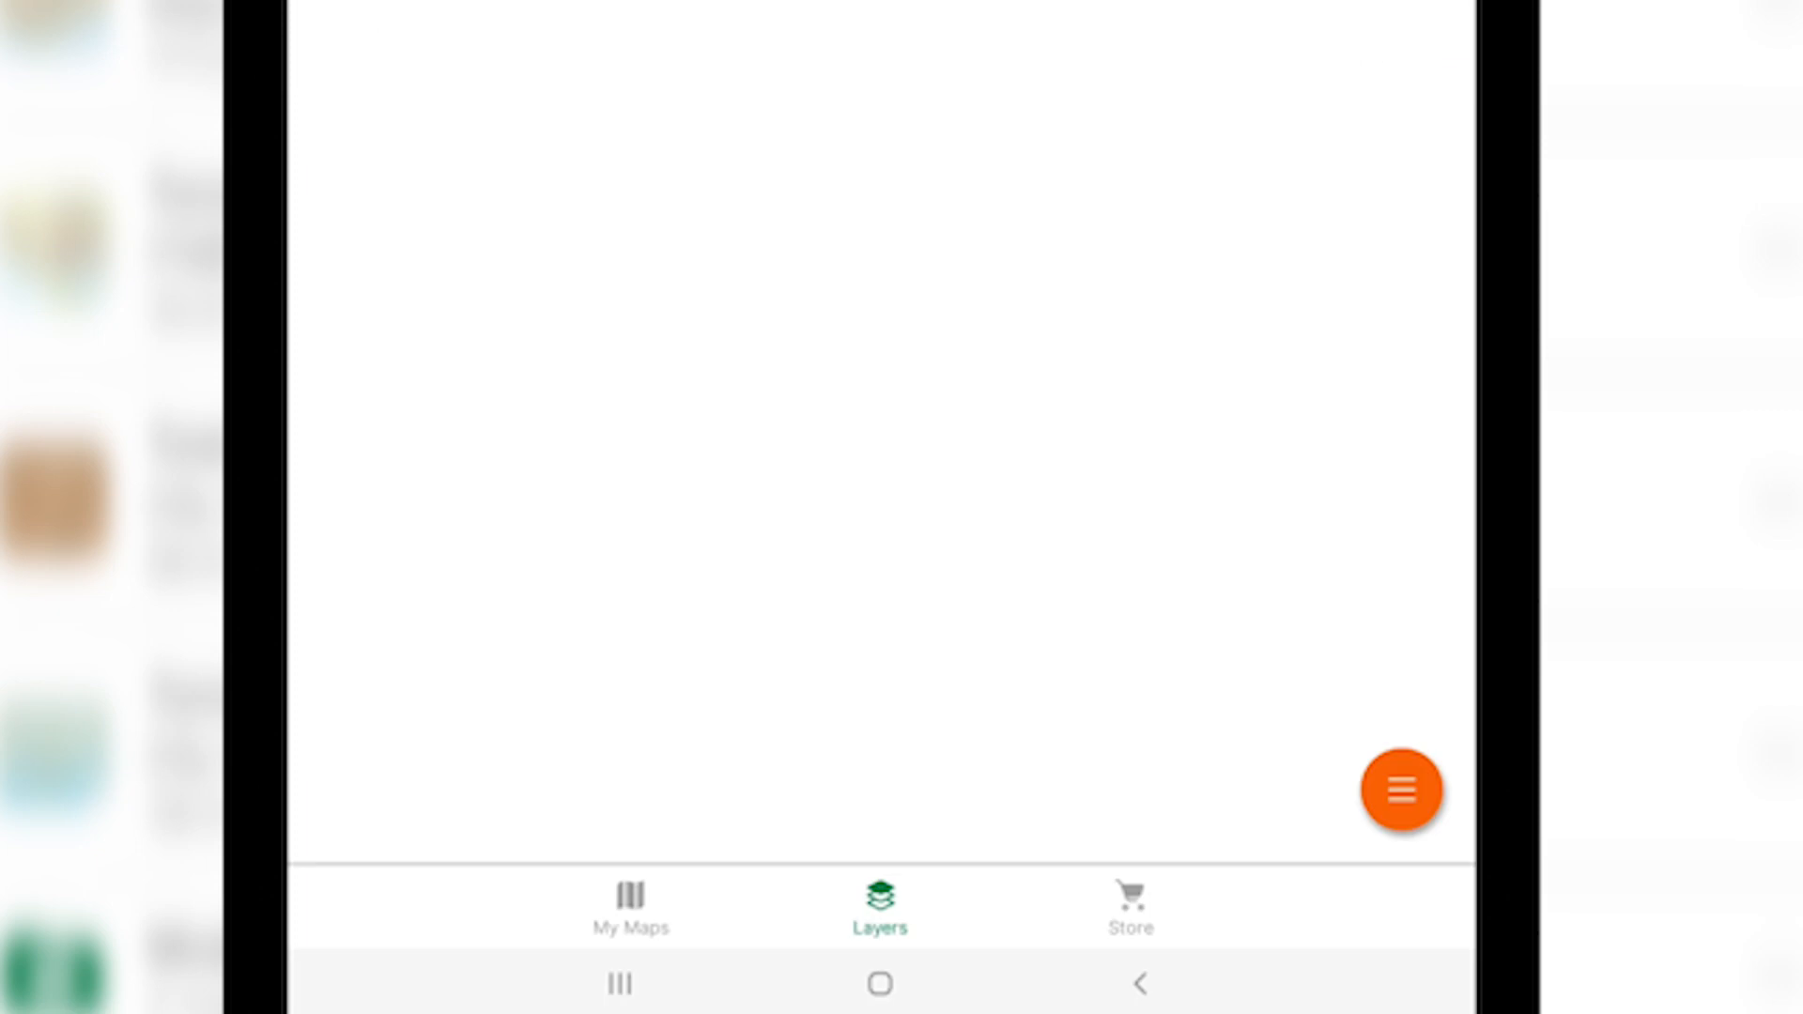
# Step: Choose Export layers from the Layers menu and select the layers to export
pyautogui.click(1402, 789)
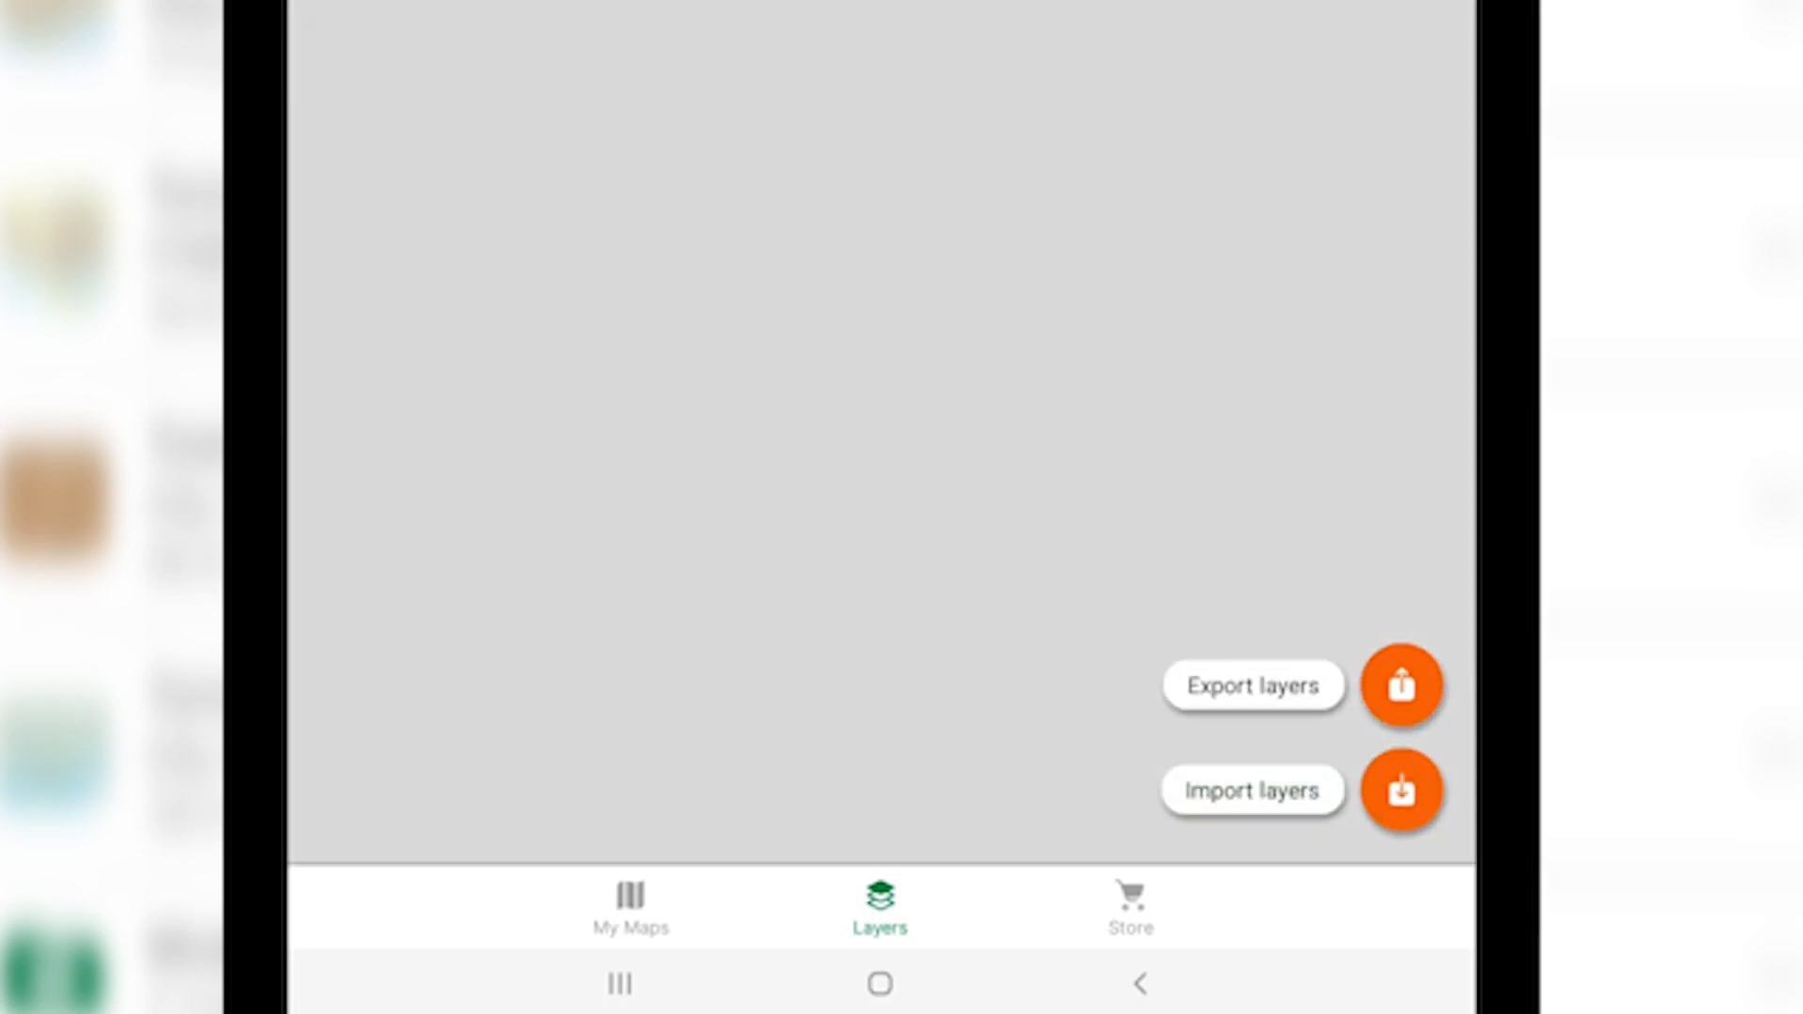
pyautogui.click(1402, 686)
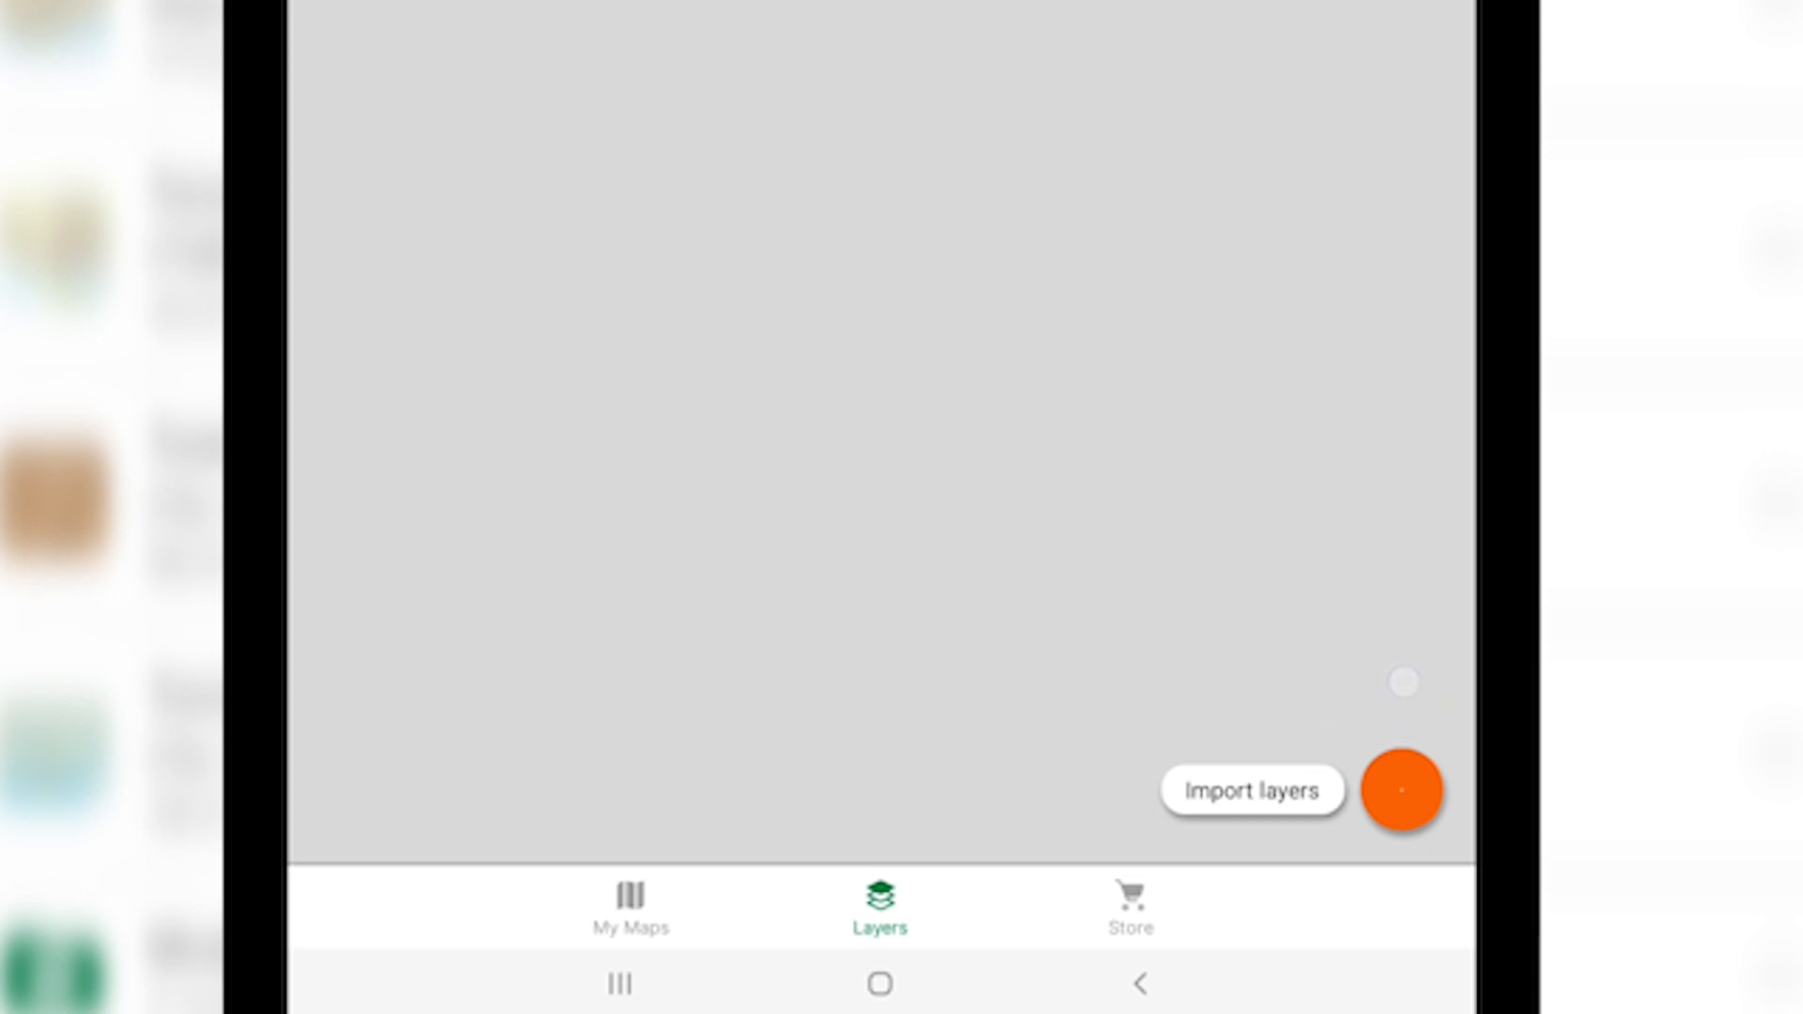
pyautogui.click(1402, 790)
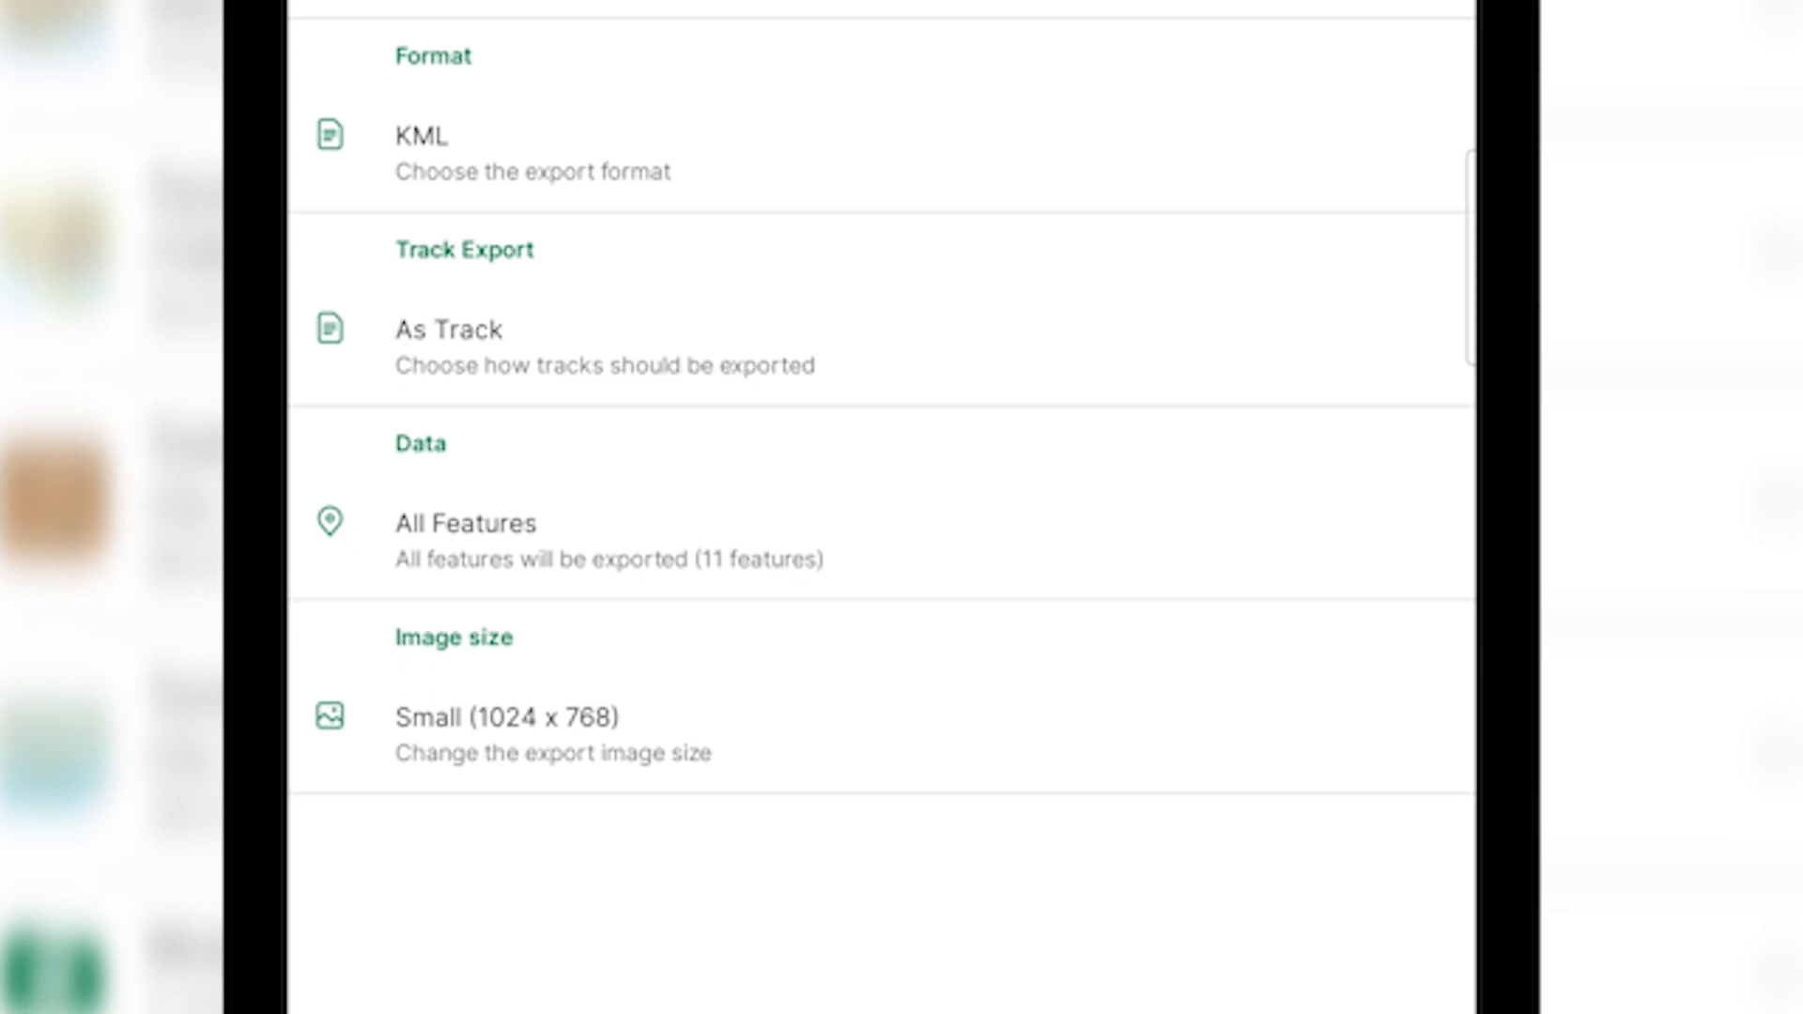
# Step: Keep KML as the format for All Layers.kml covering 11 features and review the export
pyautogui.click(529, 152)
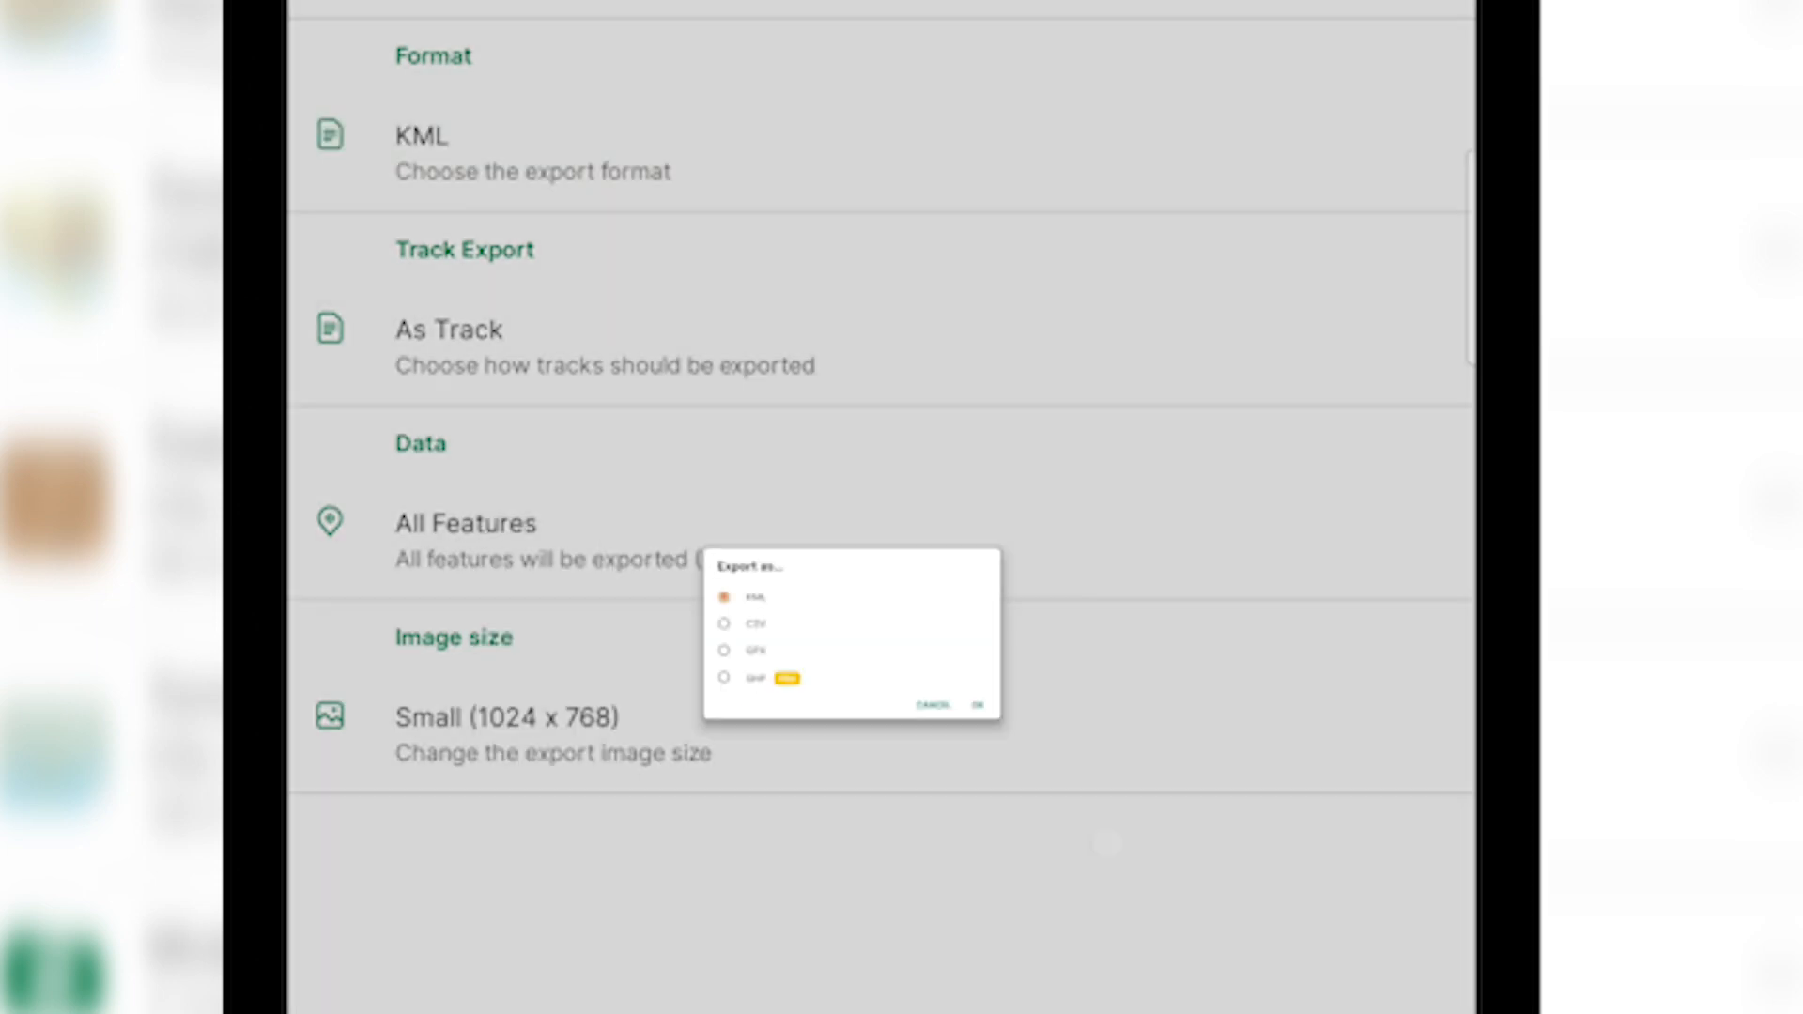
pyautogui.click(969, 704)
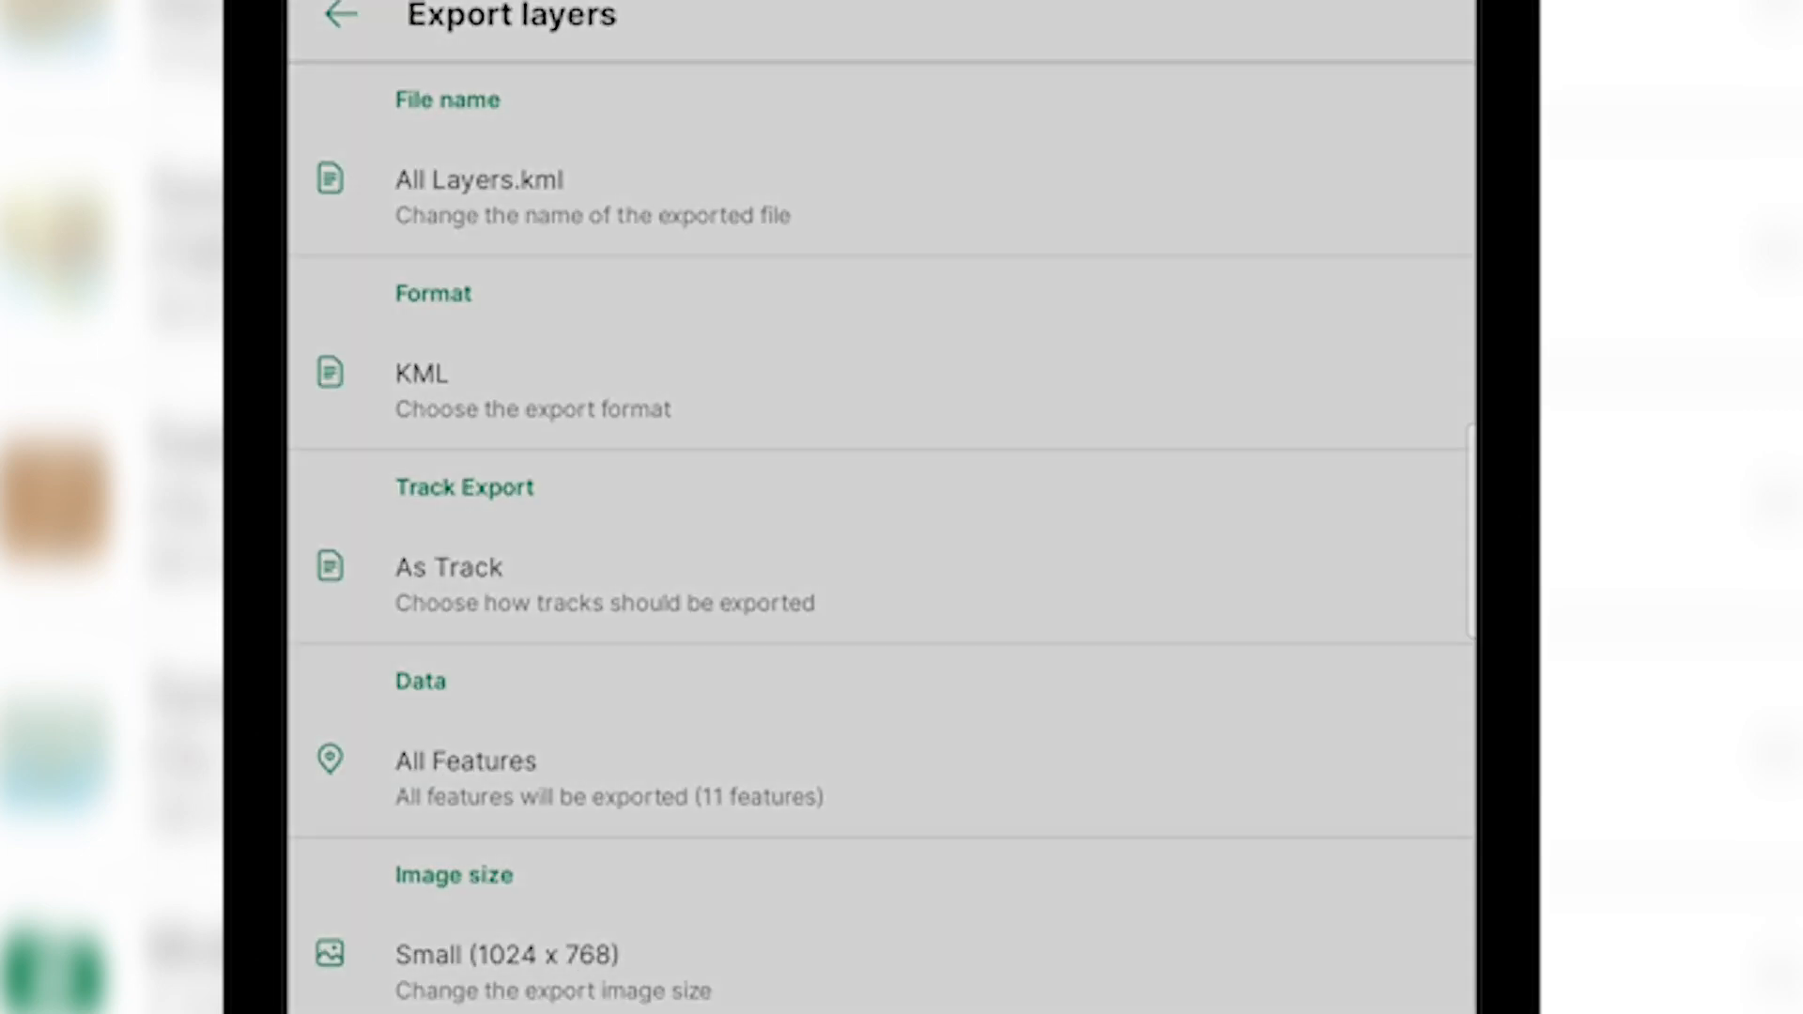
pyautogui.scroll(3)
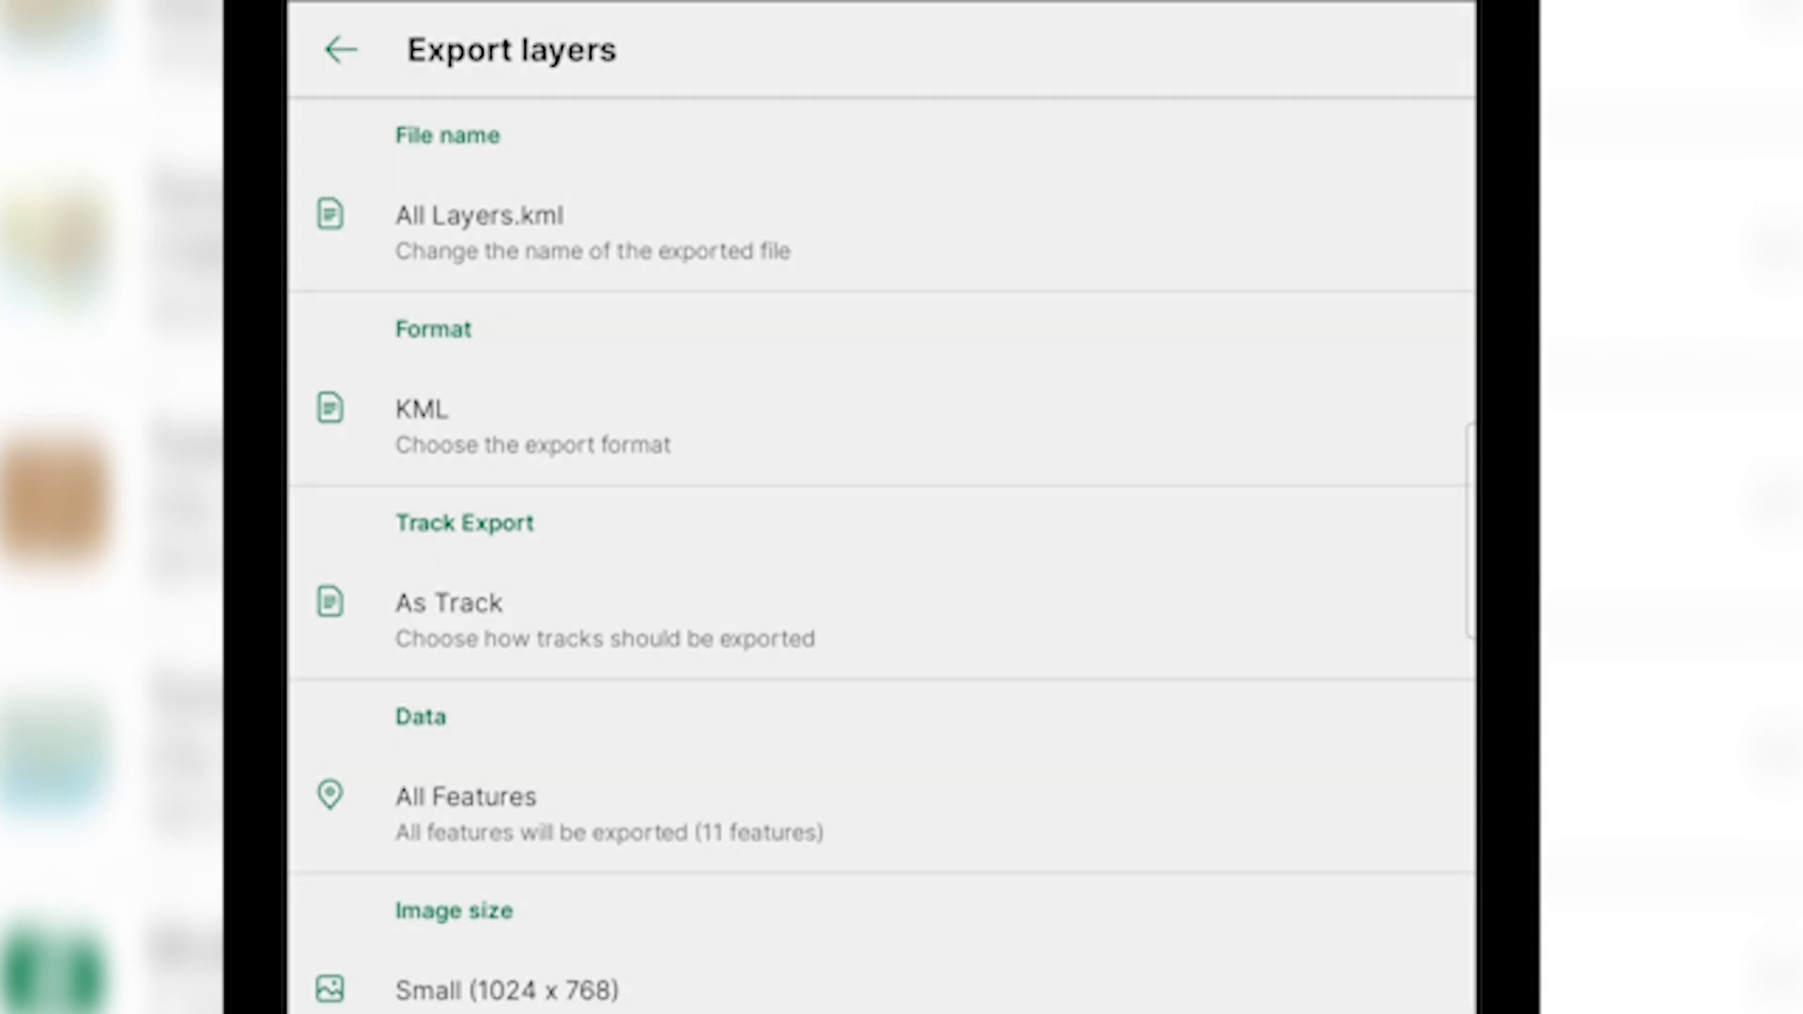
pyautogui.click(335, 49)
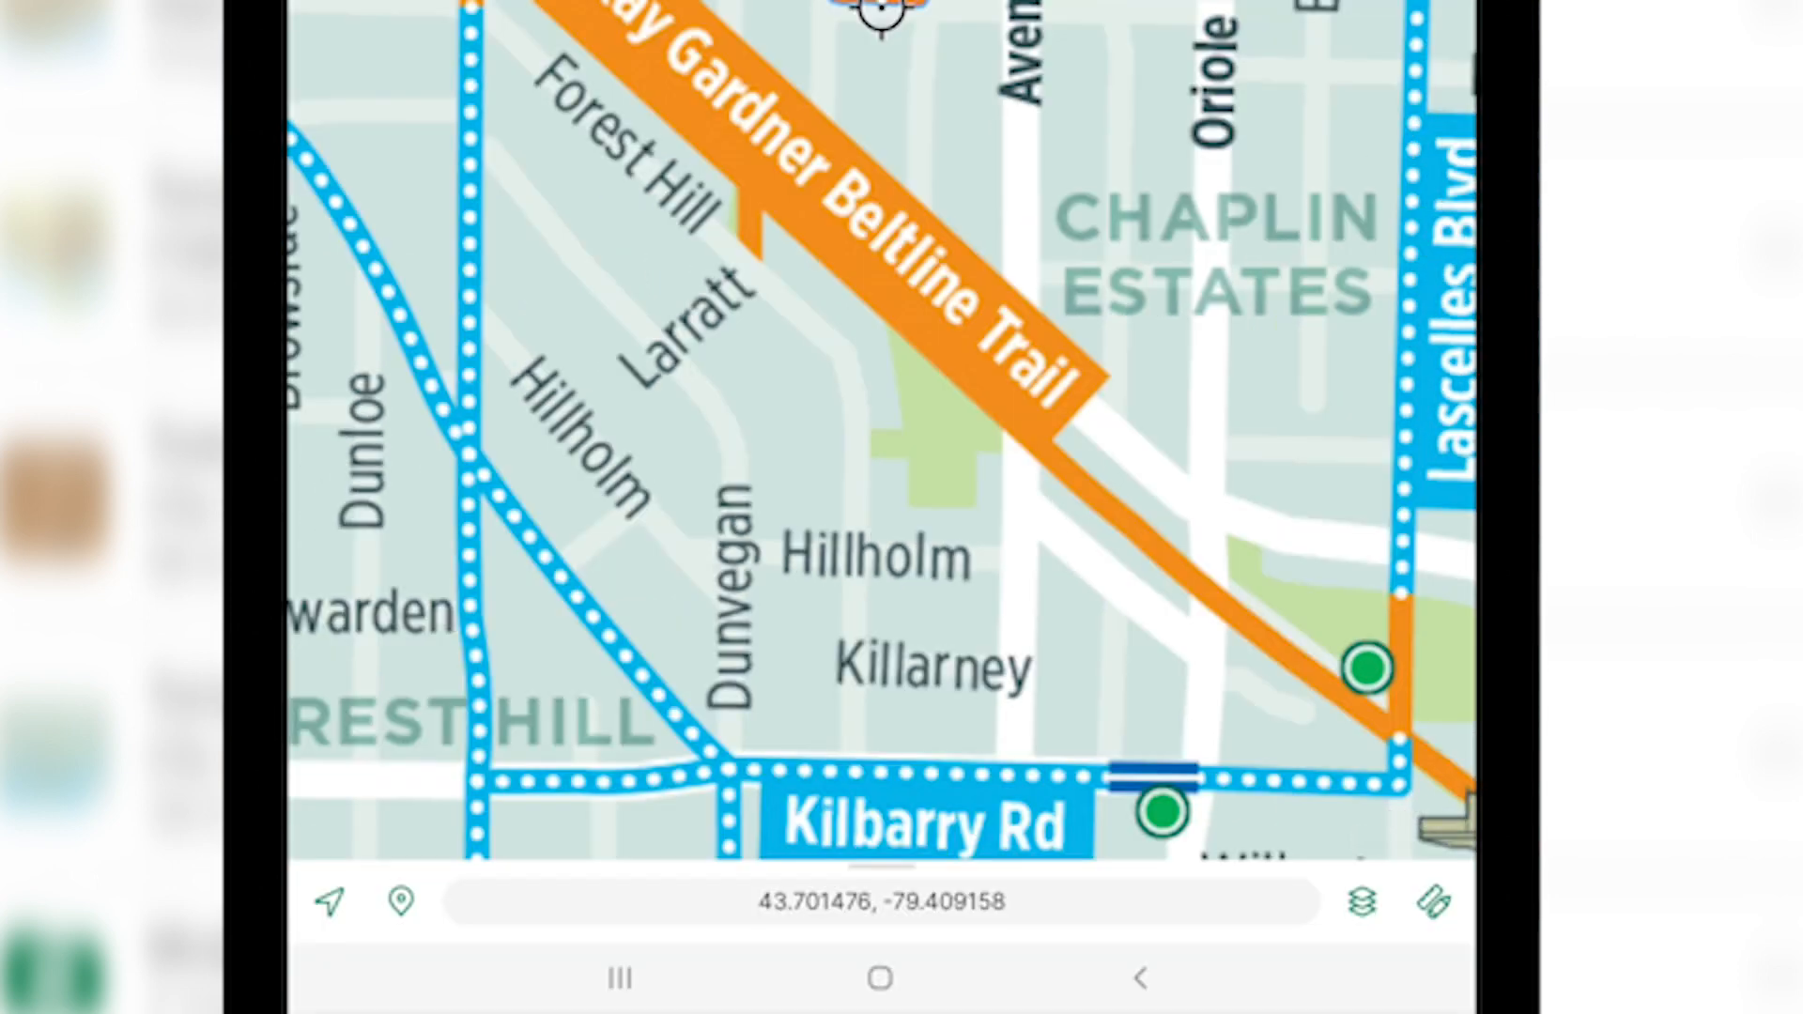
# Step: Show the blue Toronto cycling routes over Forest Hill and Chaplin Estates
pyautogui.click(1364, 903)
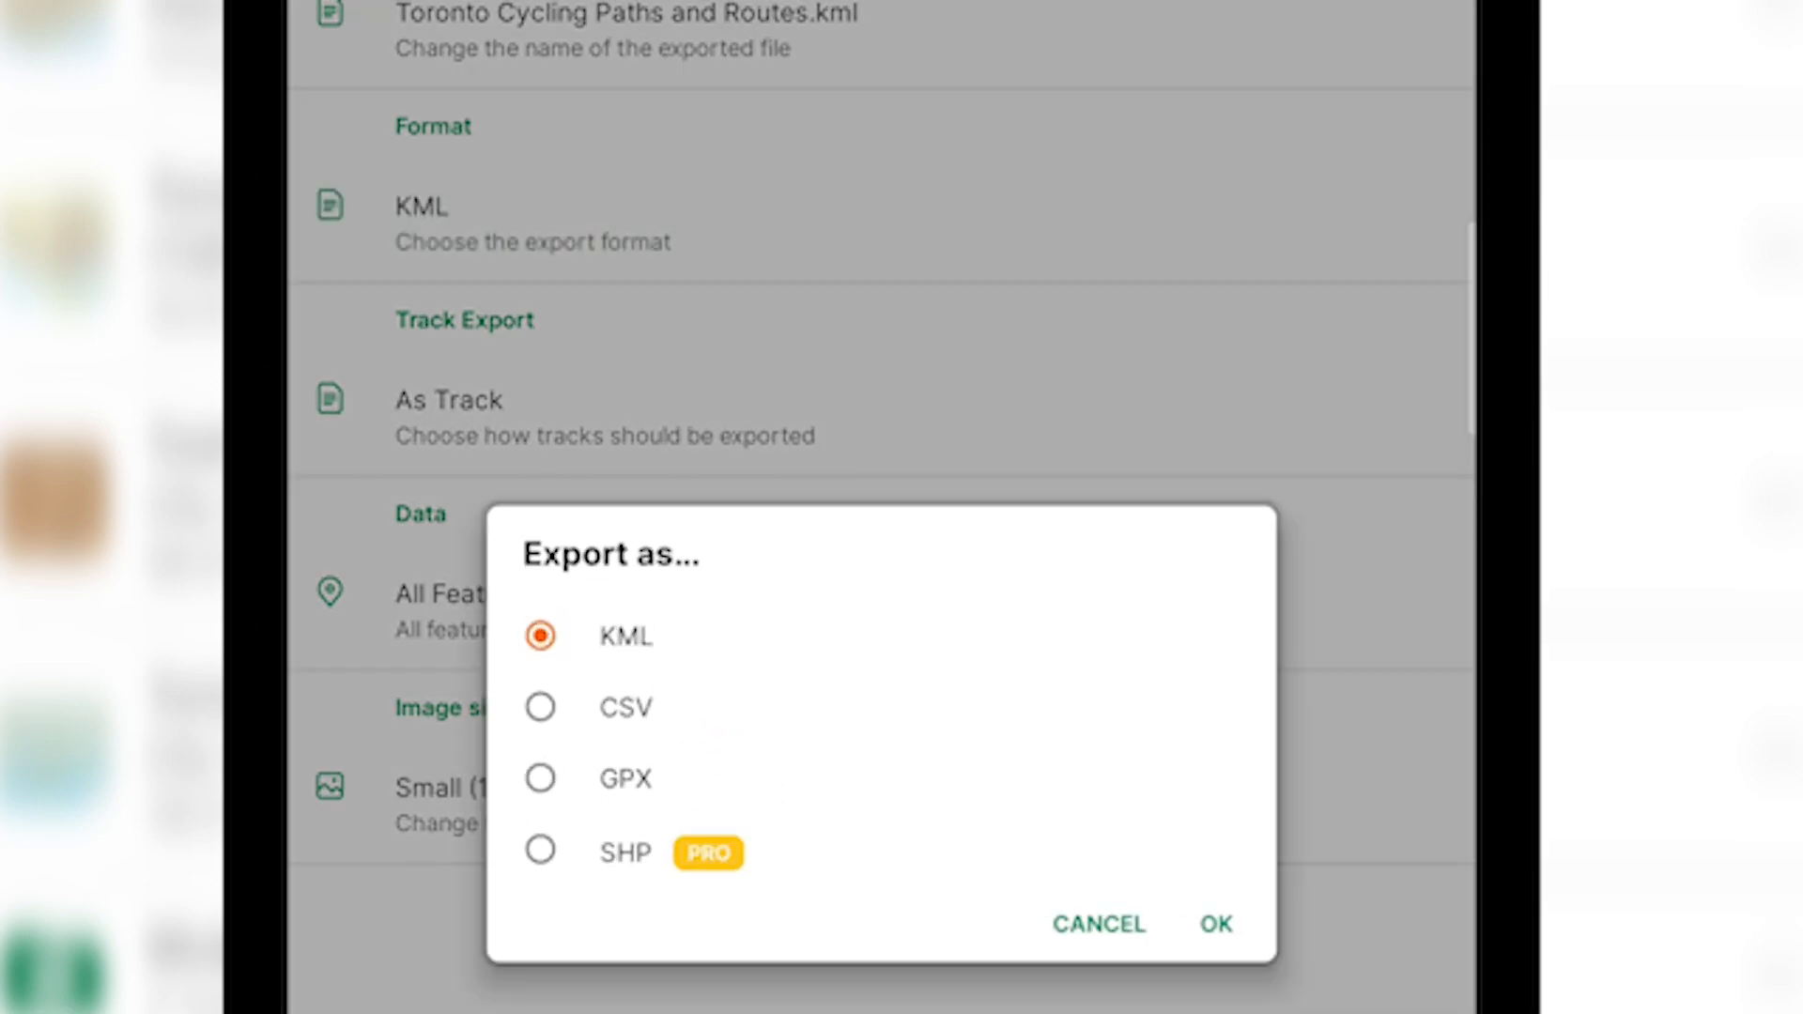
# Step: Export the layer as KML at Small (1024 x 768) image size and browse the share targets
pyautogui.click(1215, 925)
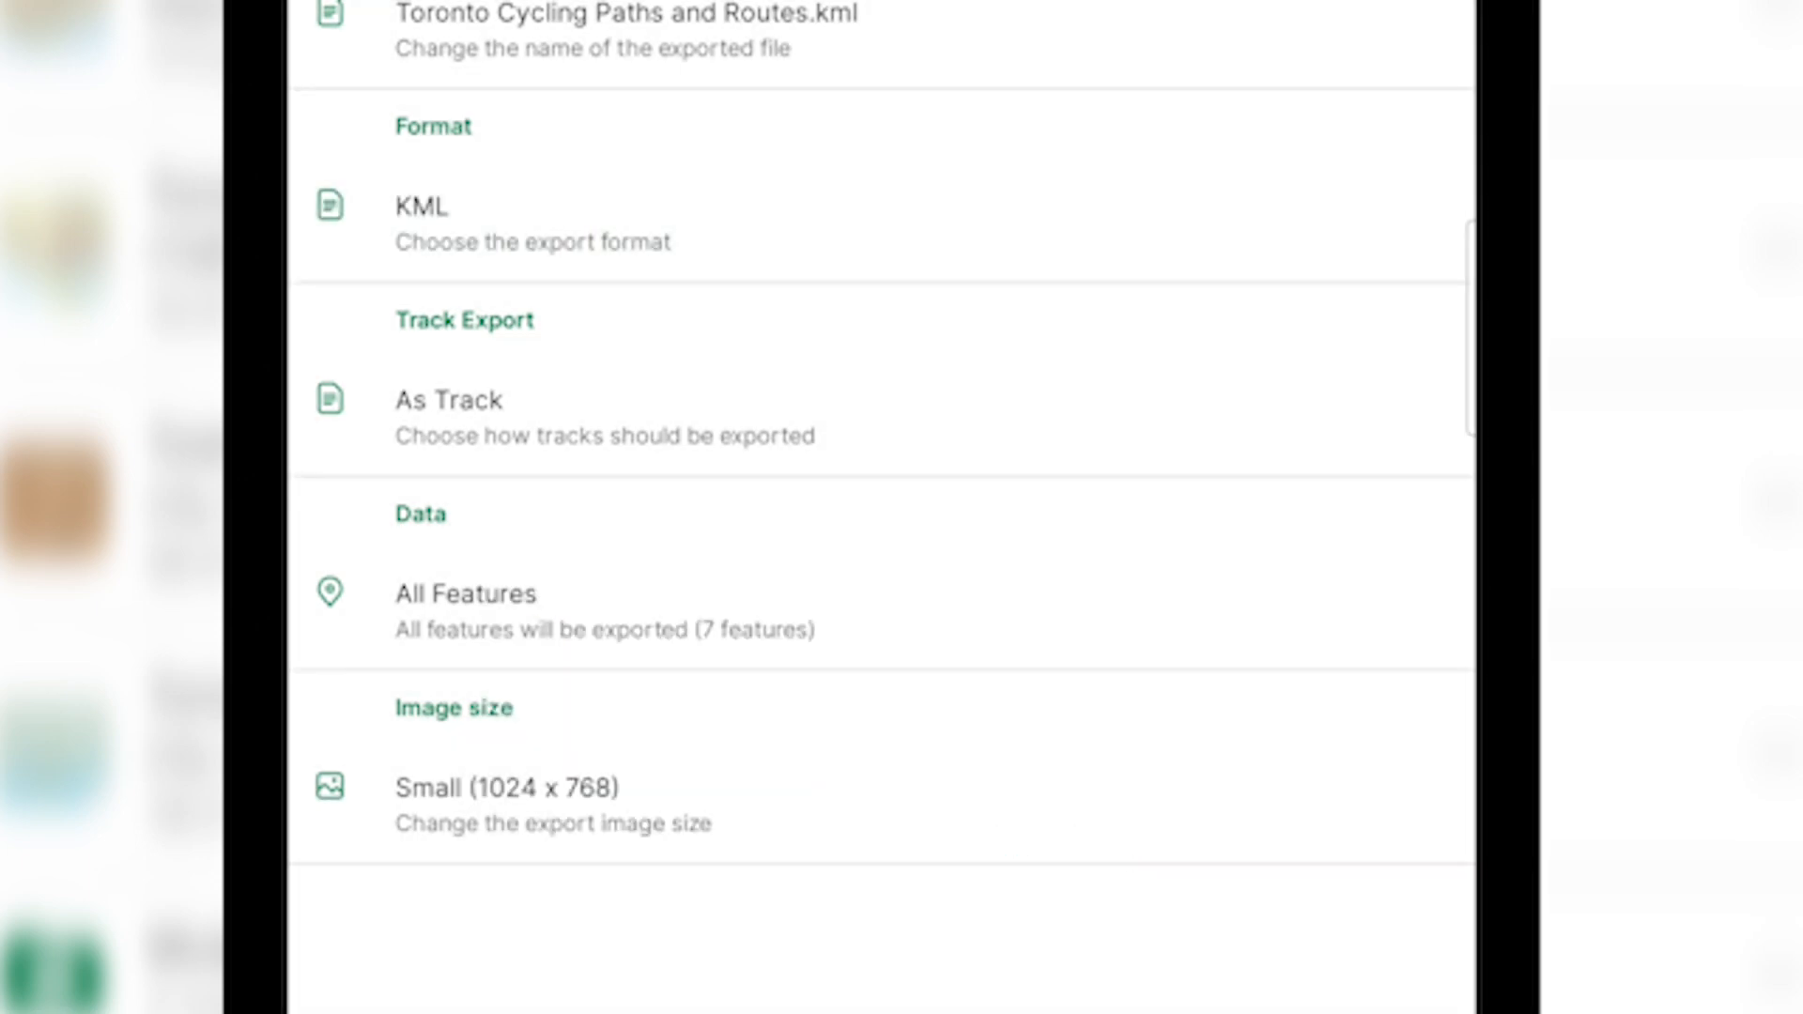
pyautogui.click(553, 806)
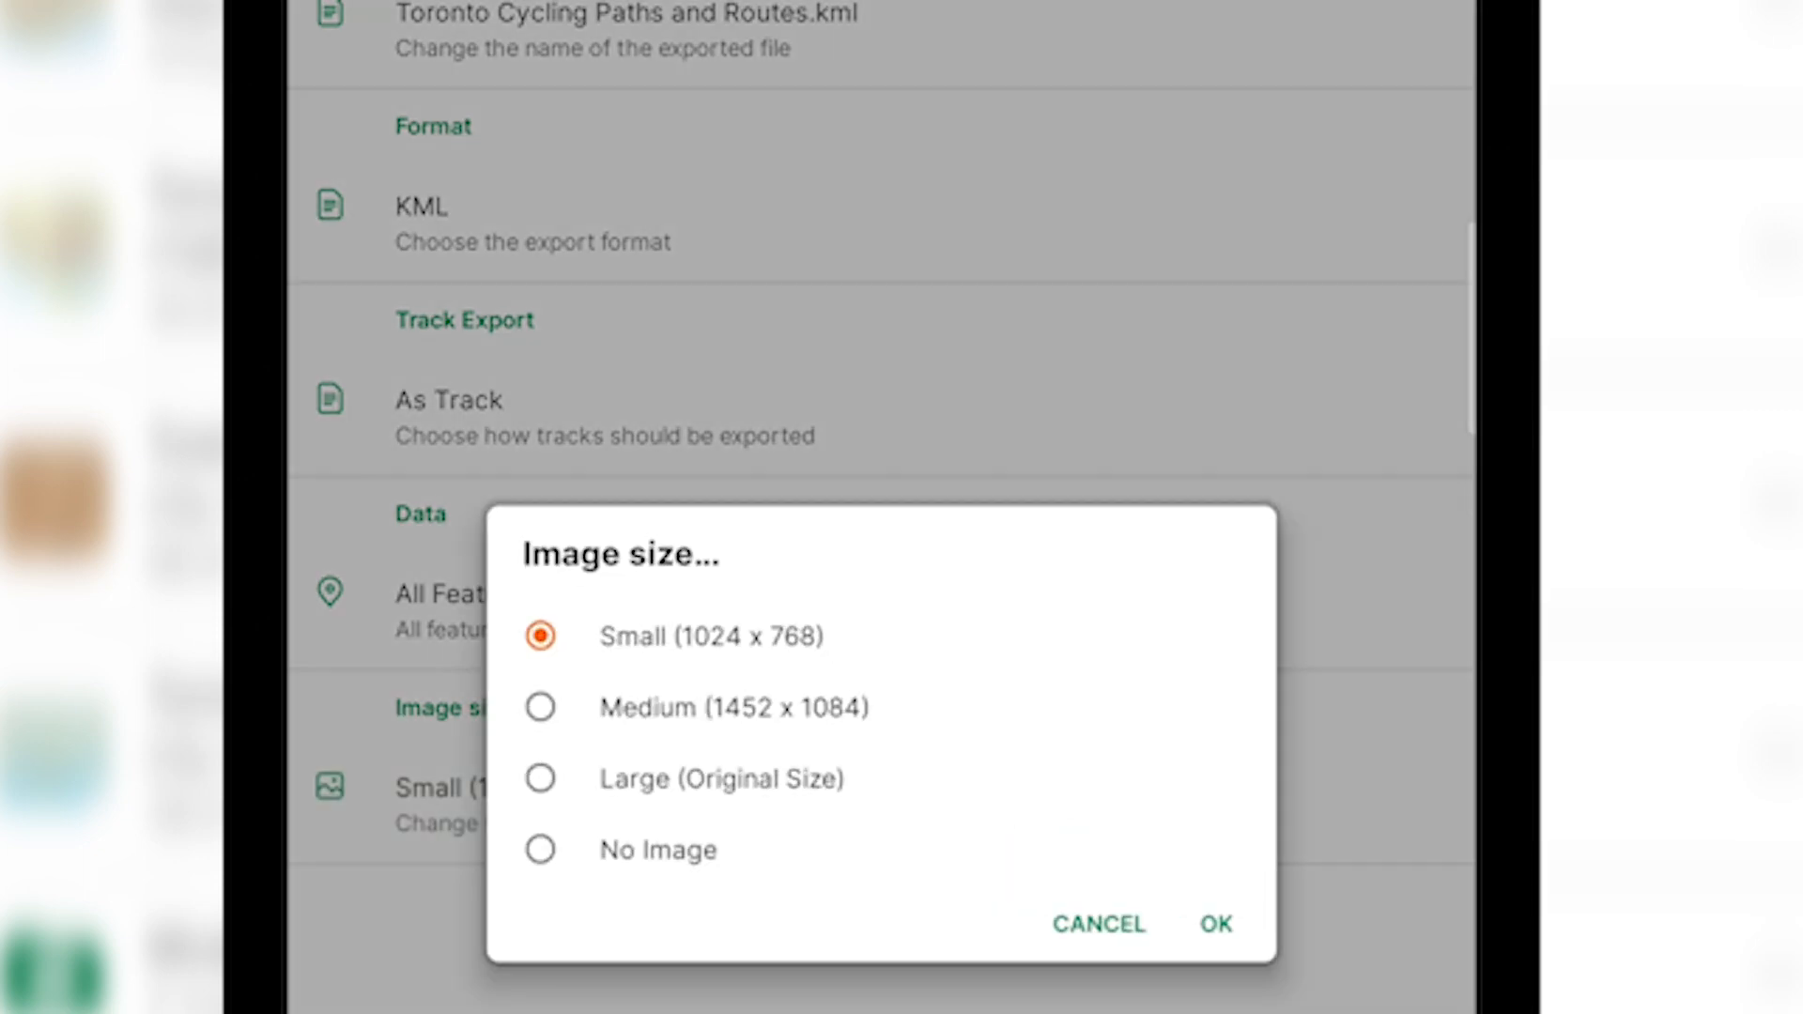
pyautogui.click(1214, 924)
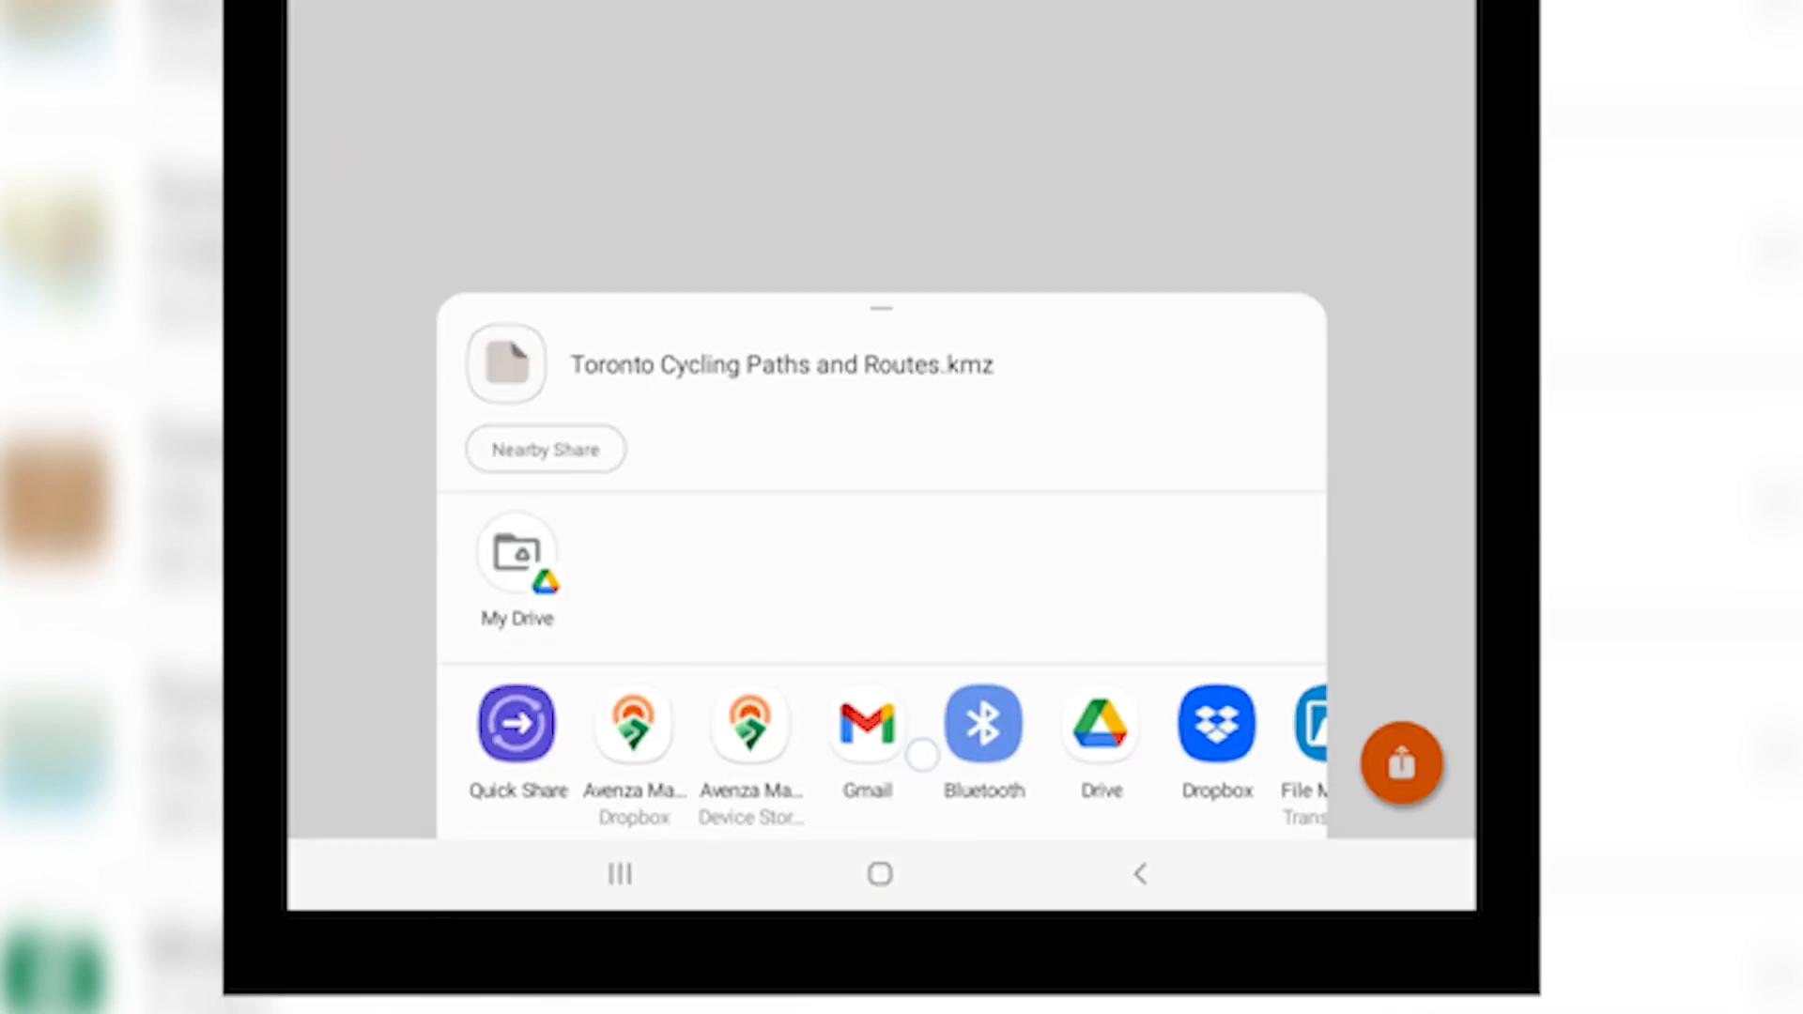
pyautogui.hscroll(-3)
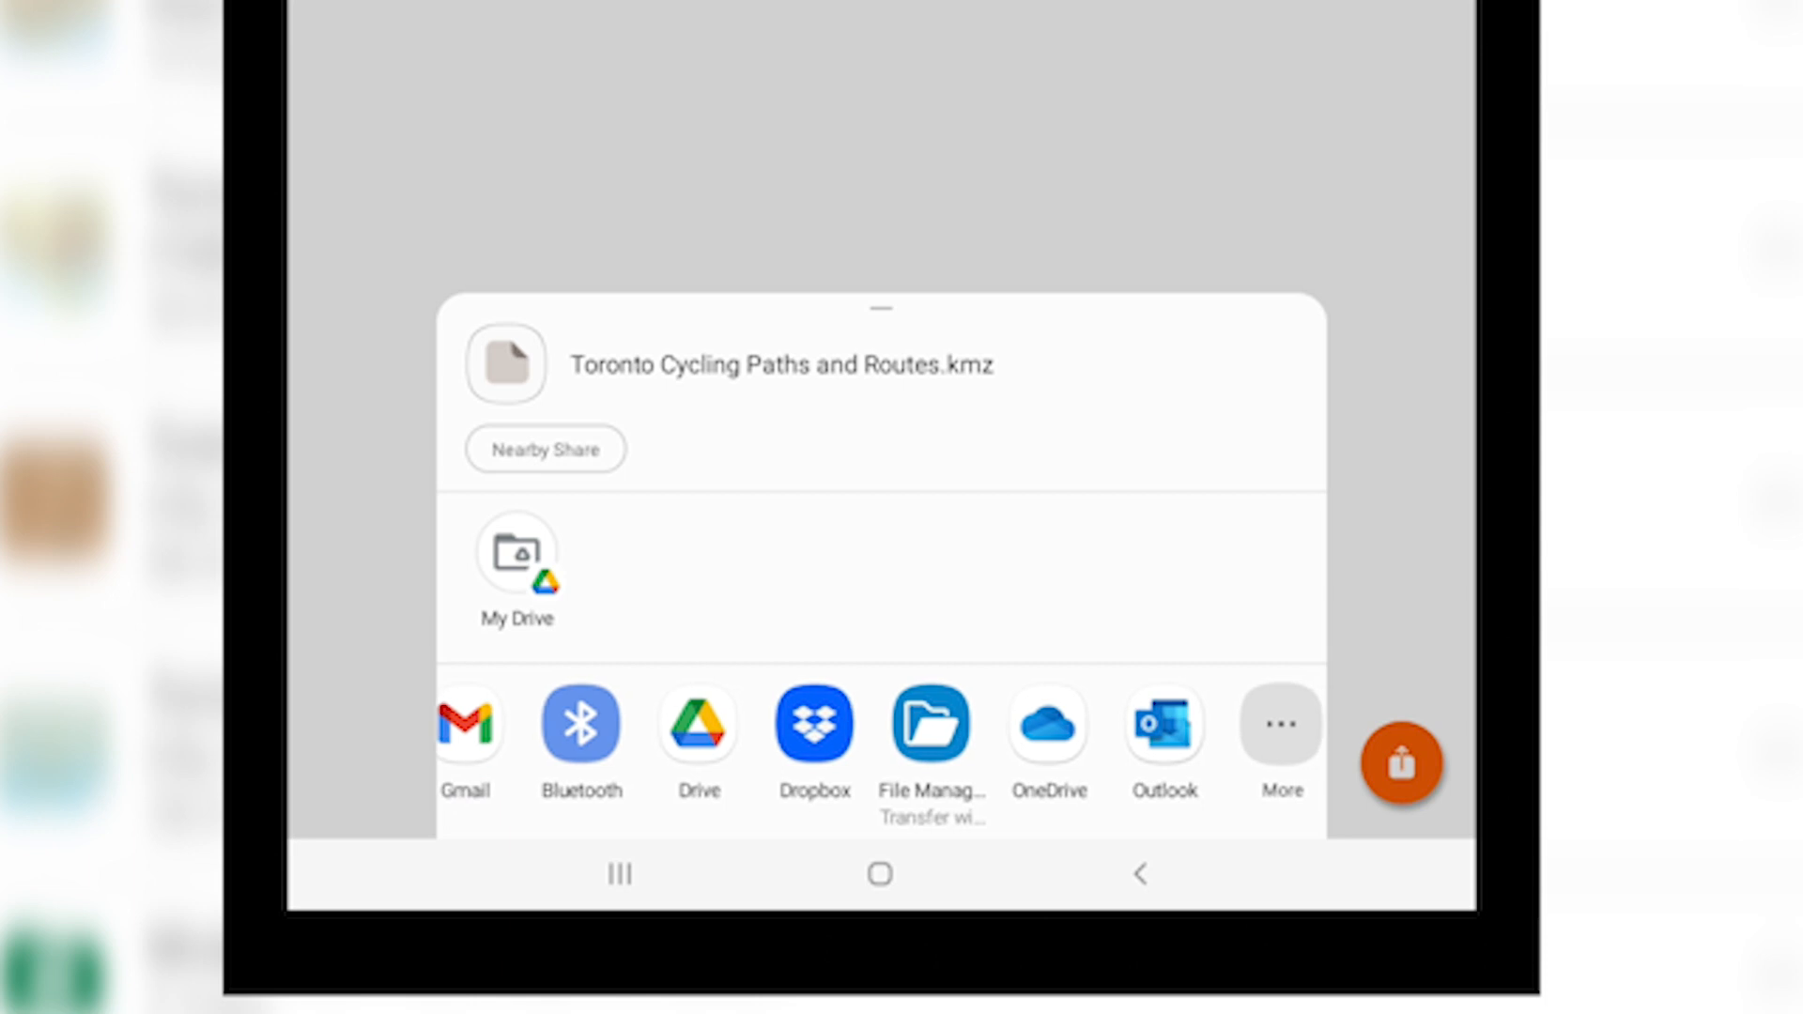
pyautogui.hscroll(-3)
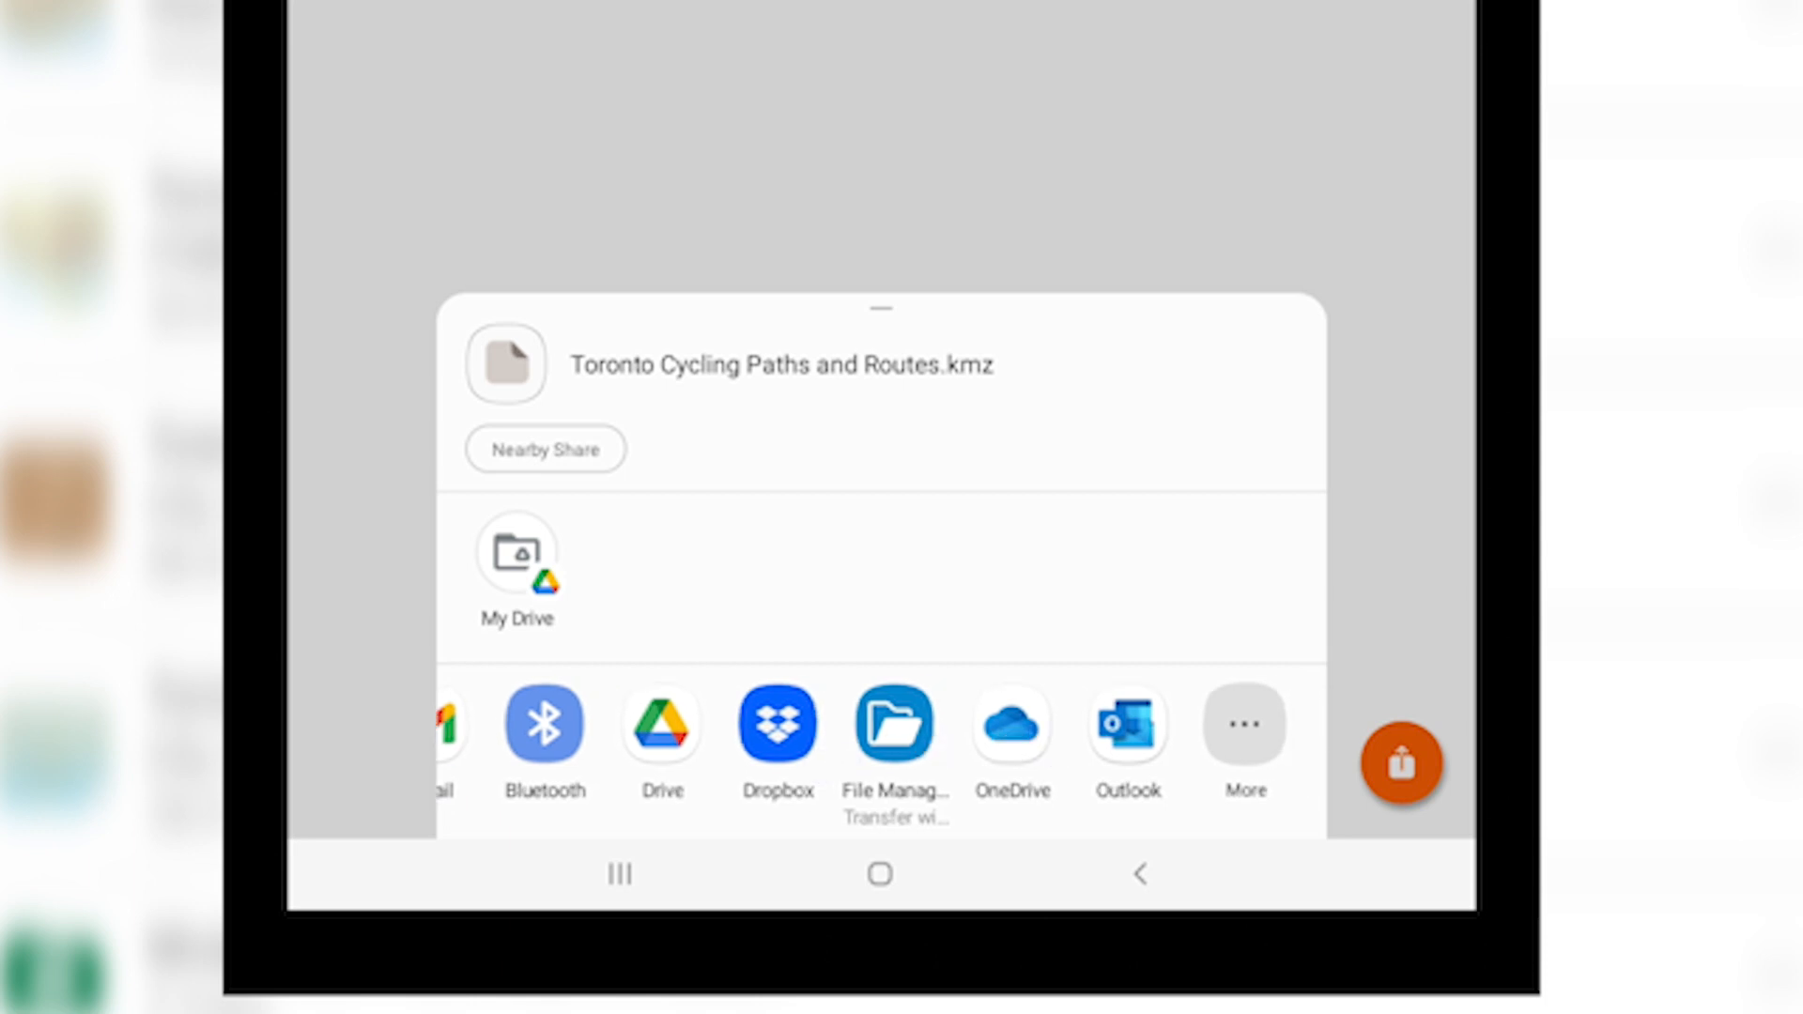